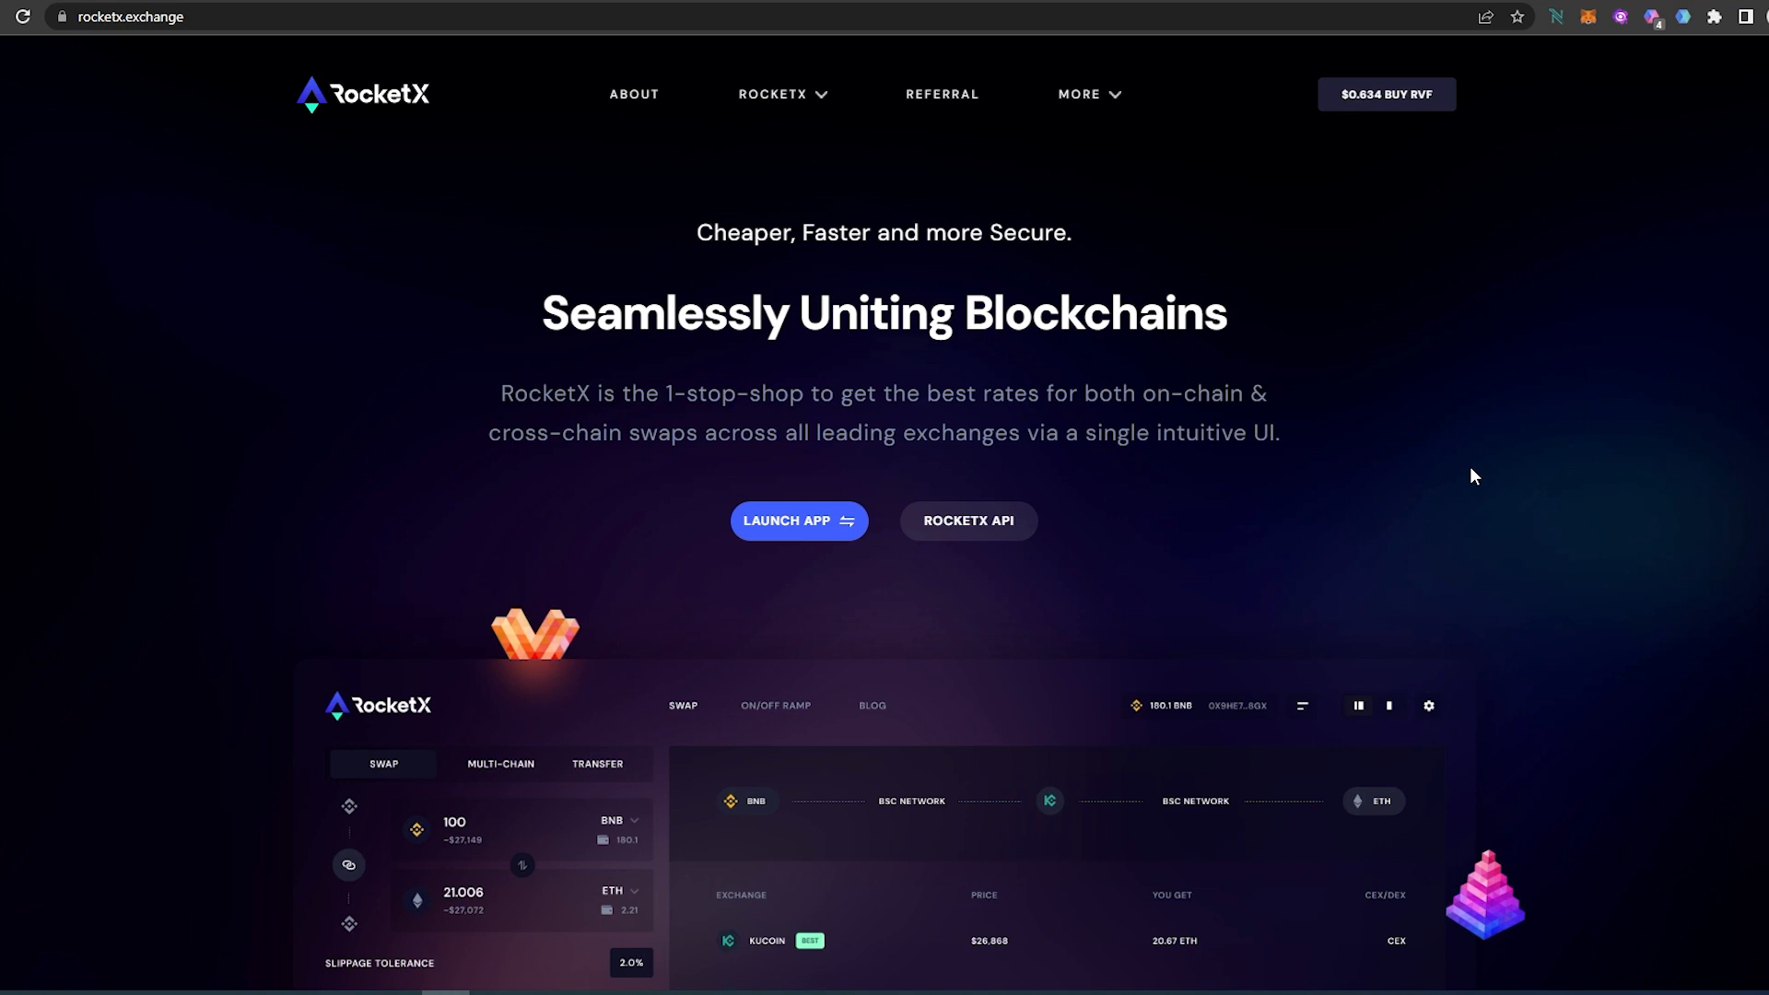
mouse_move(1362, 442)
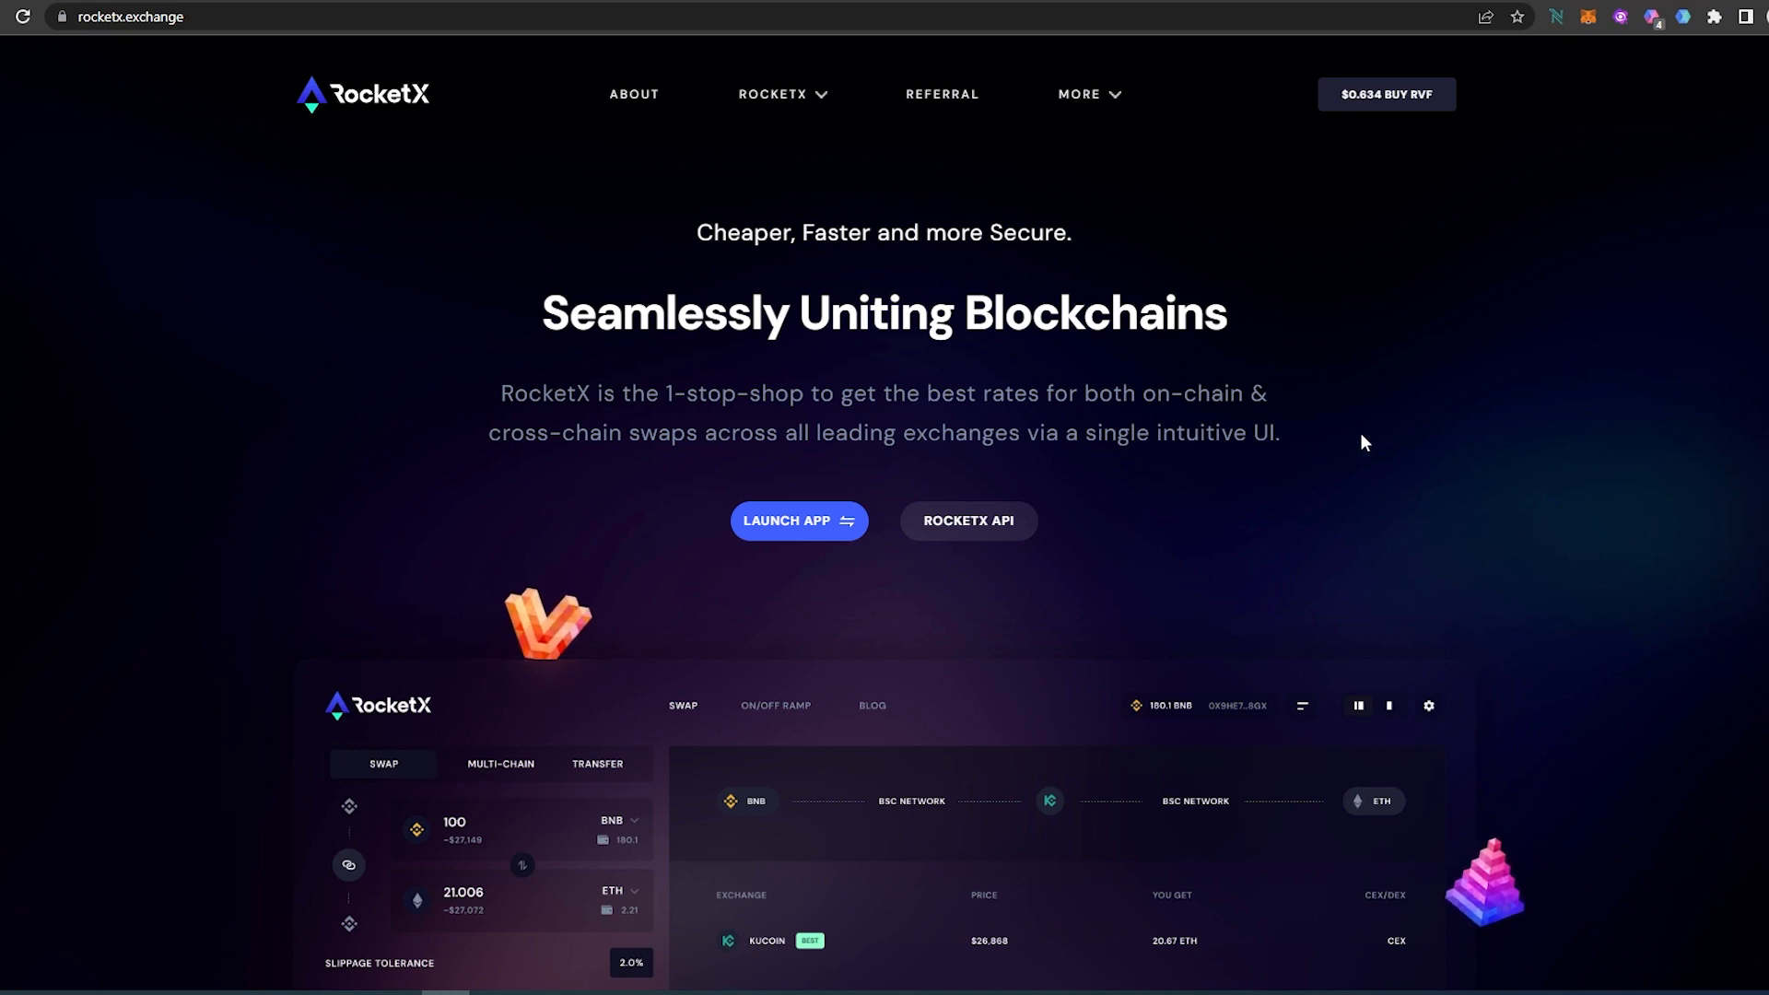
mouse_move(470, 167)
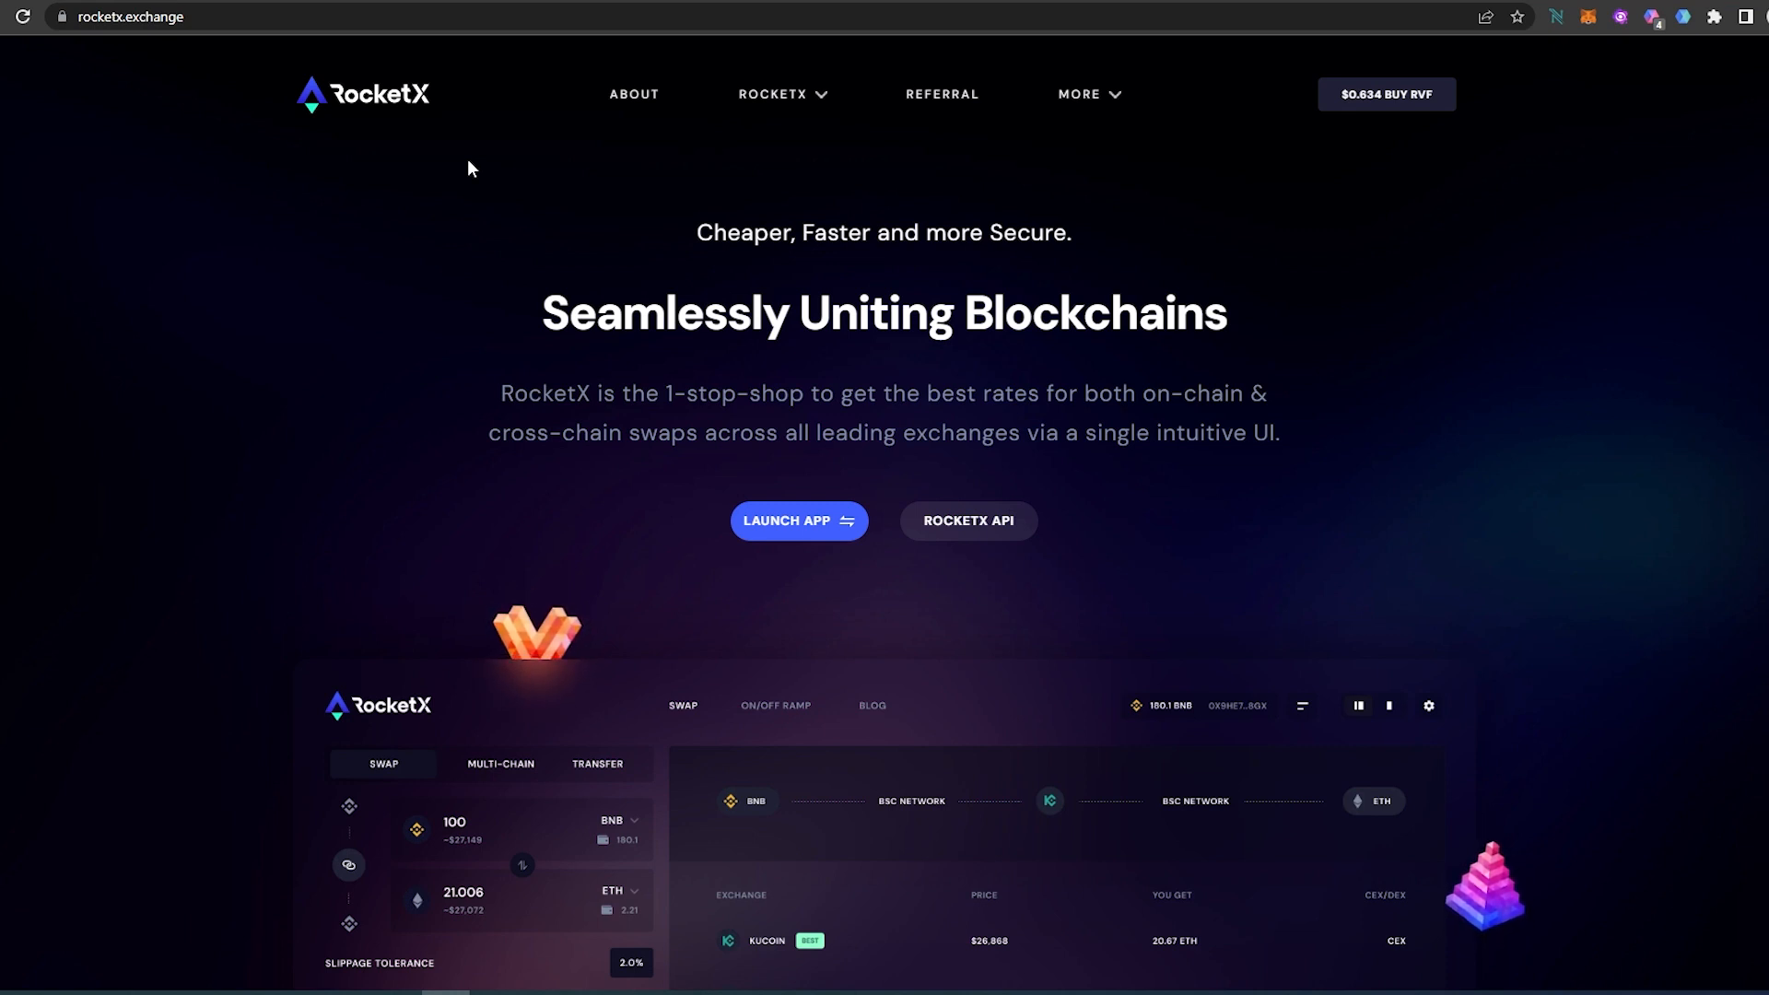
mouse_move(350, 155)
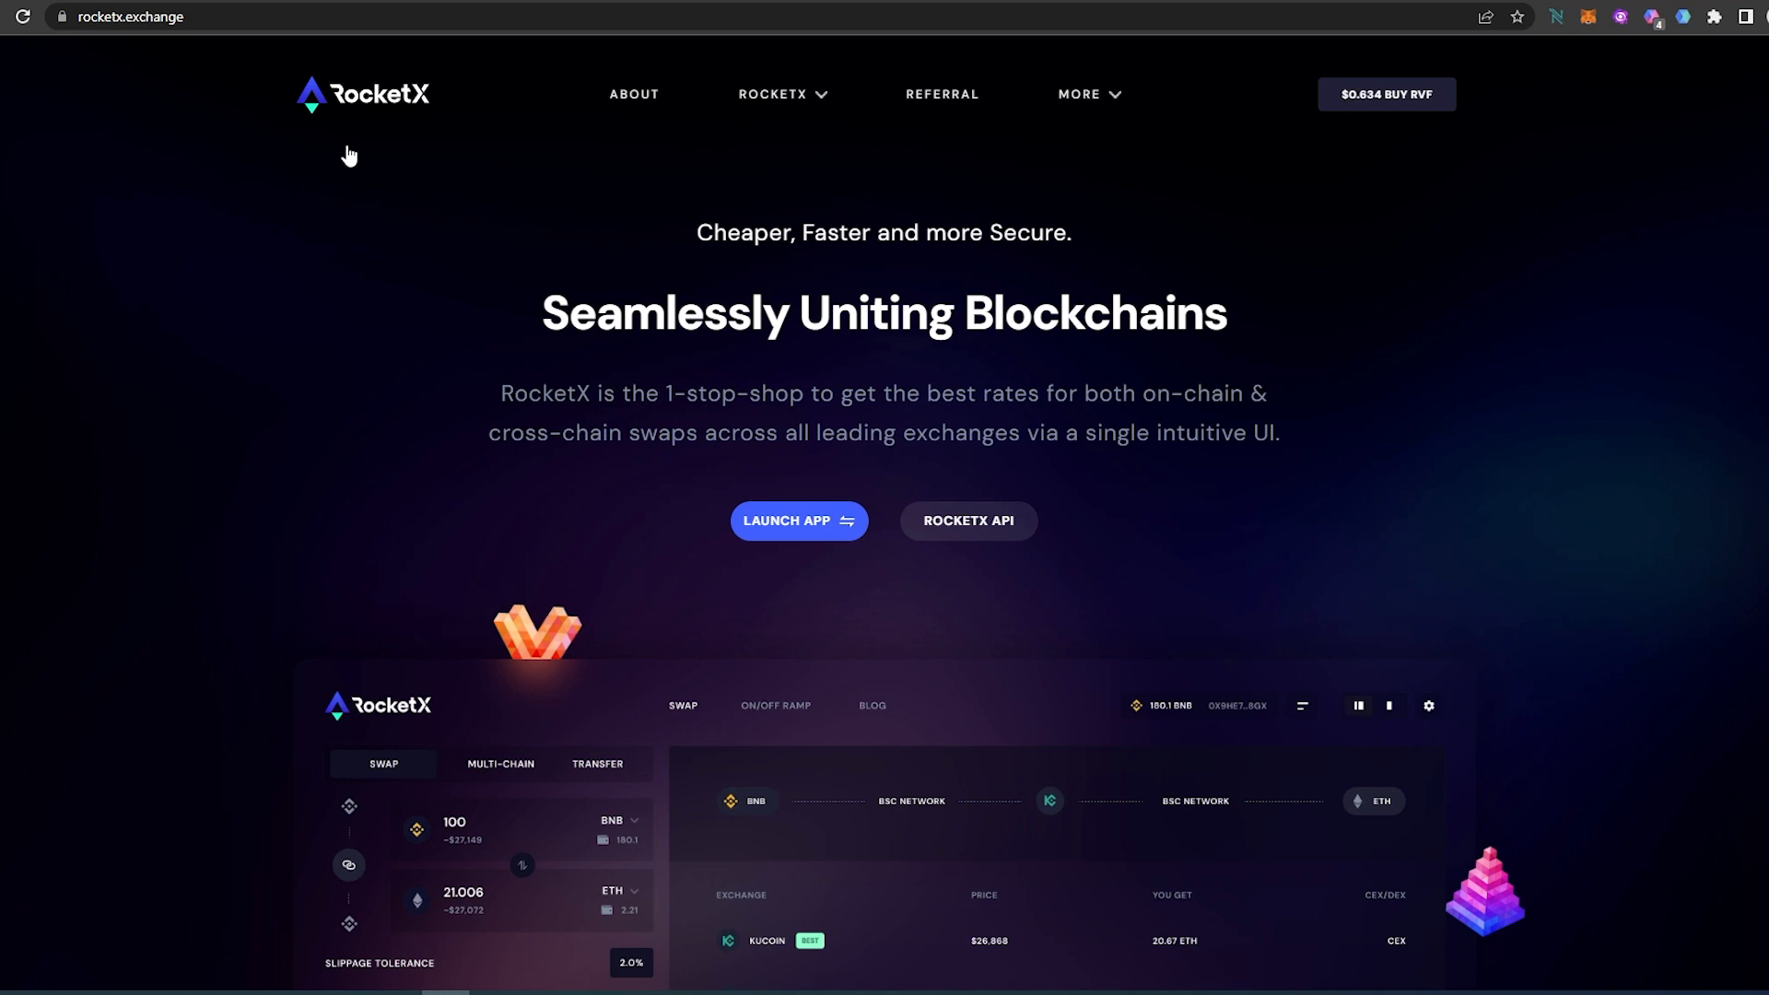
mouse_move(444, 173)
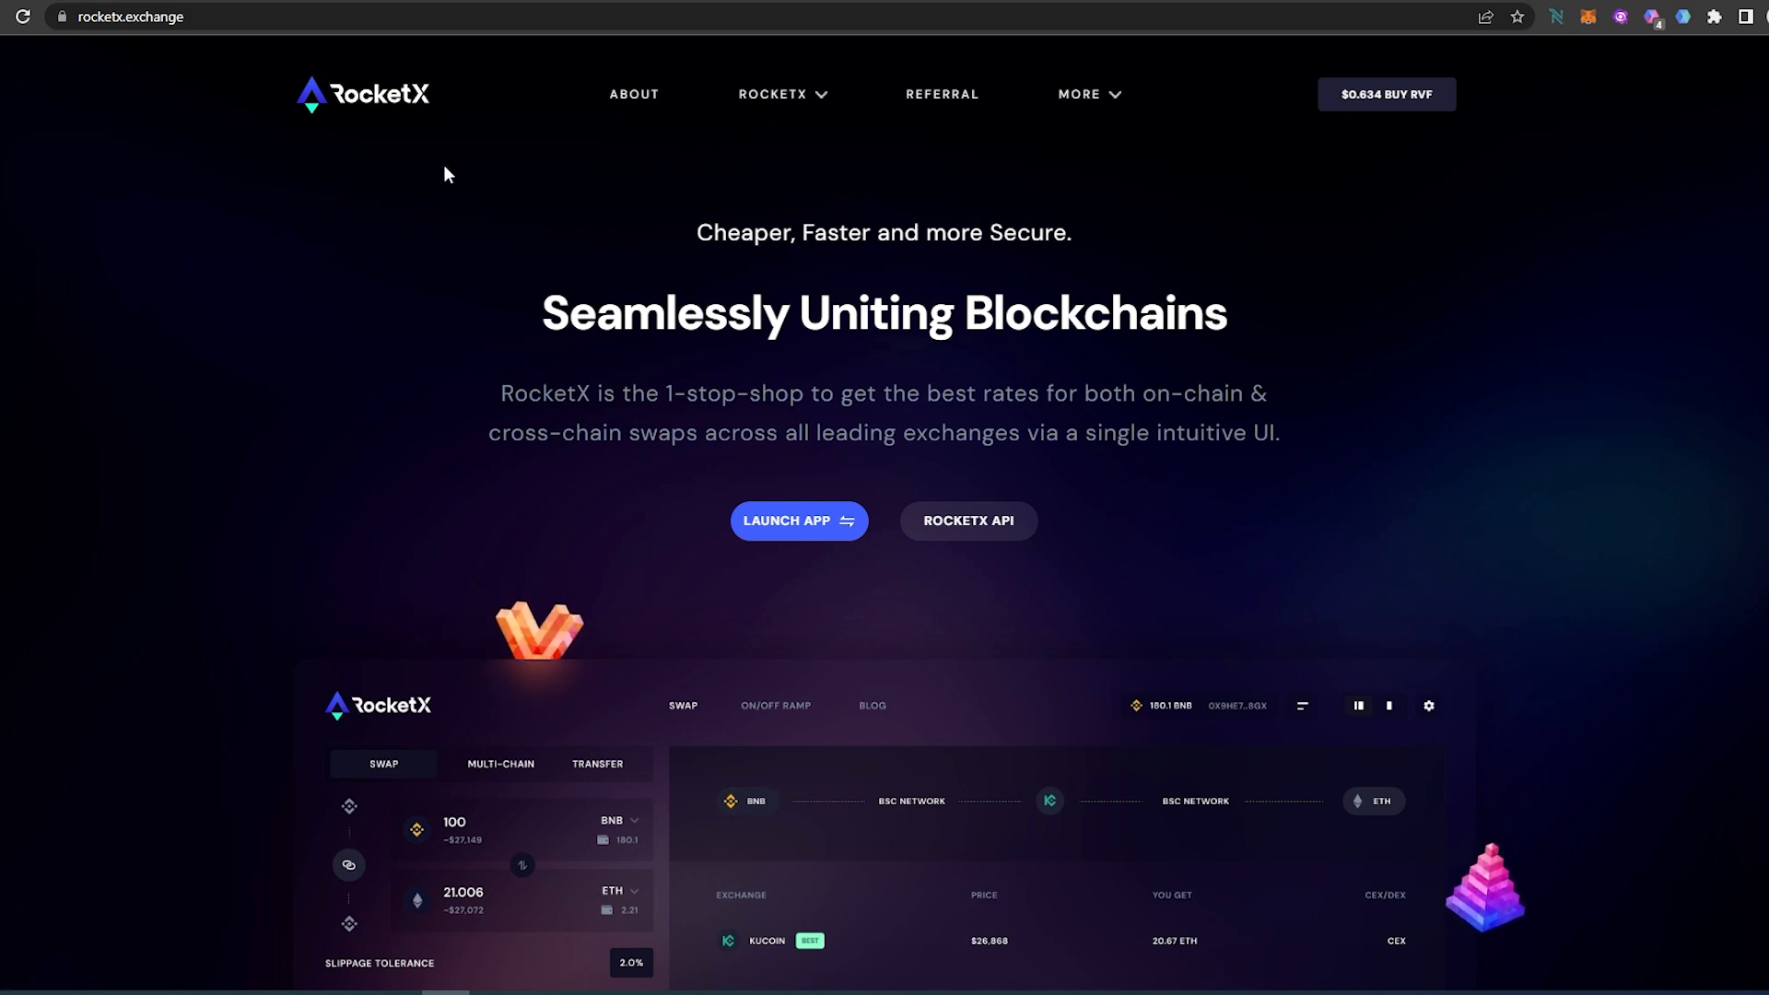
mouse_move(503, 190)
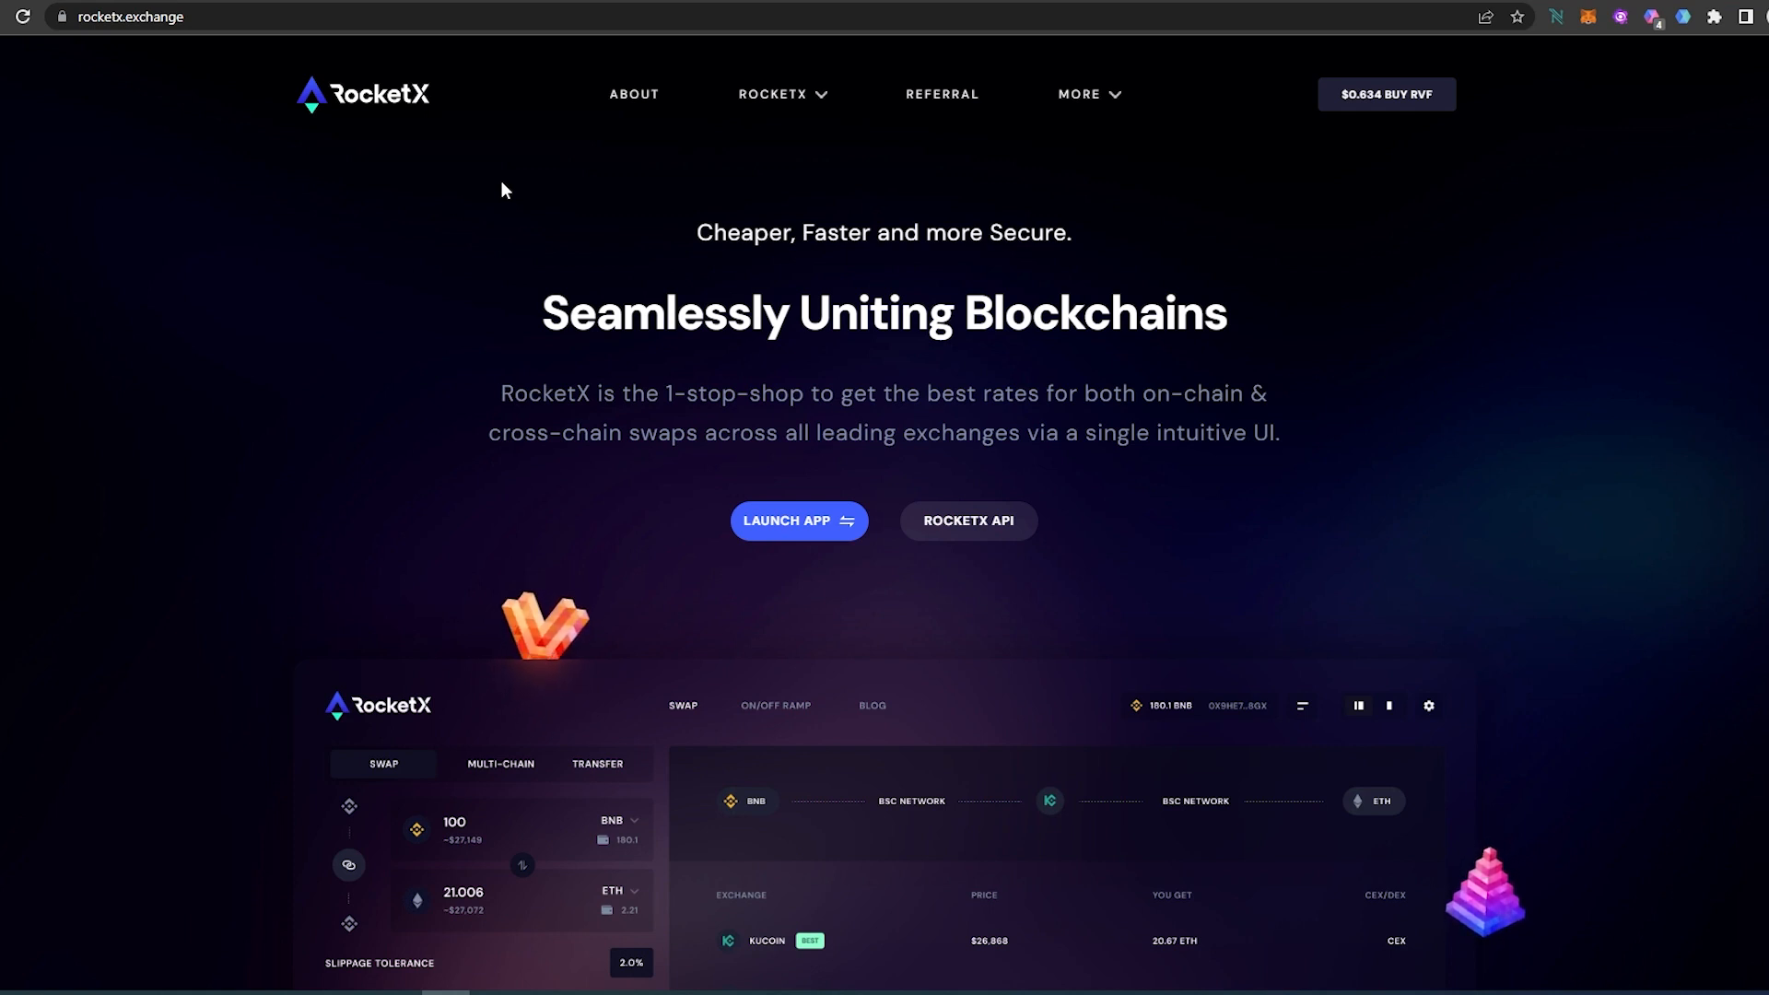
mouse_move(395, 162)
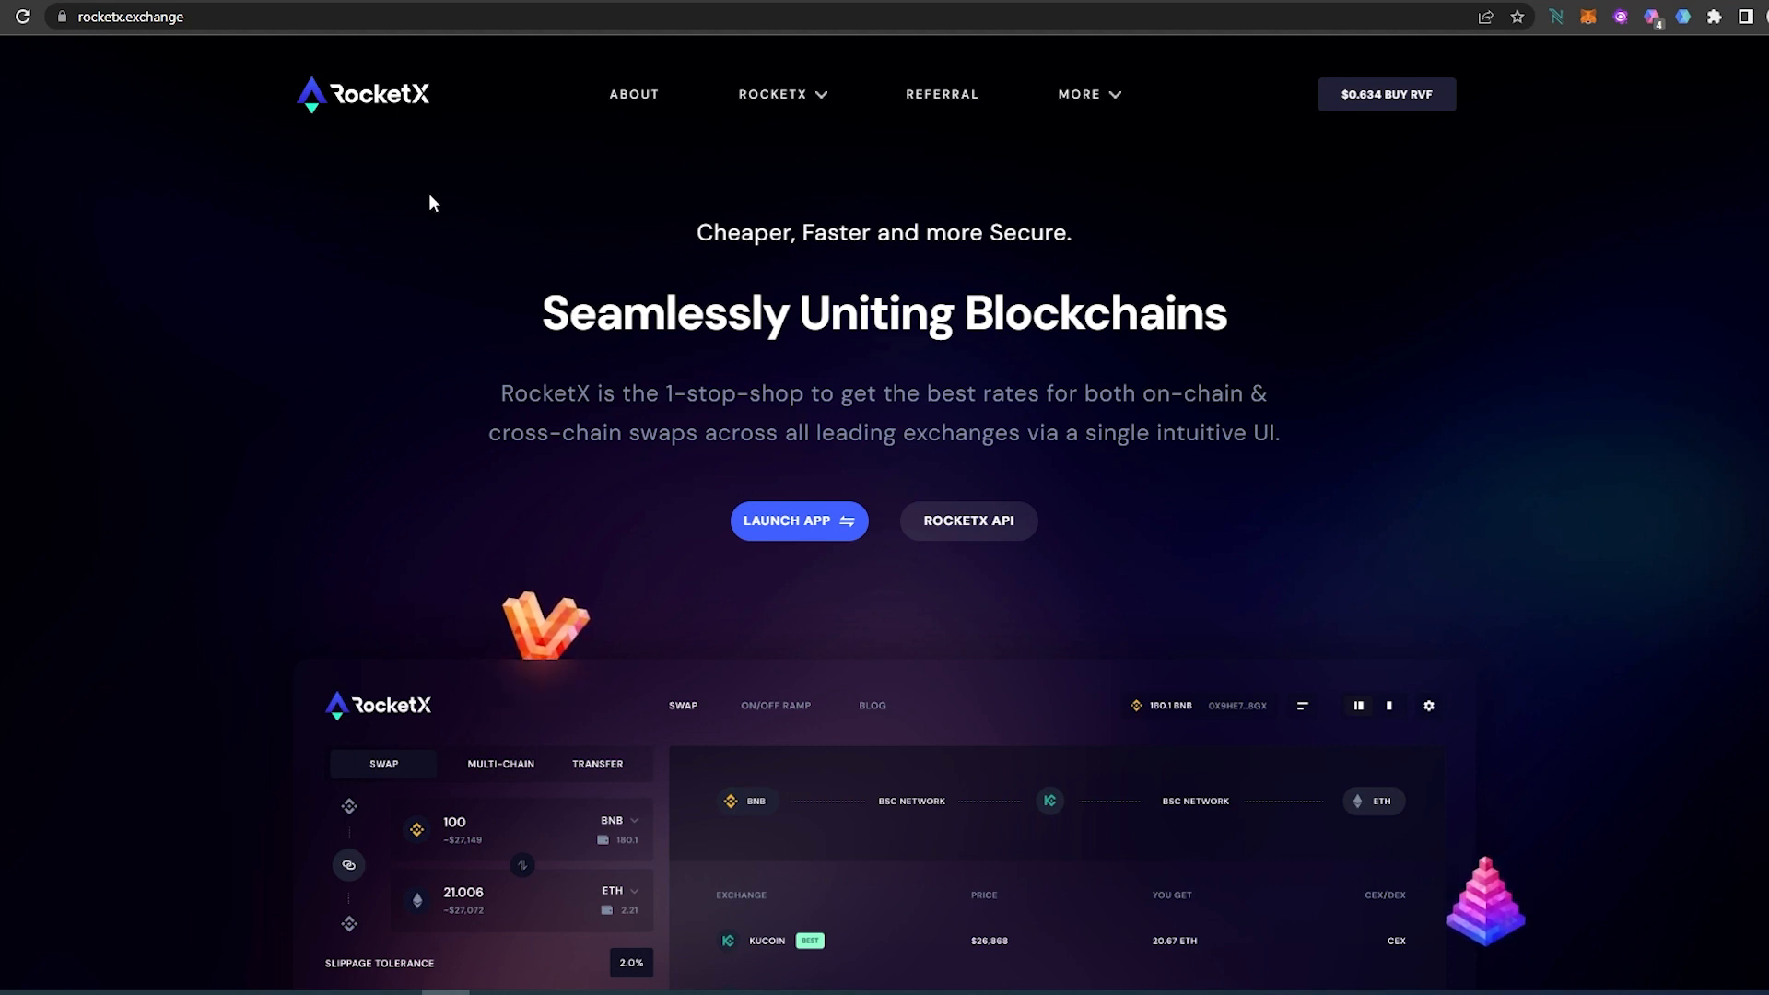
mouse_move(1480, 238)
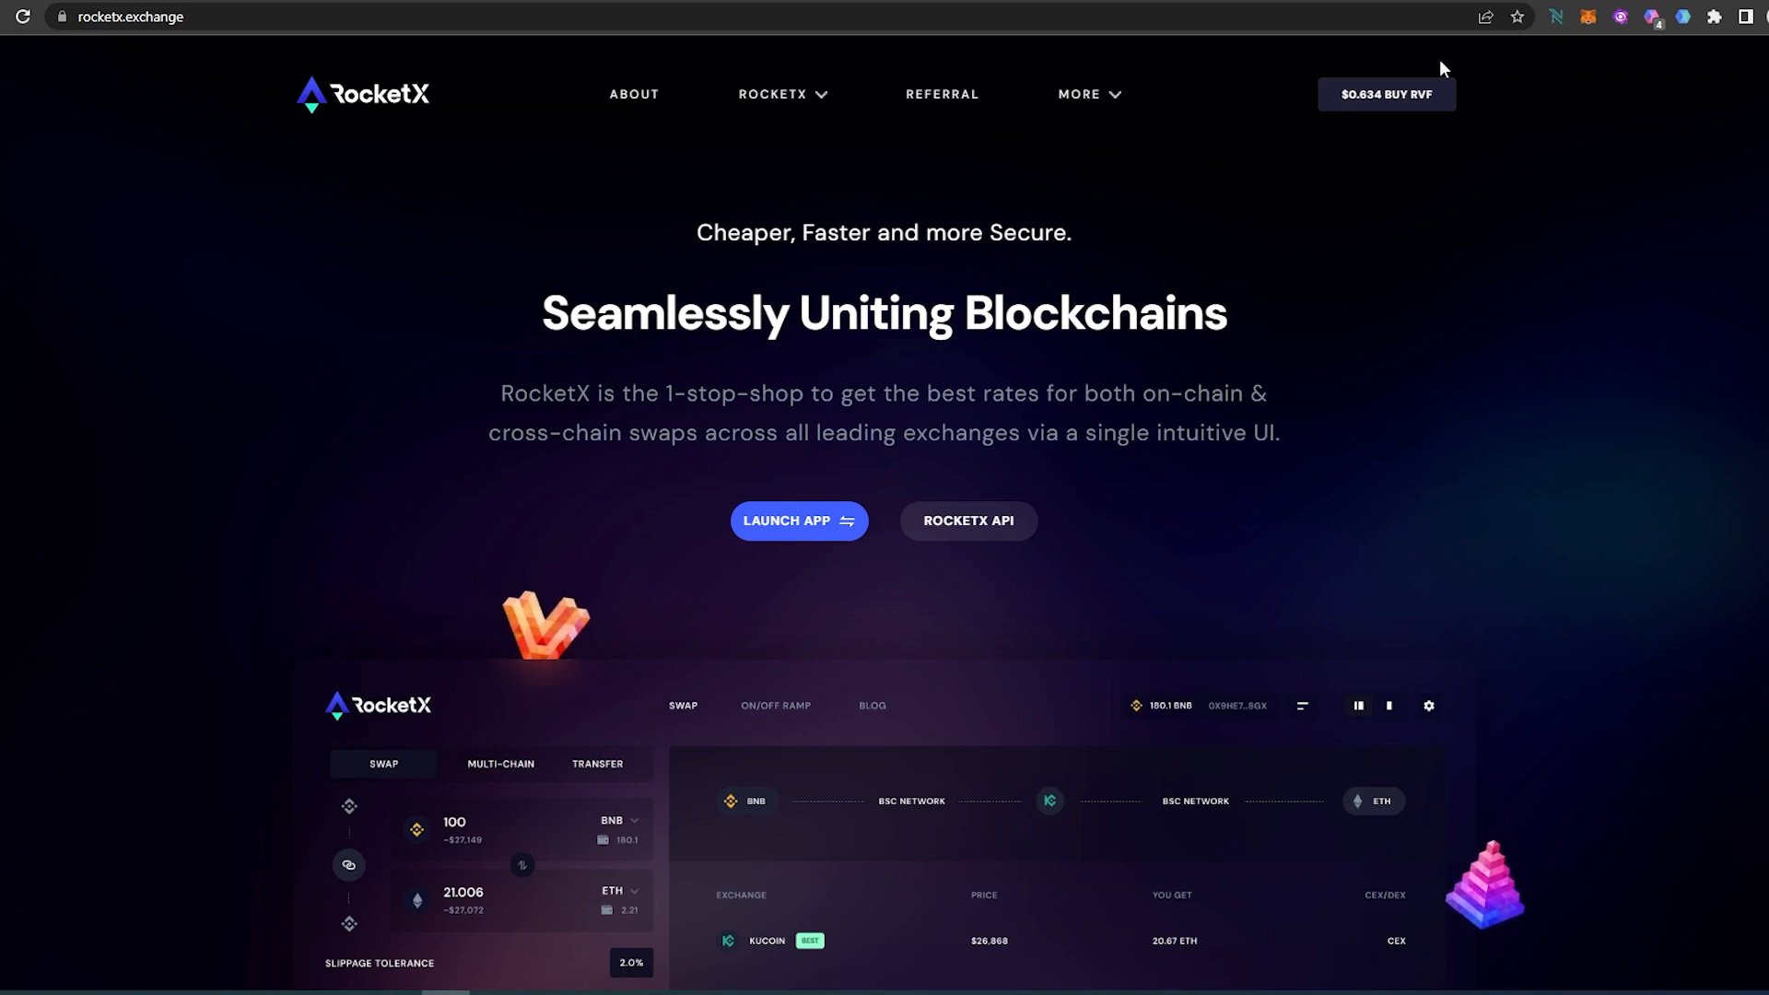
- Launch the RocketX app and connect the MetaMask wallet on the Ethereum network
left_click(798, 520)
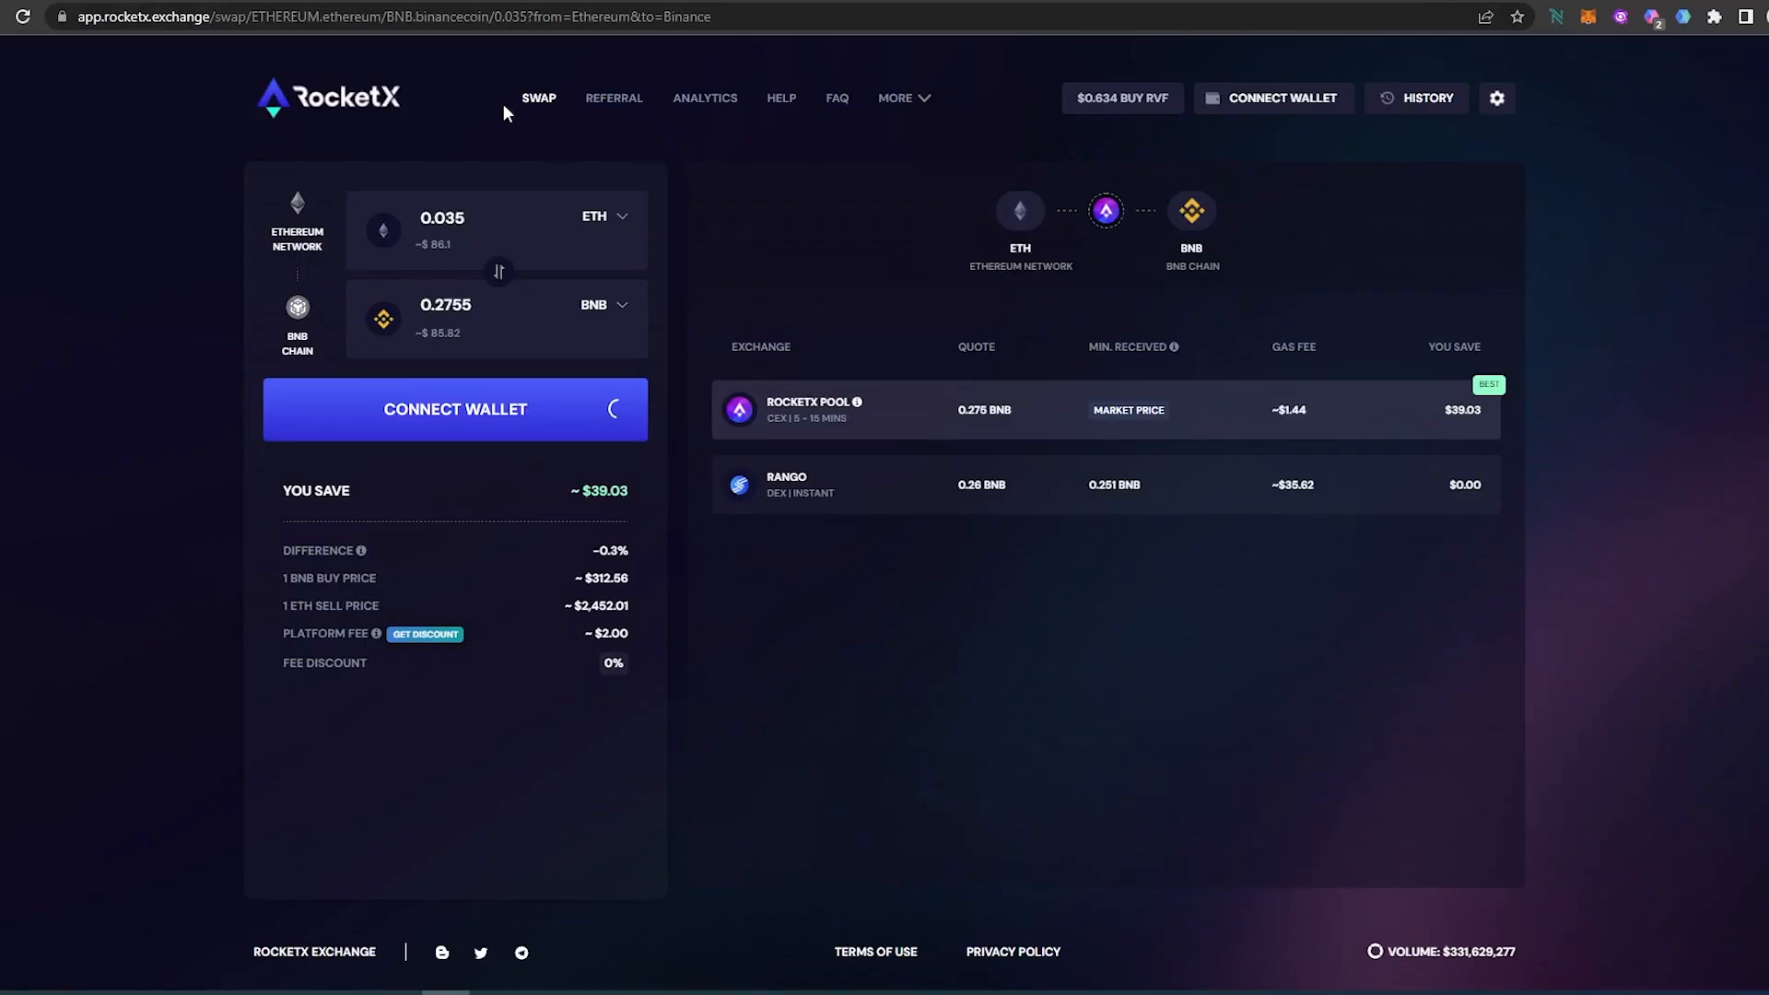
mouse_move(479, 376)
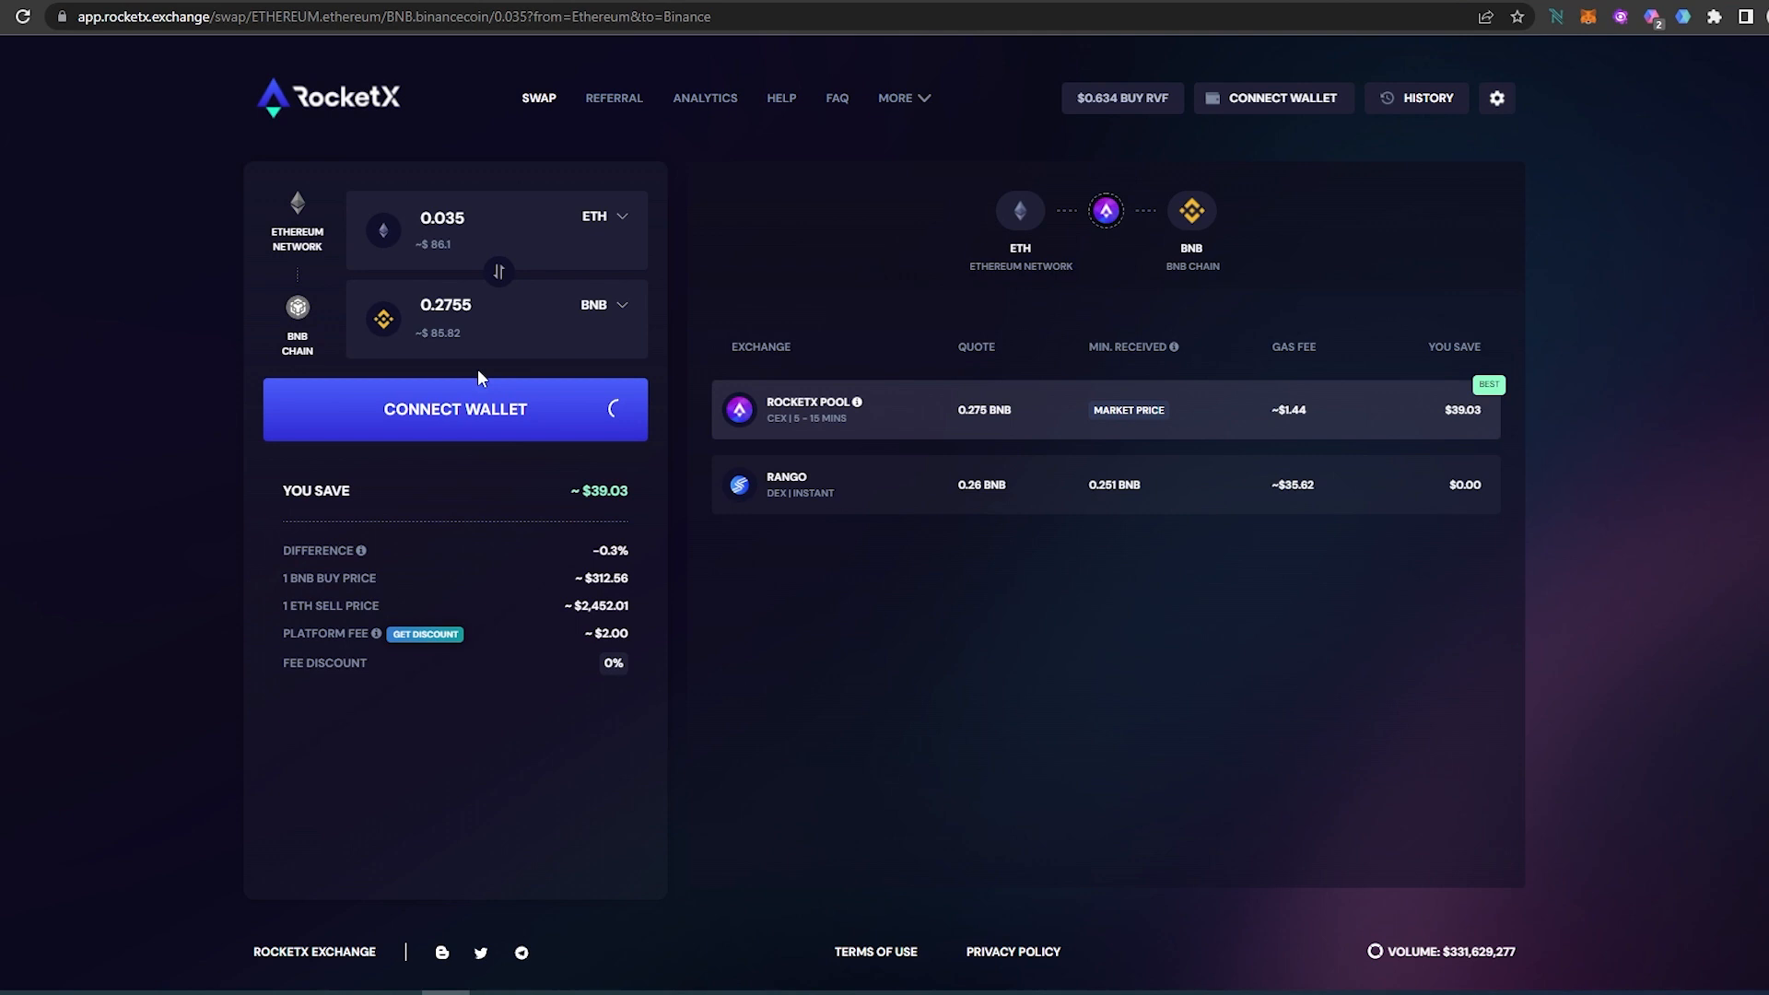
left_click(455, 409)
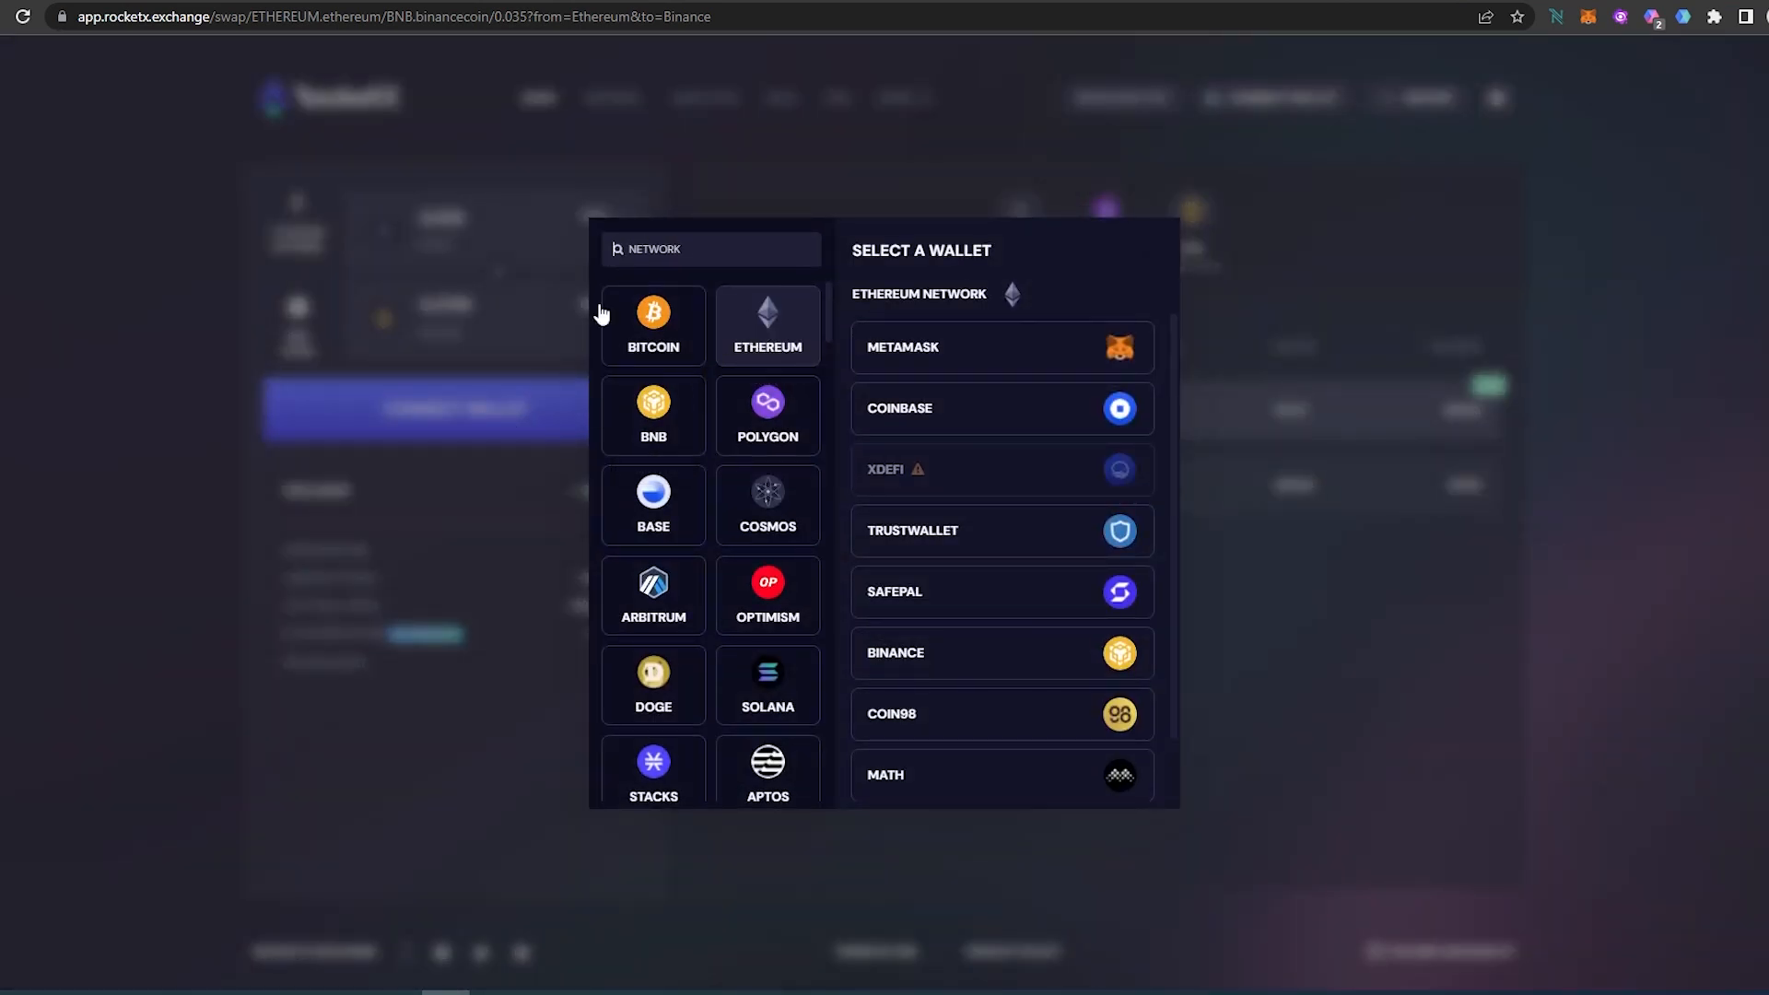
mouse_move(767, 403)
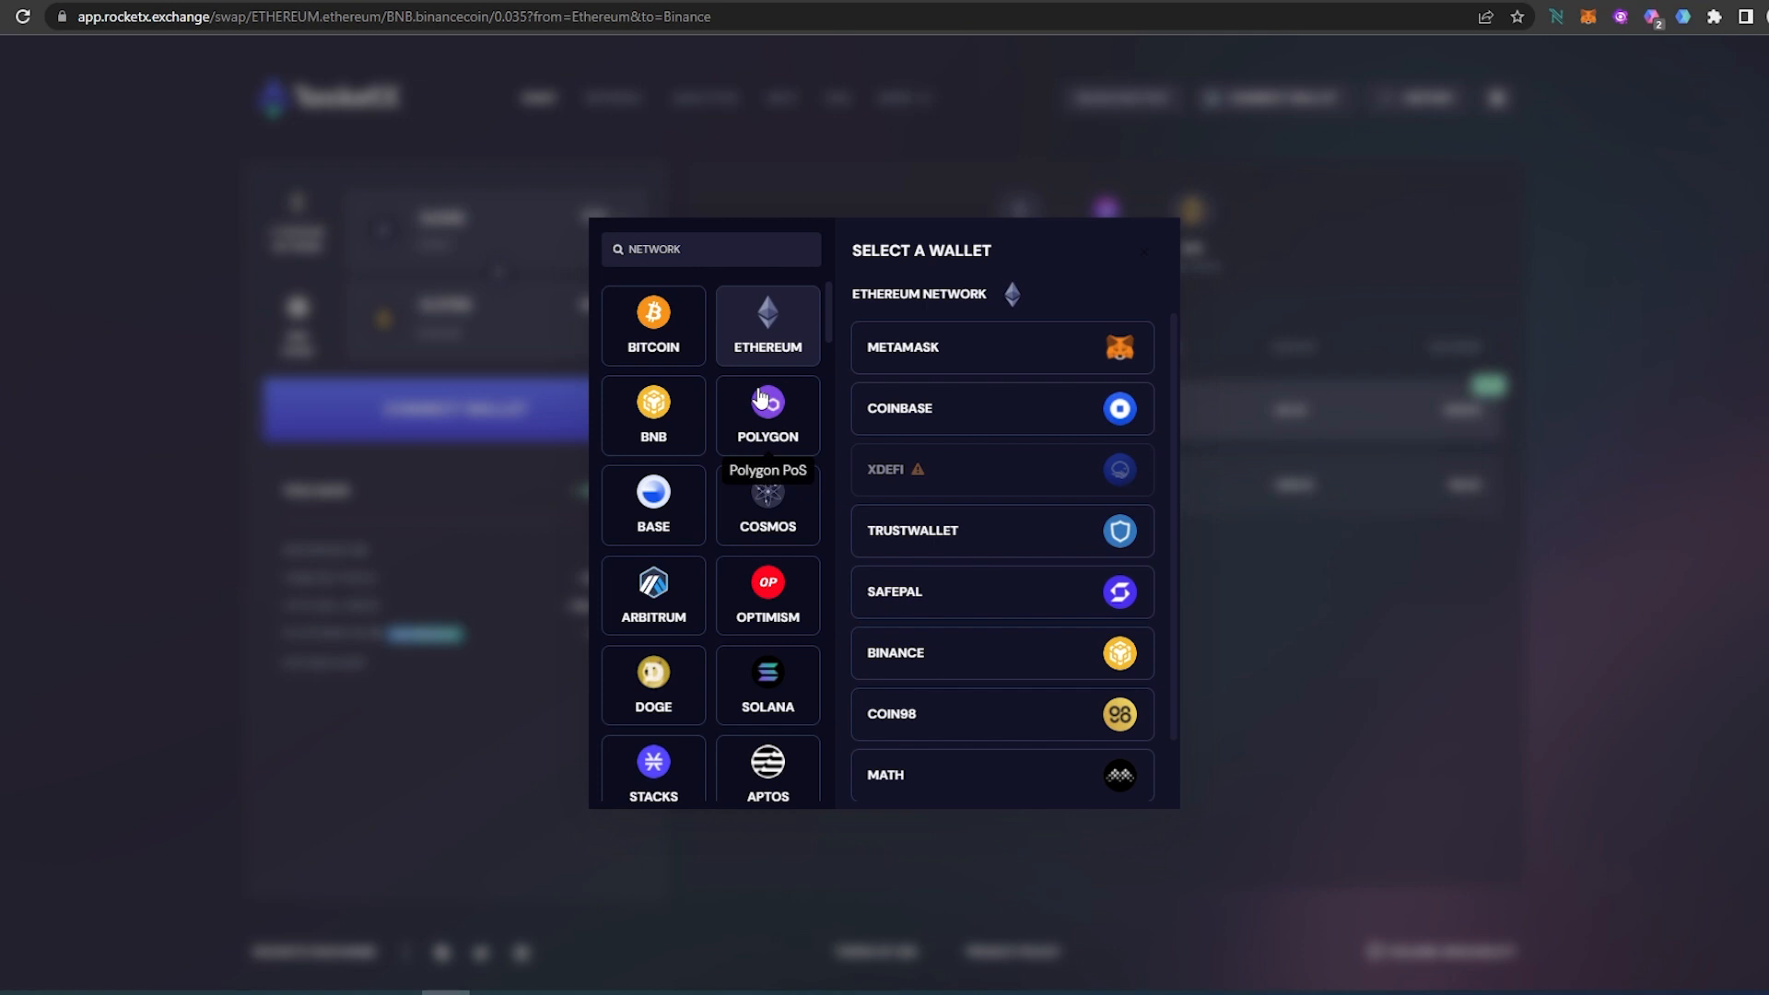
mouse_move(951, 374)
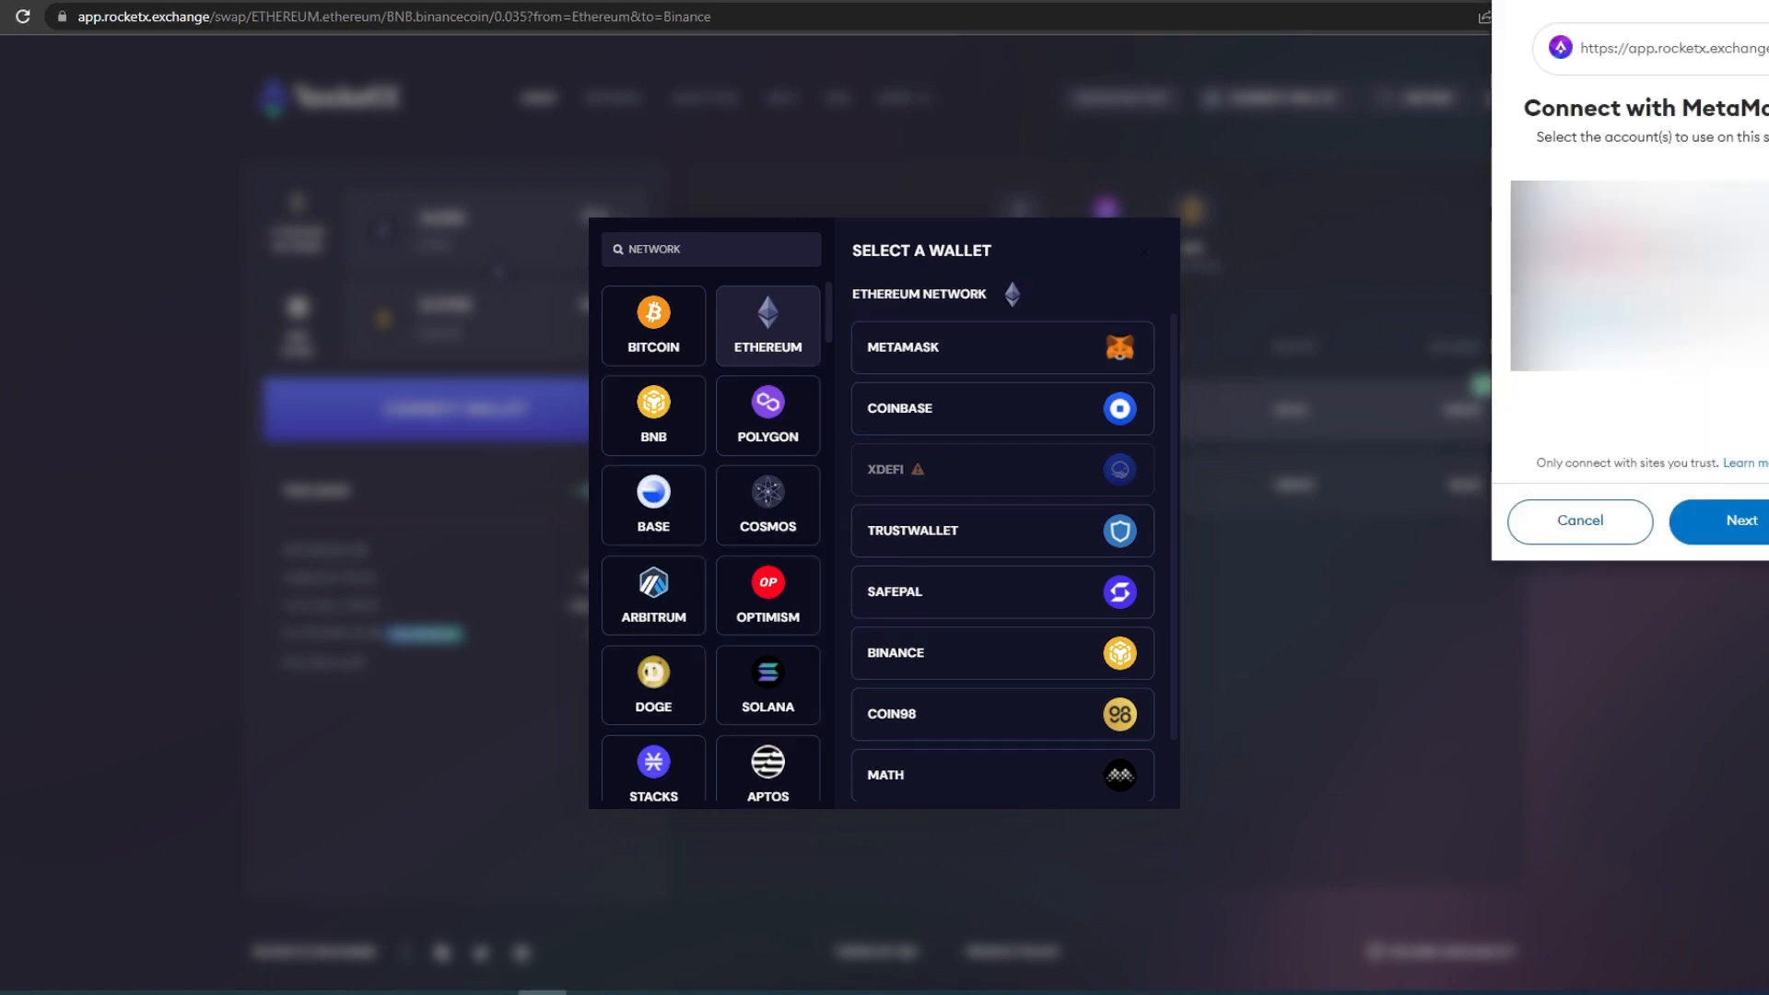
left_click(1742, 520)
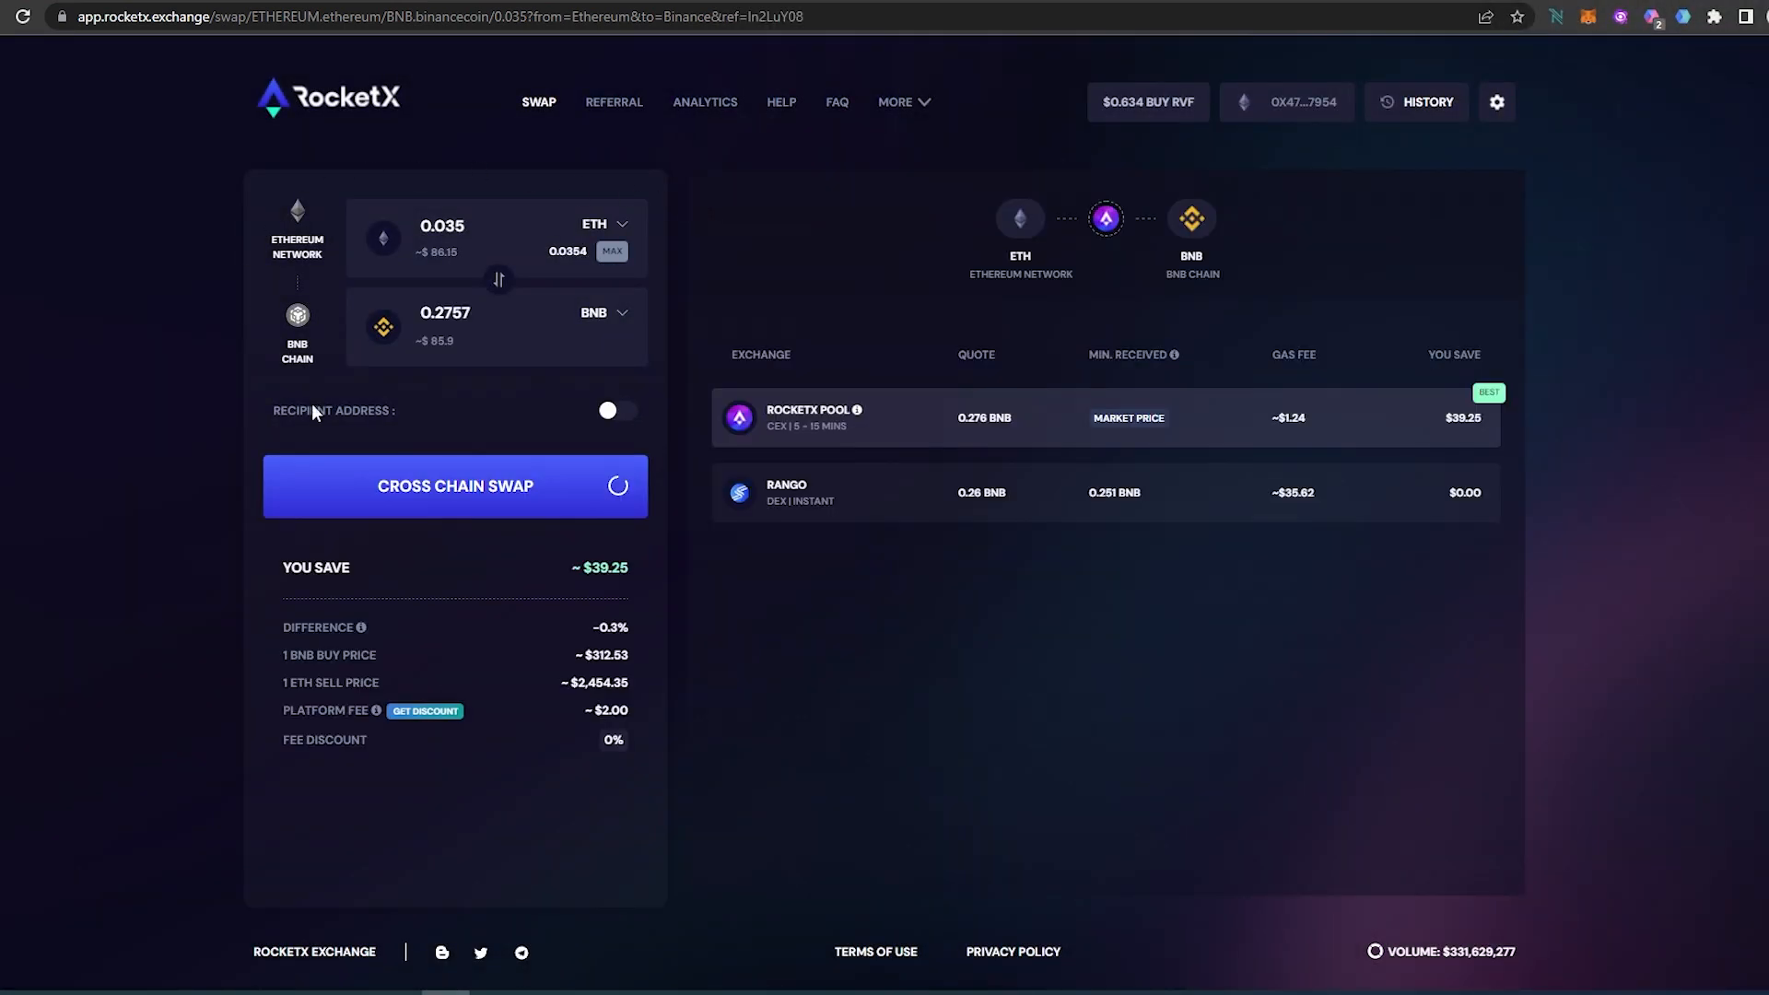
mouse_move(297, 217)
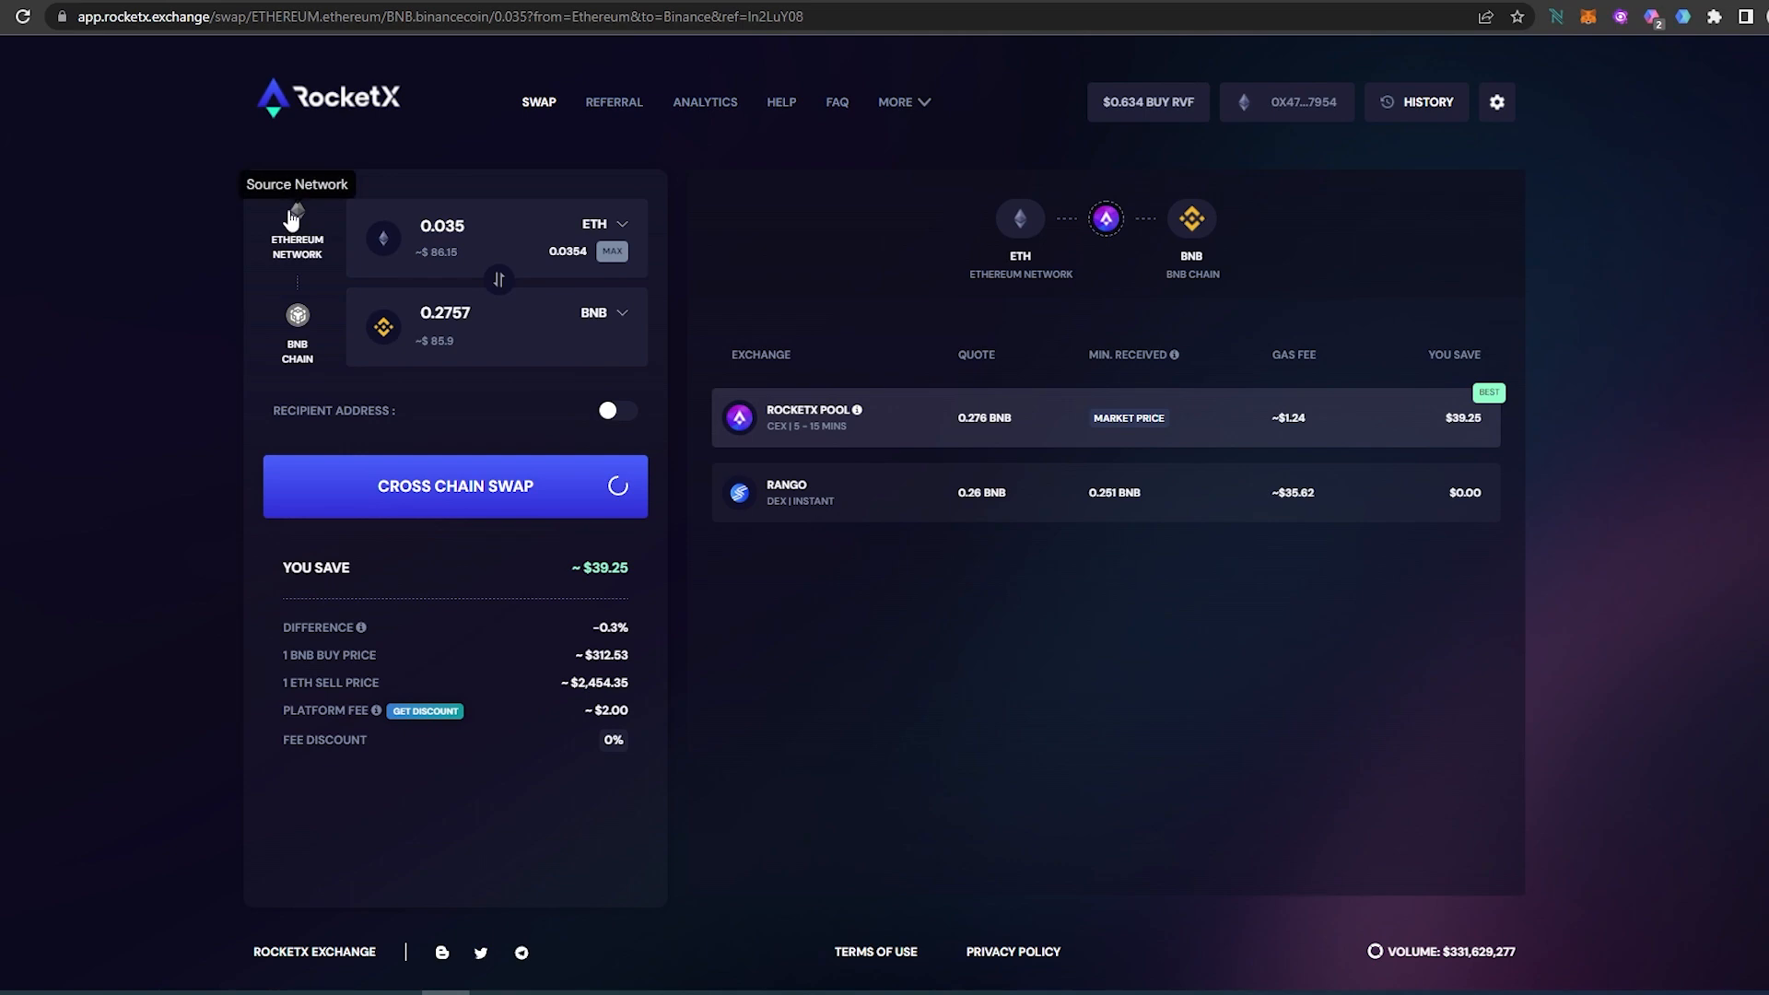
left_click(297, 230)
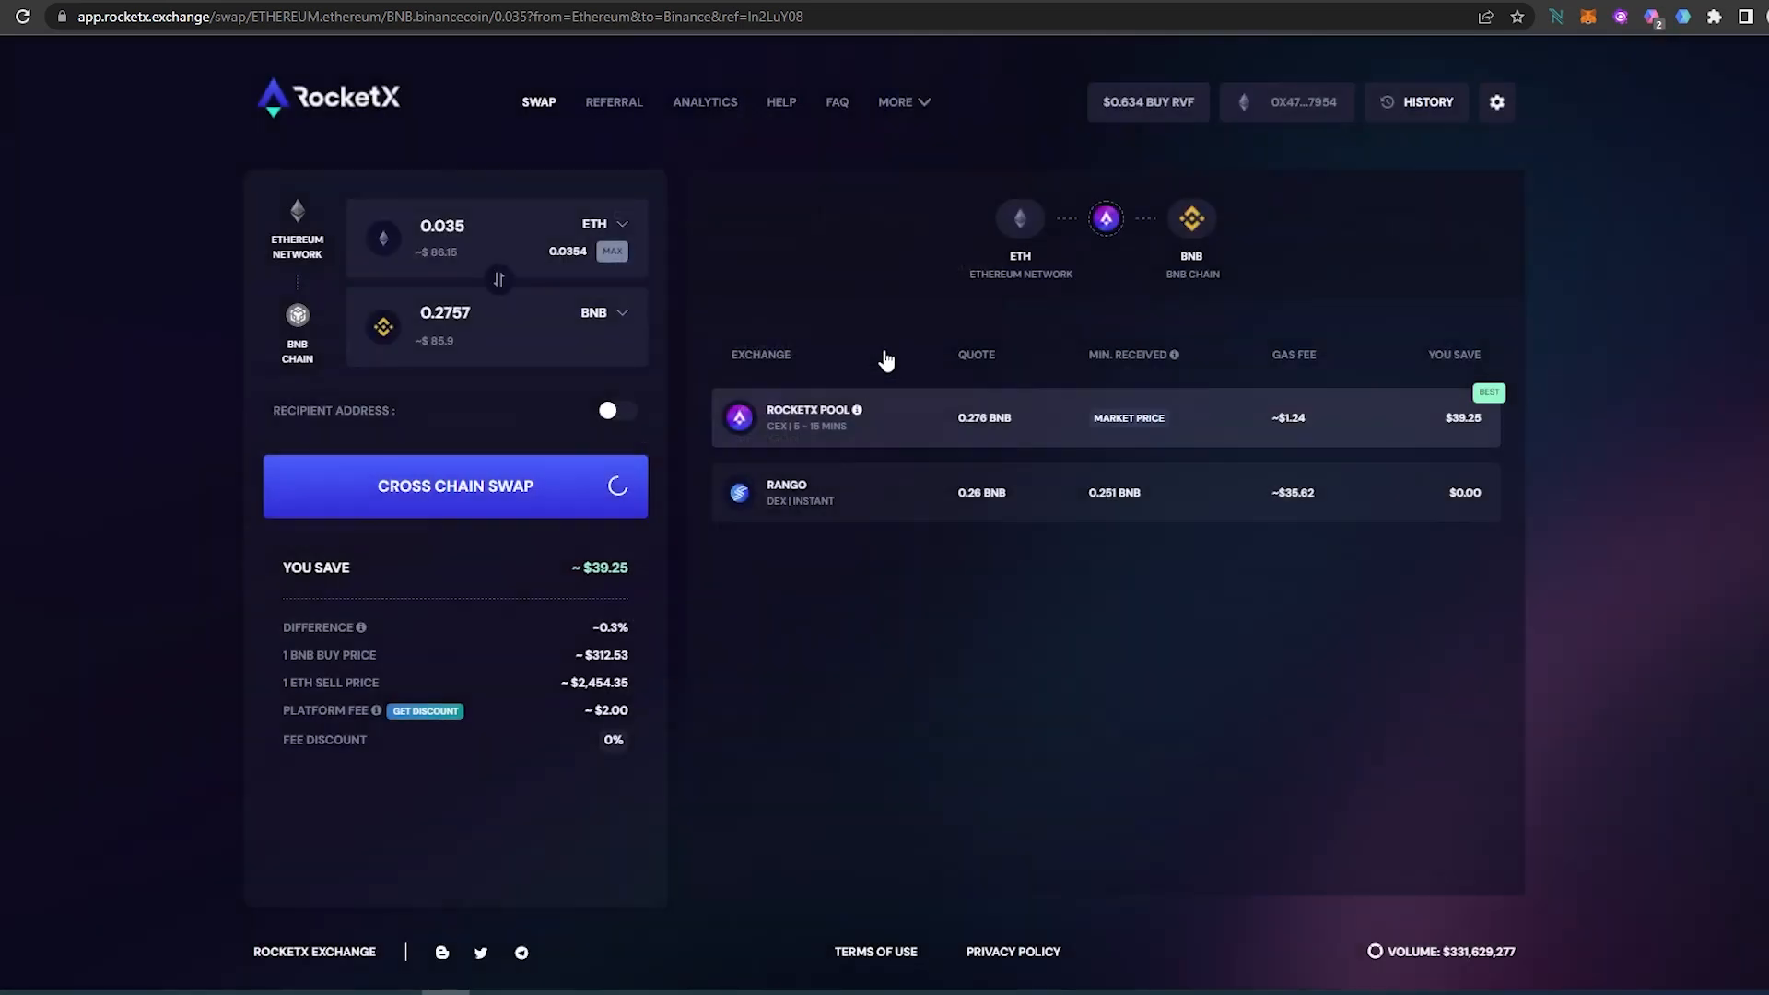
mouse_move(297, 317)
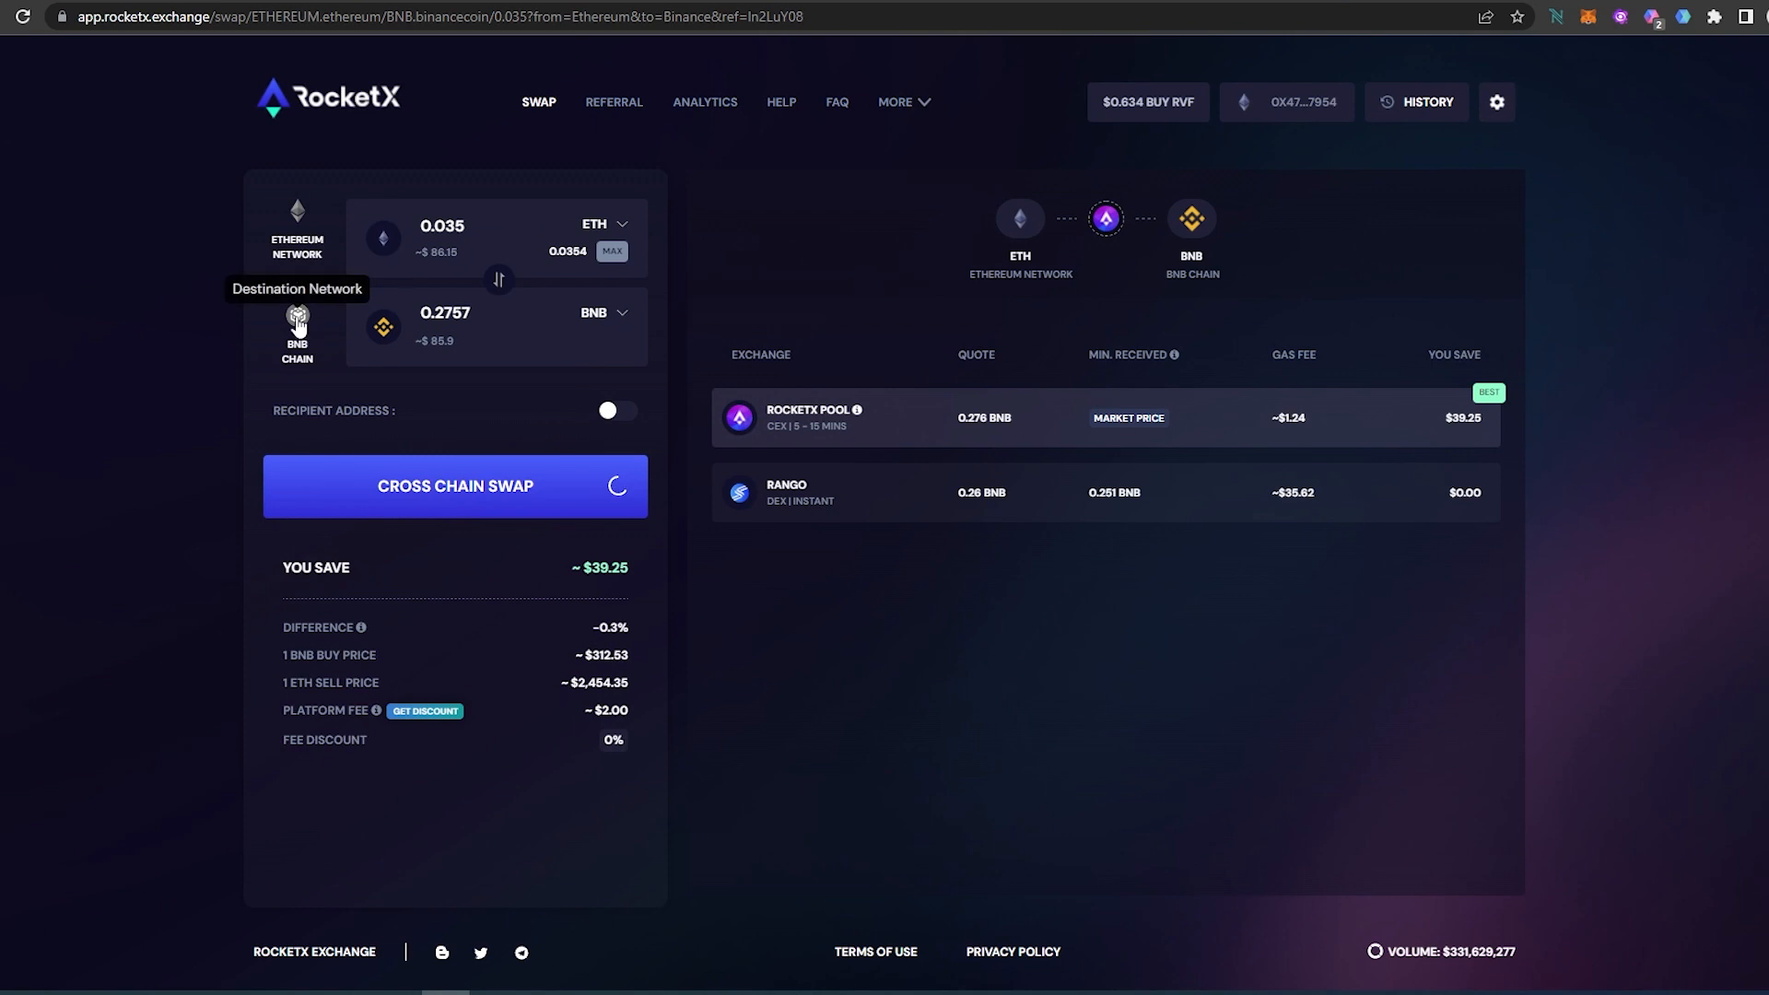
left_click(297, 330)
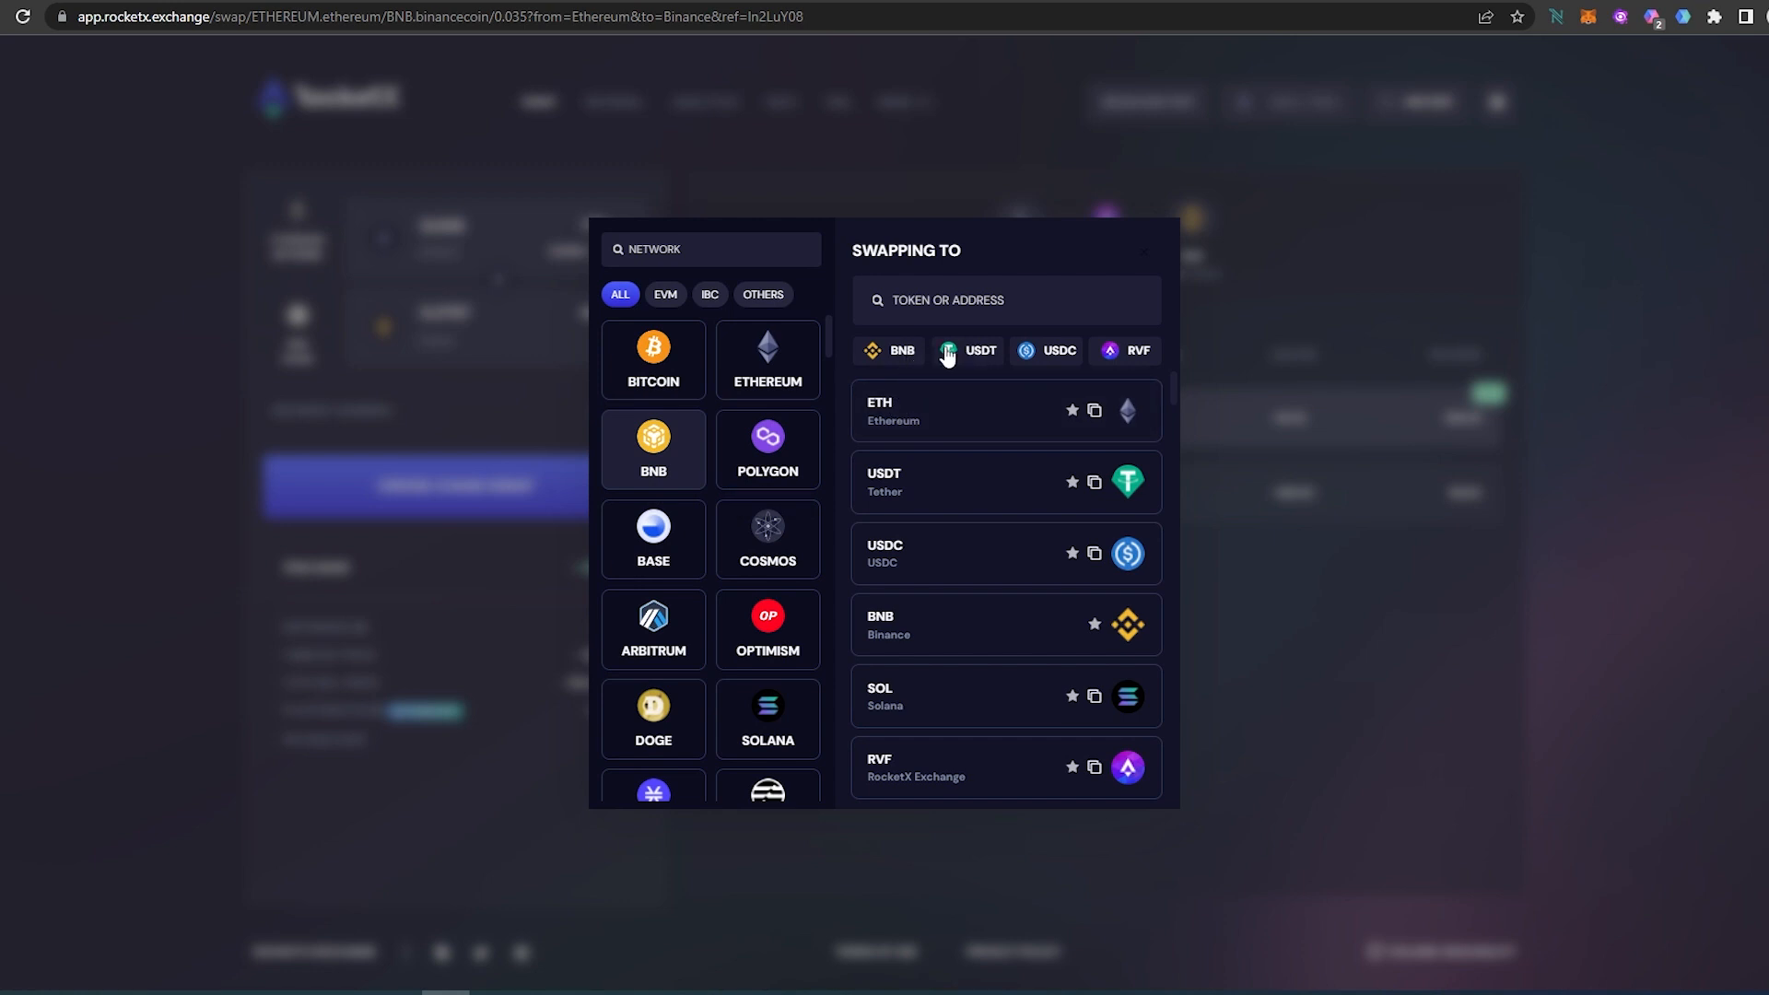
mouse_move(997, 366)
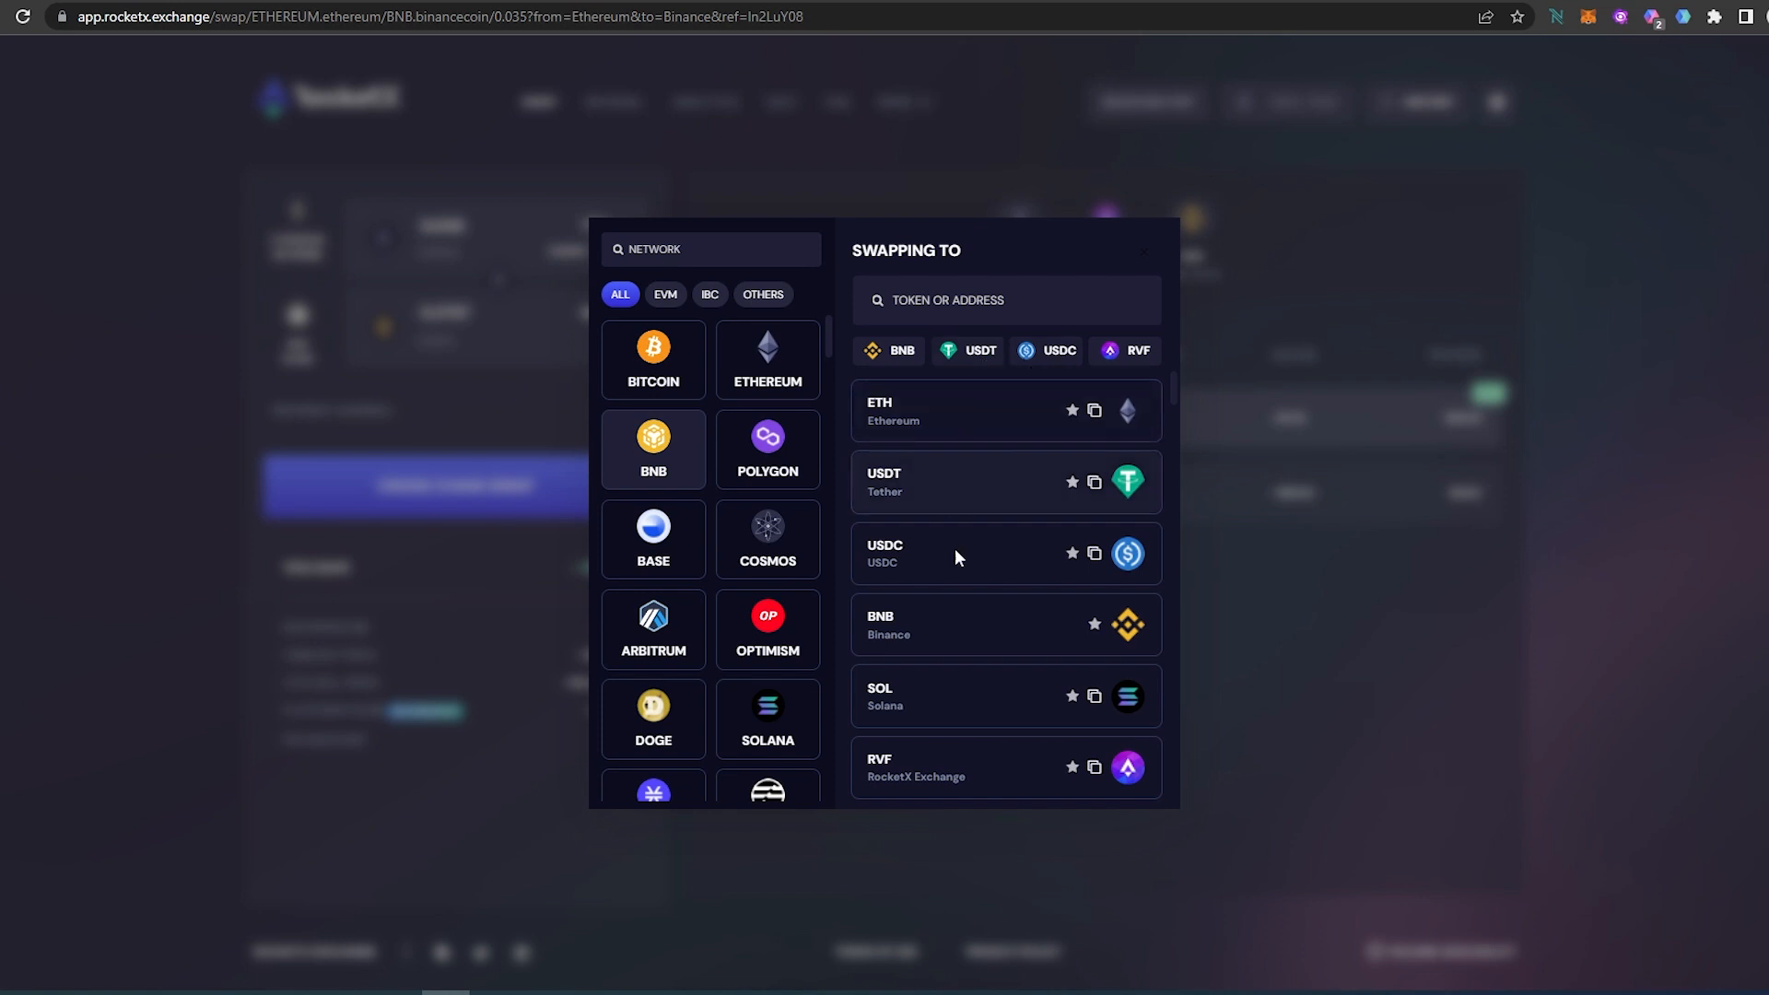
mouse_move(766, 449)
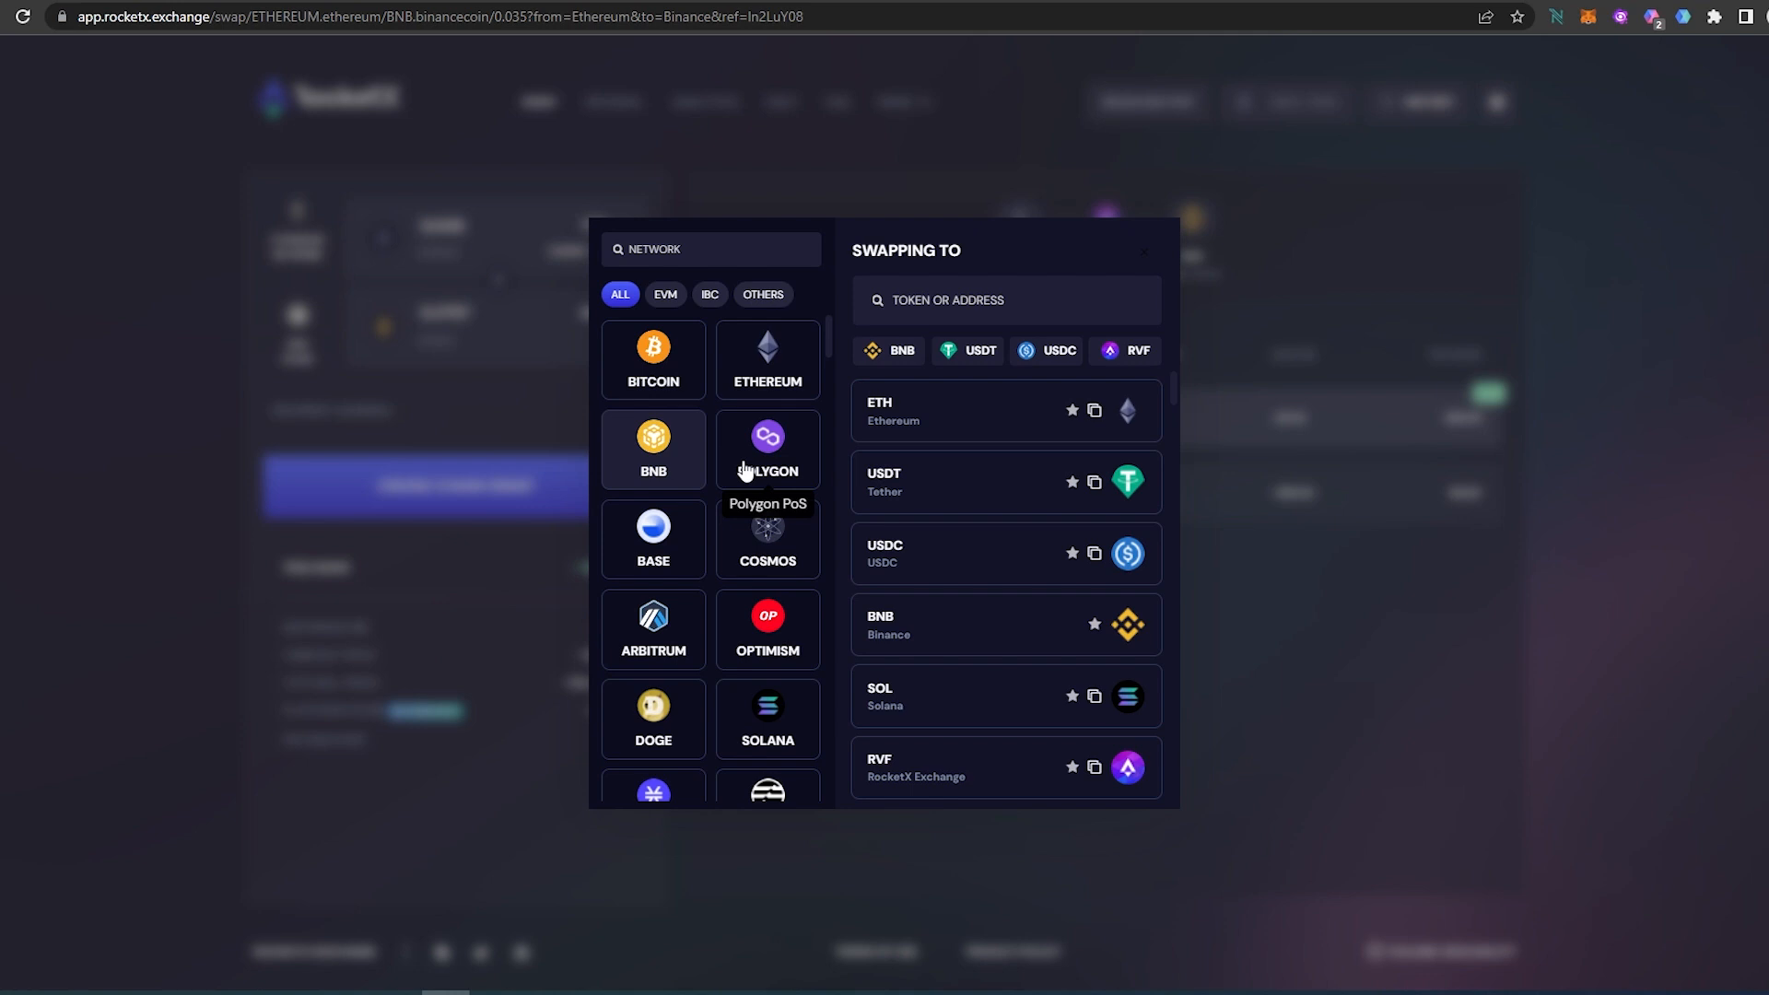
mouse_move(713, 470)
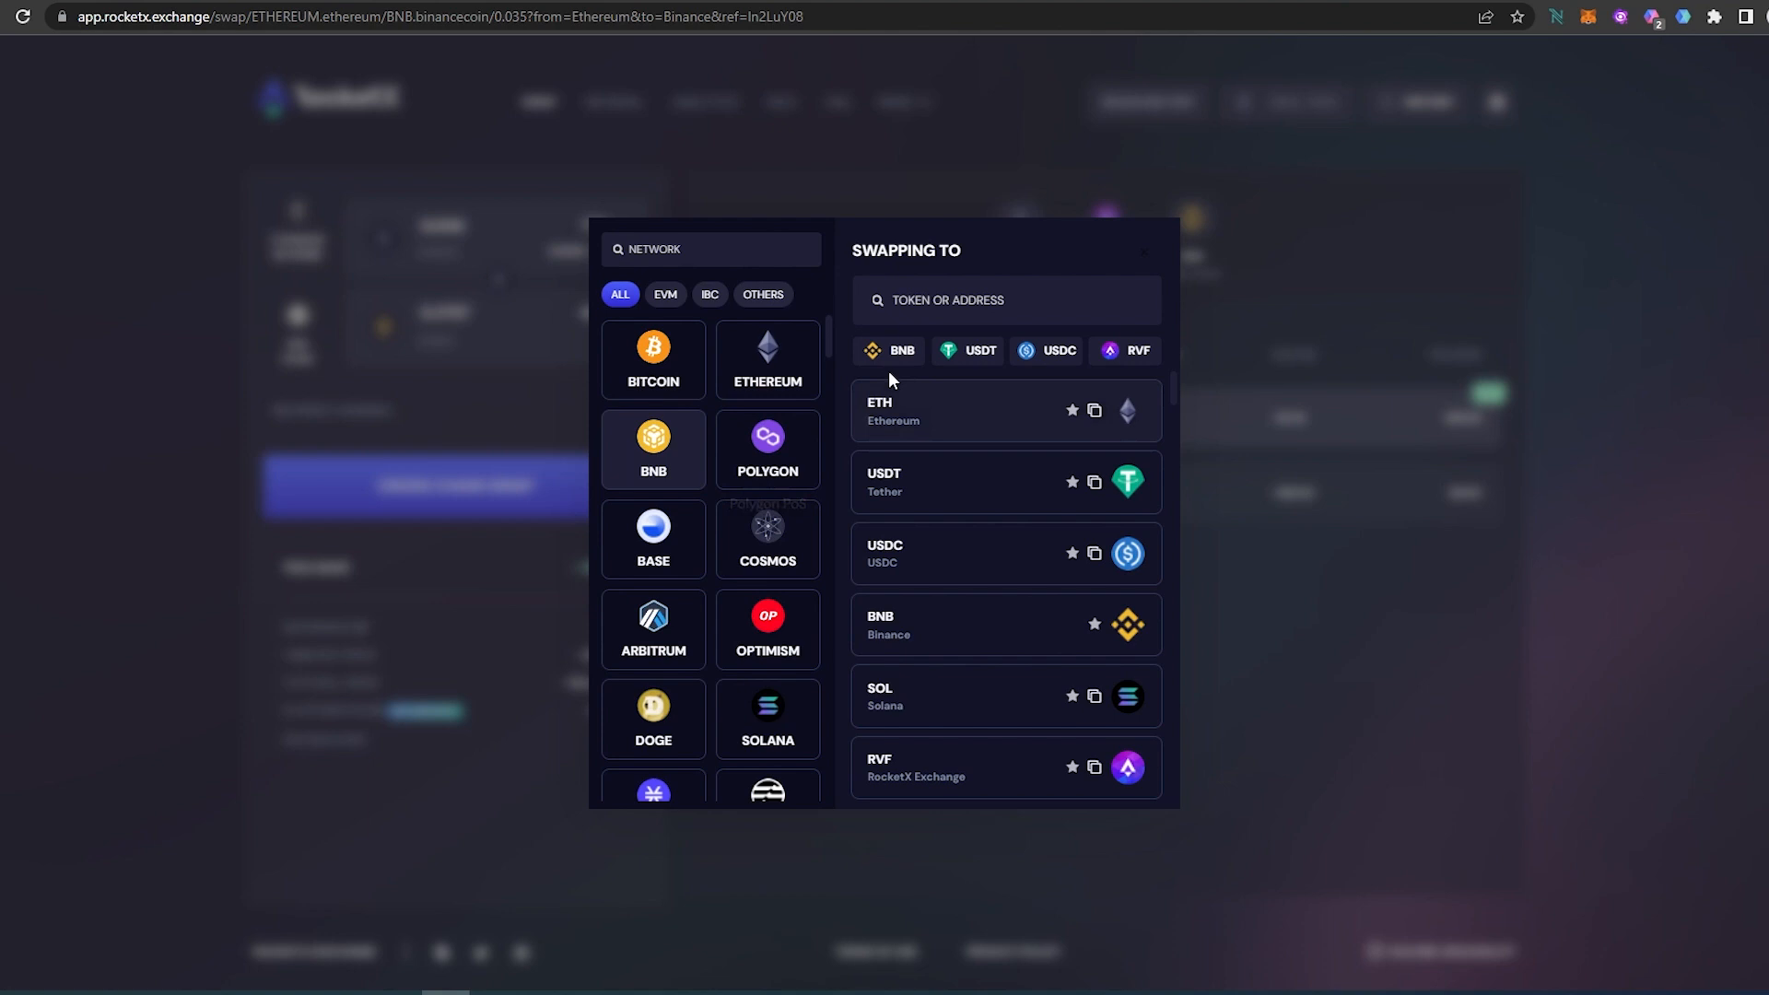
left_click(1144, 250)
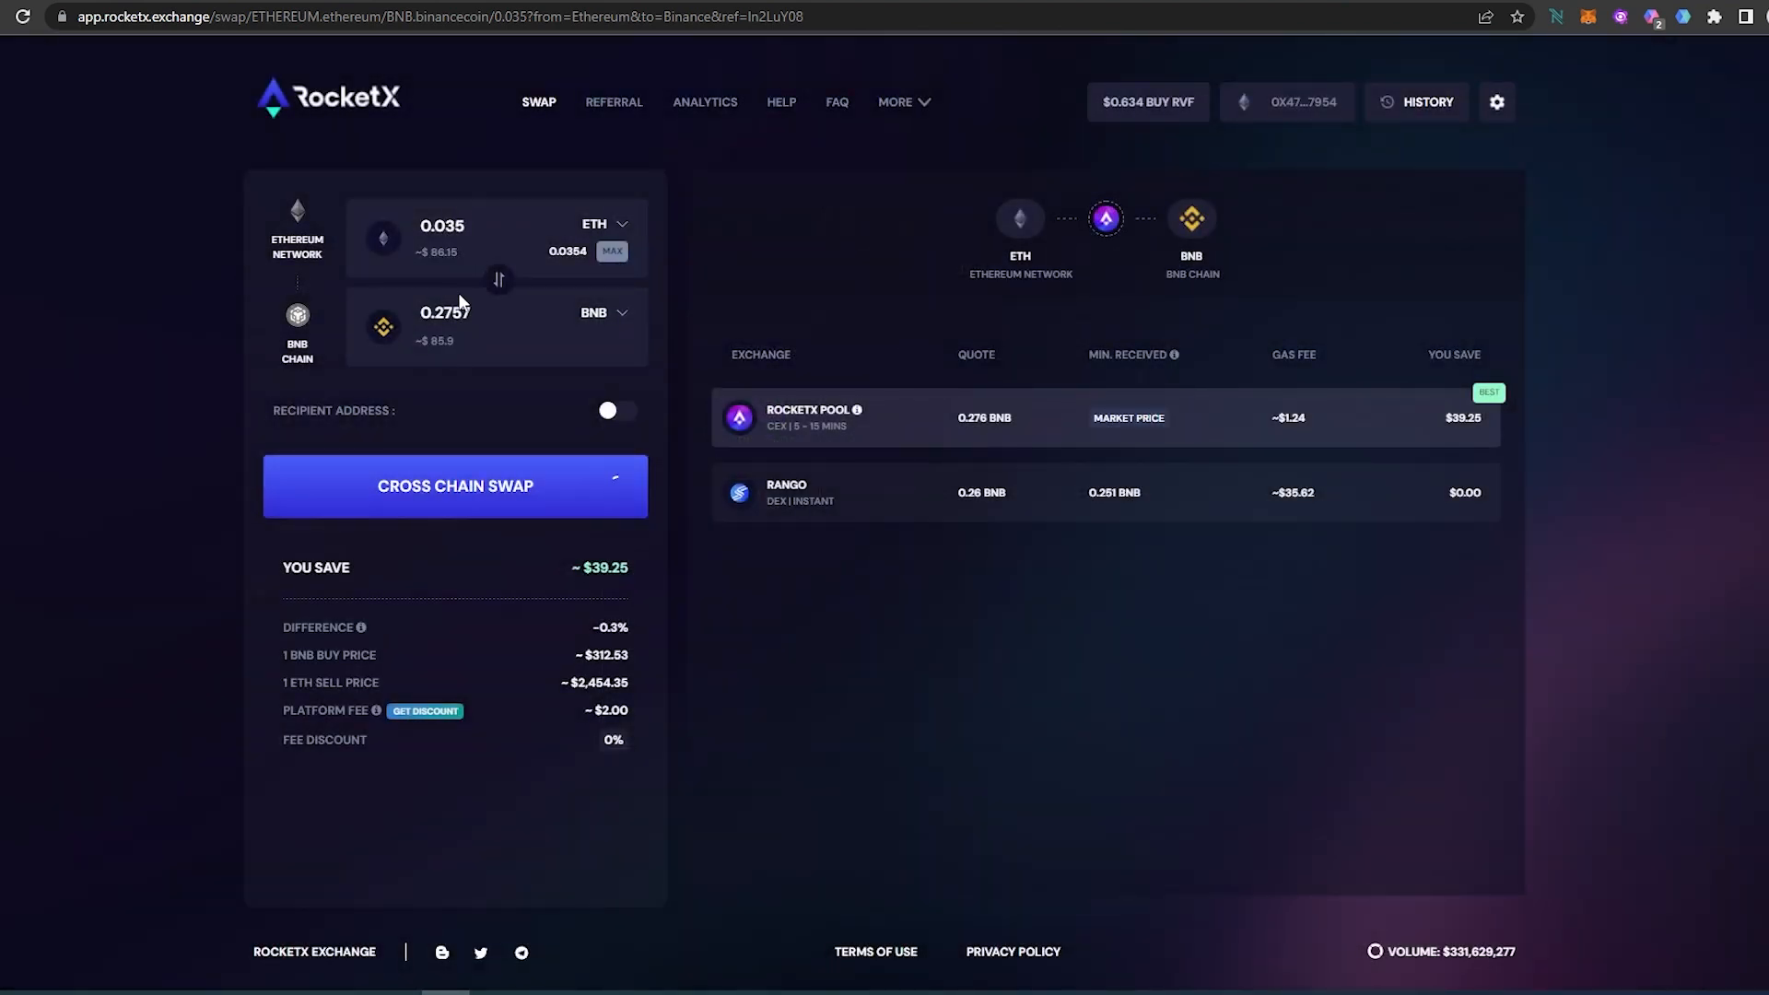
left_click(1587, 17)
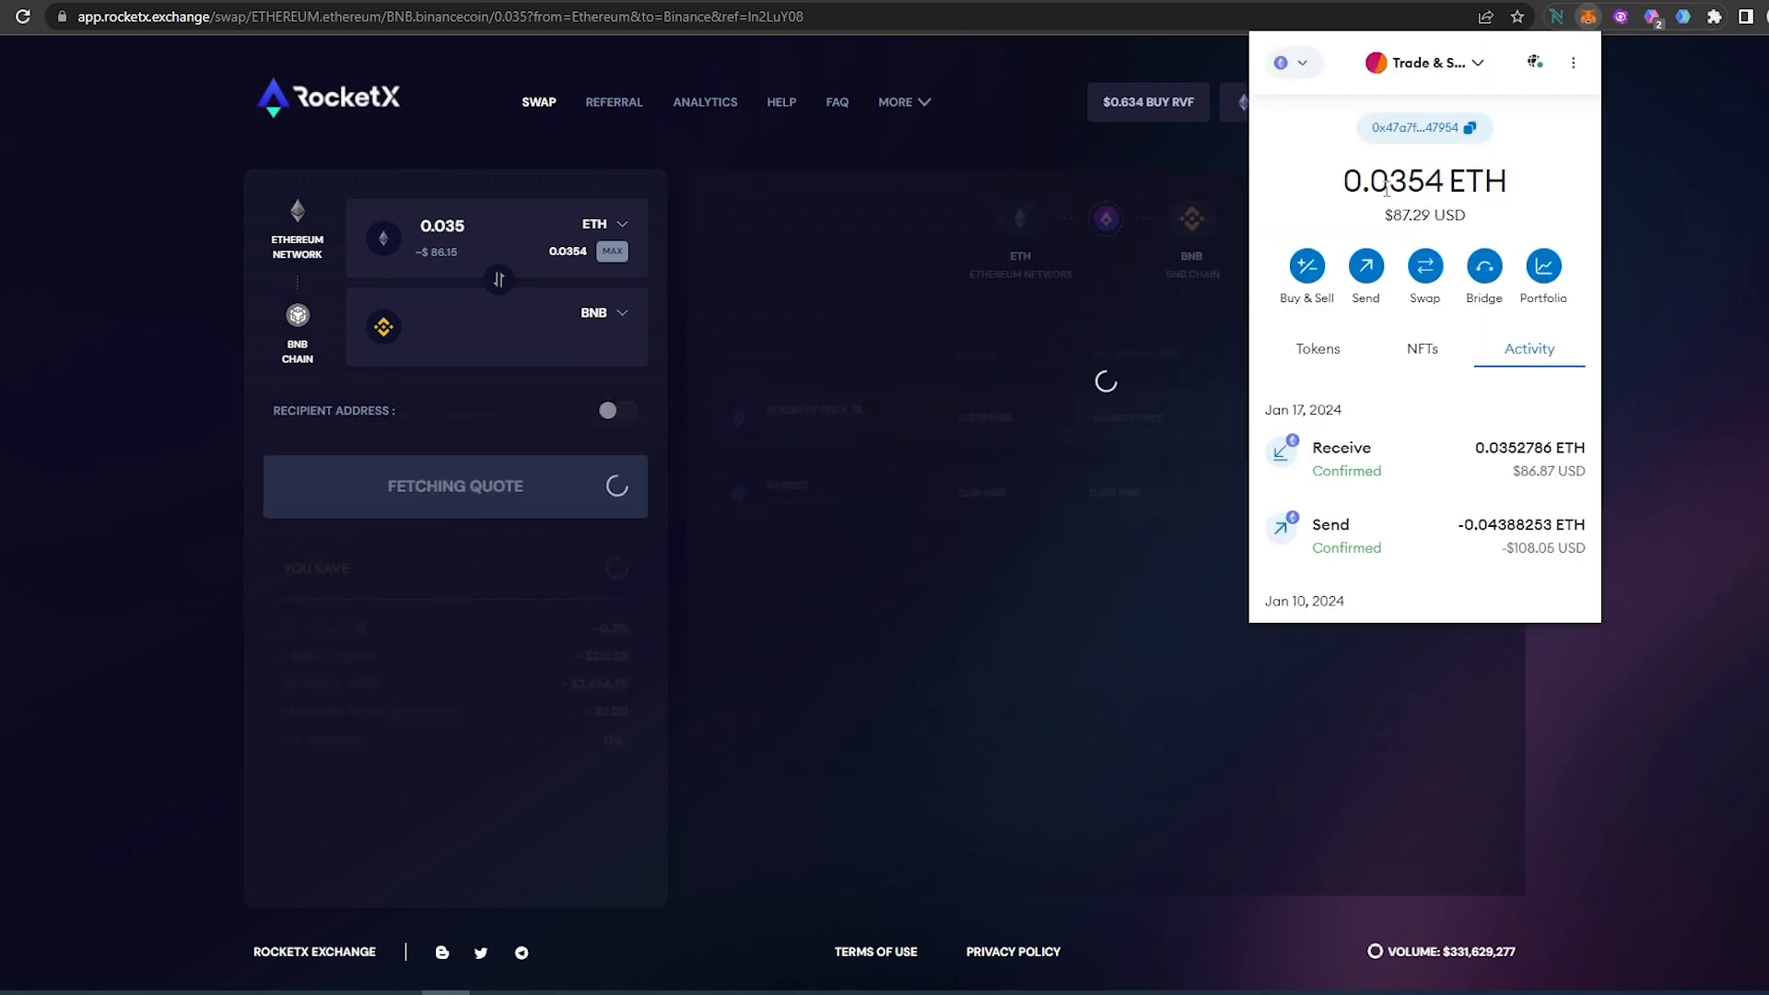
mouse_move(521, 234)
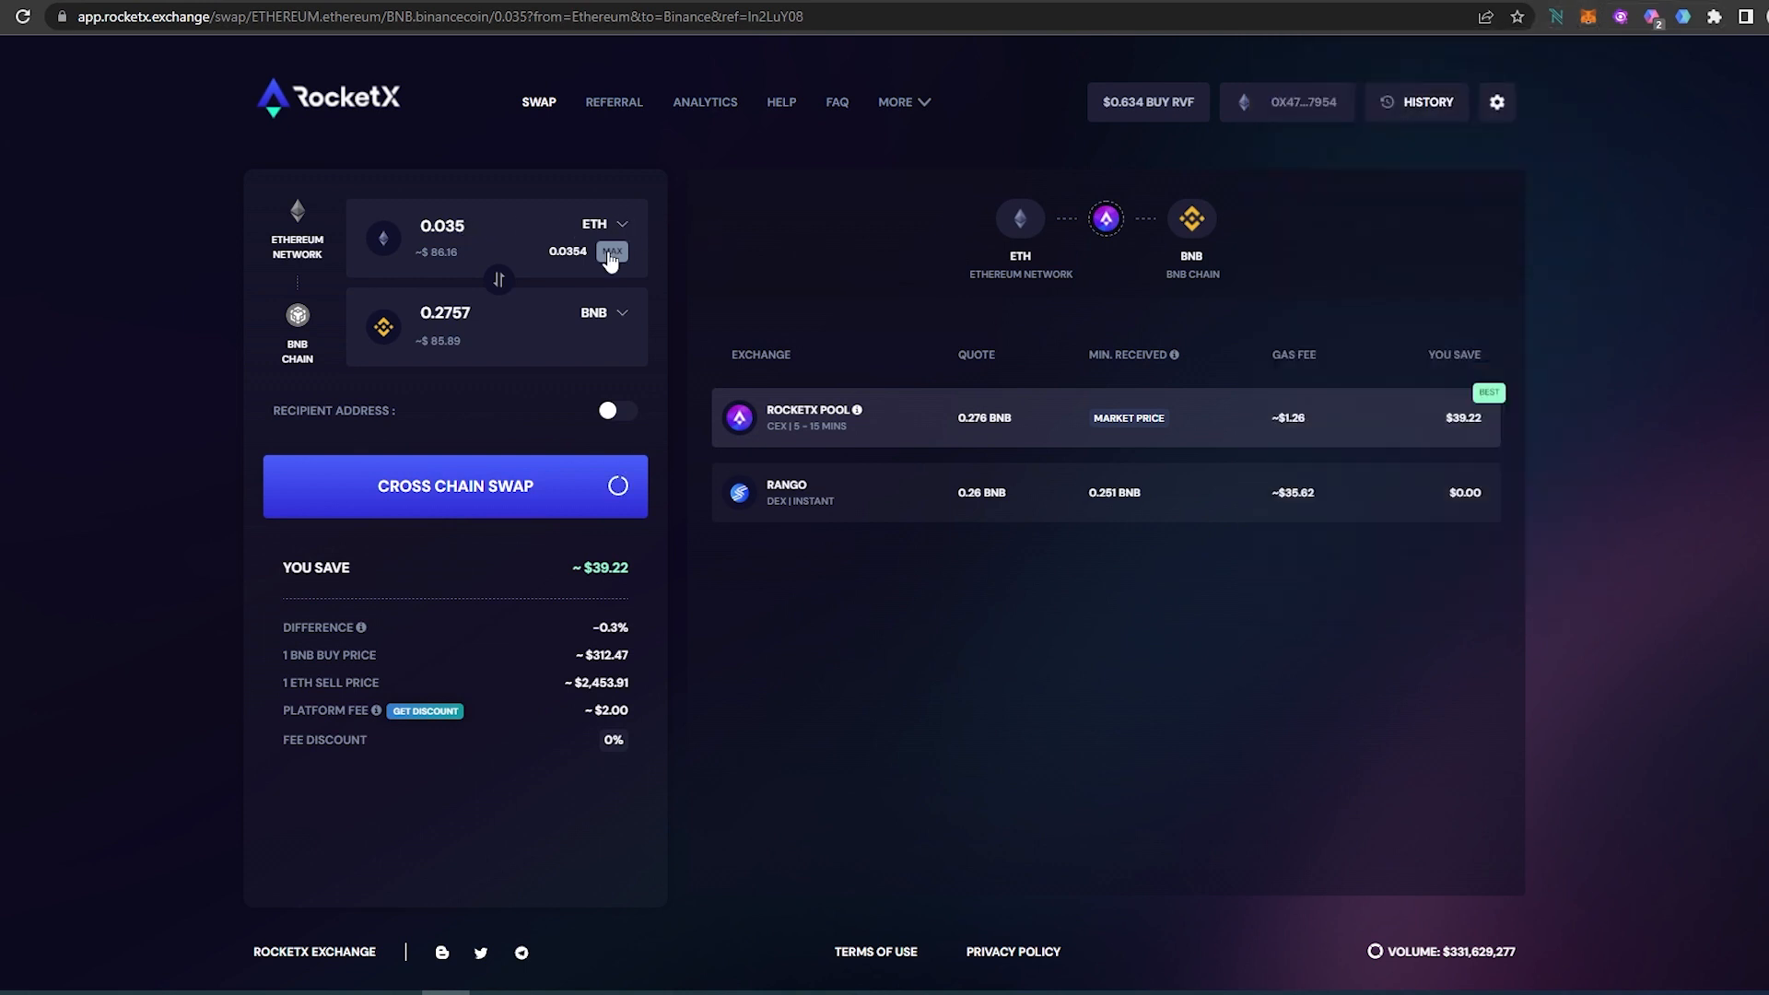
mouse_move(492, 238)
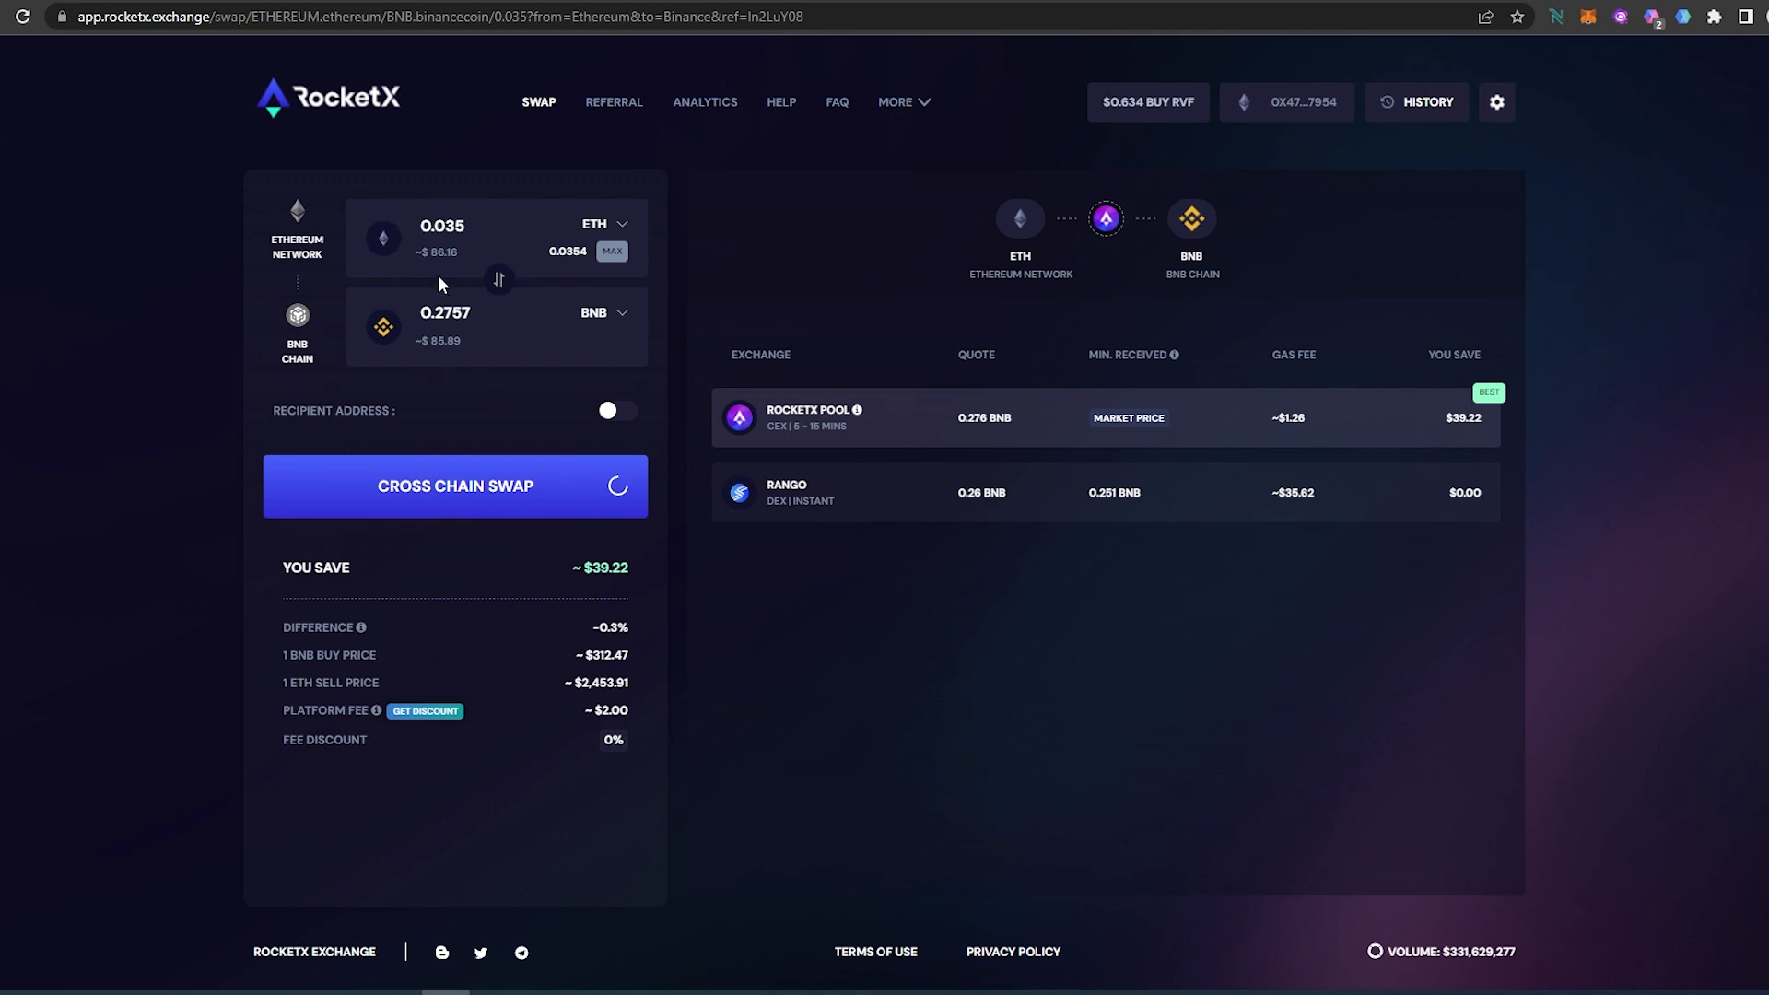
mouse_move(437, 363)
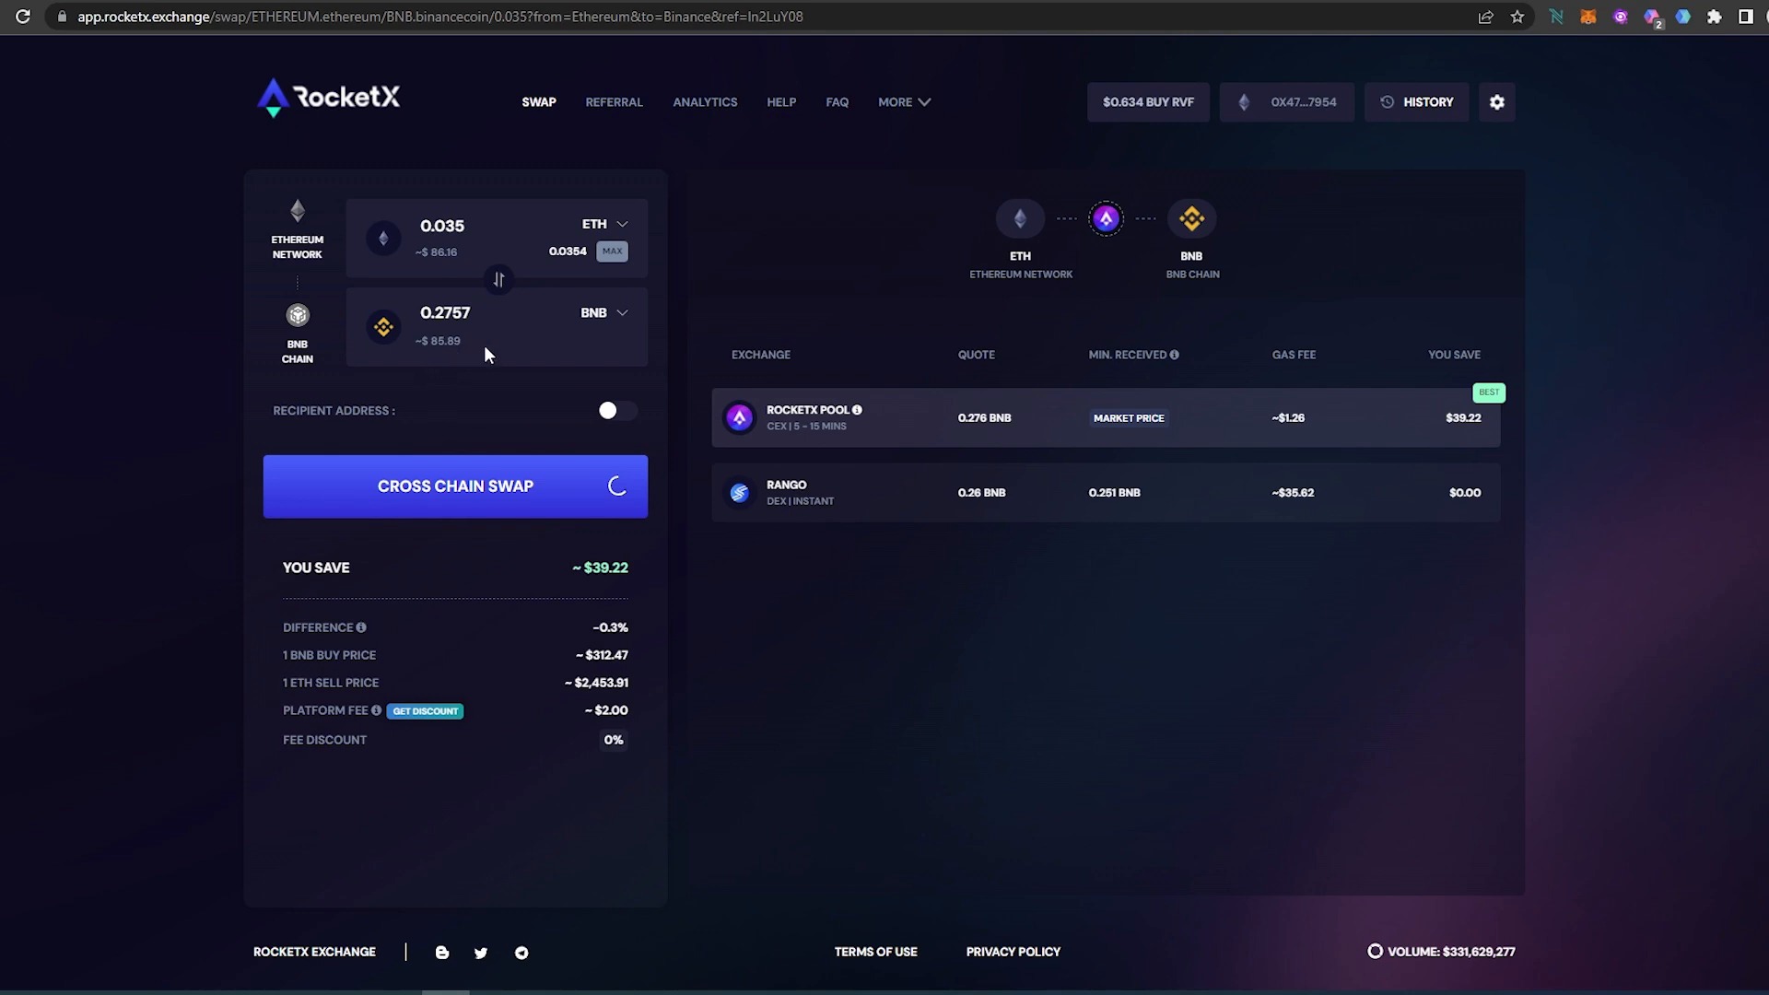
mouse_move(426, 610)
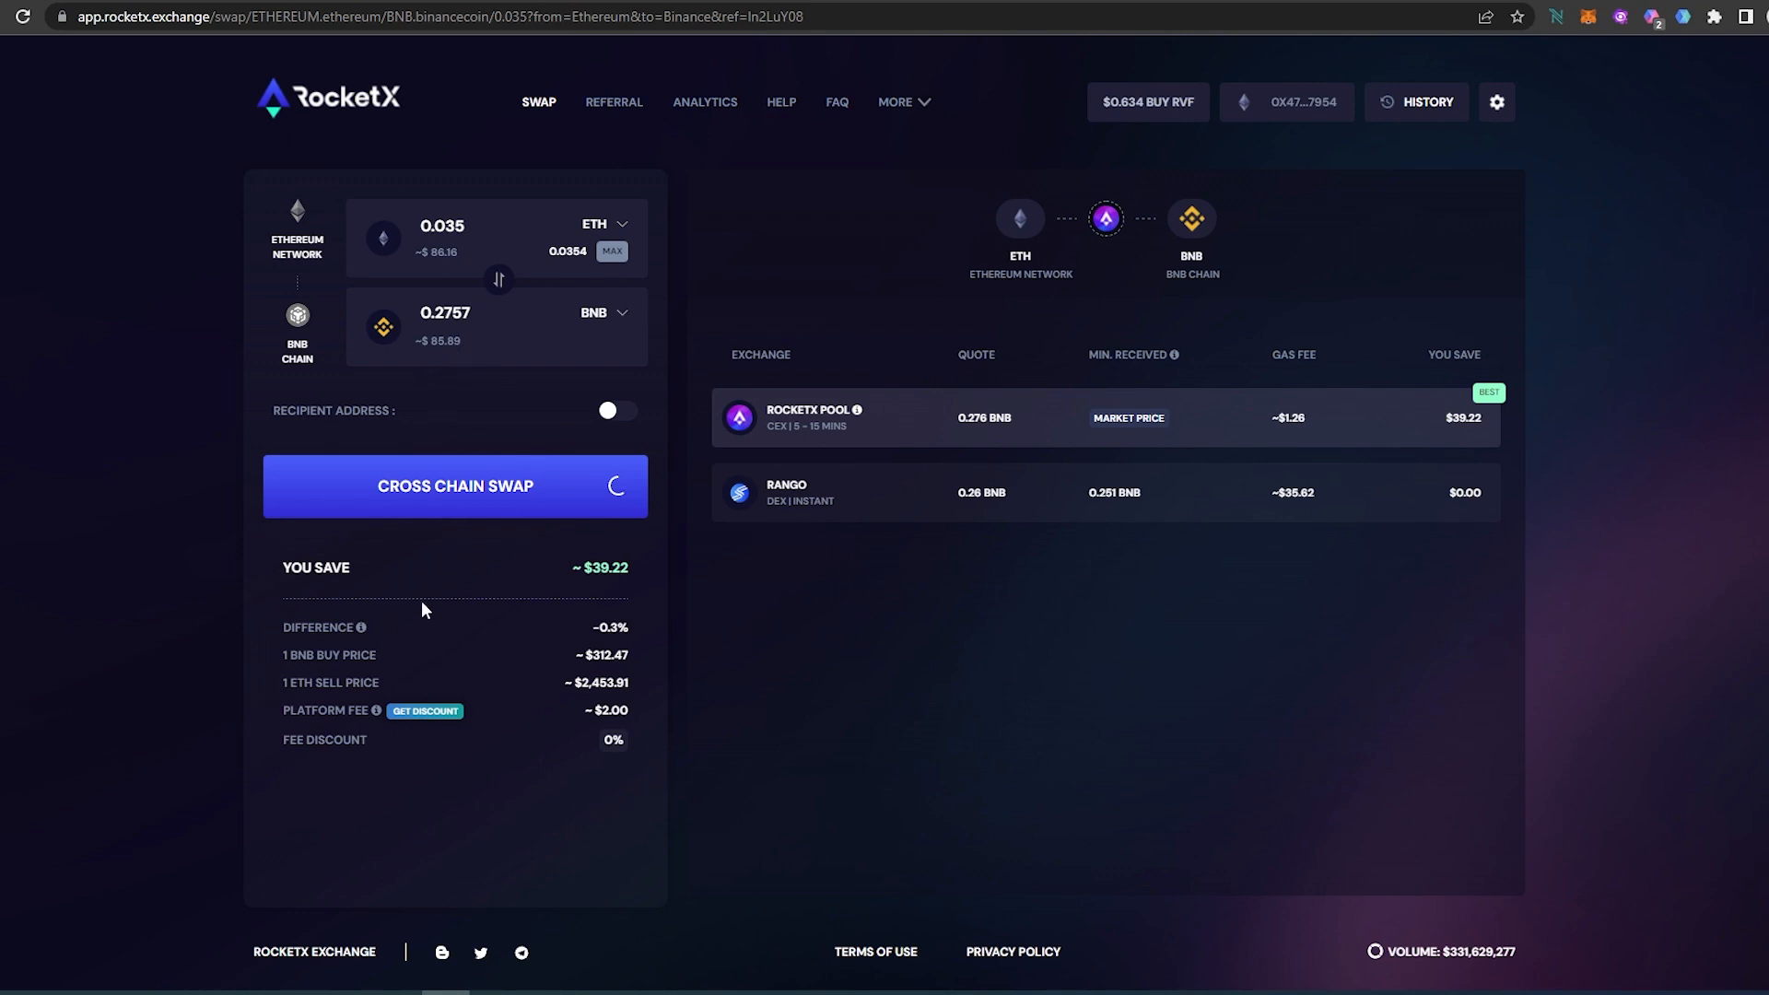
mouse_move(551, 726)
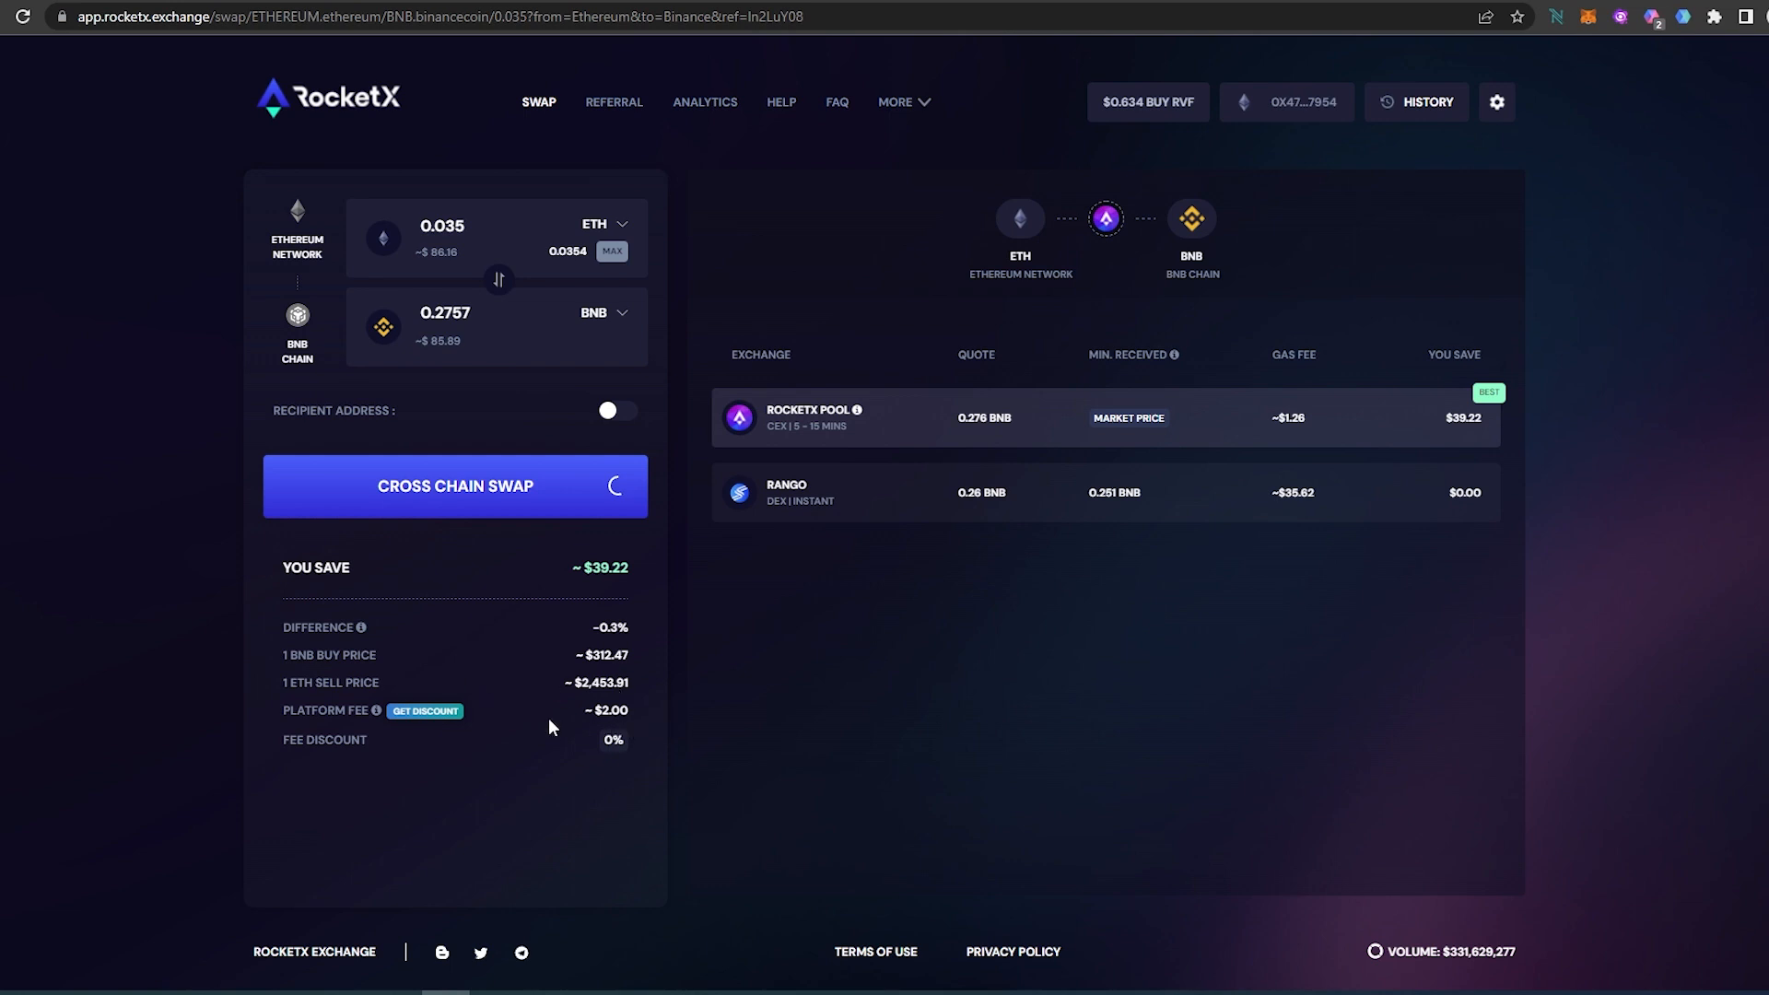
mouse_move(561, 715)
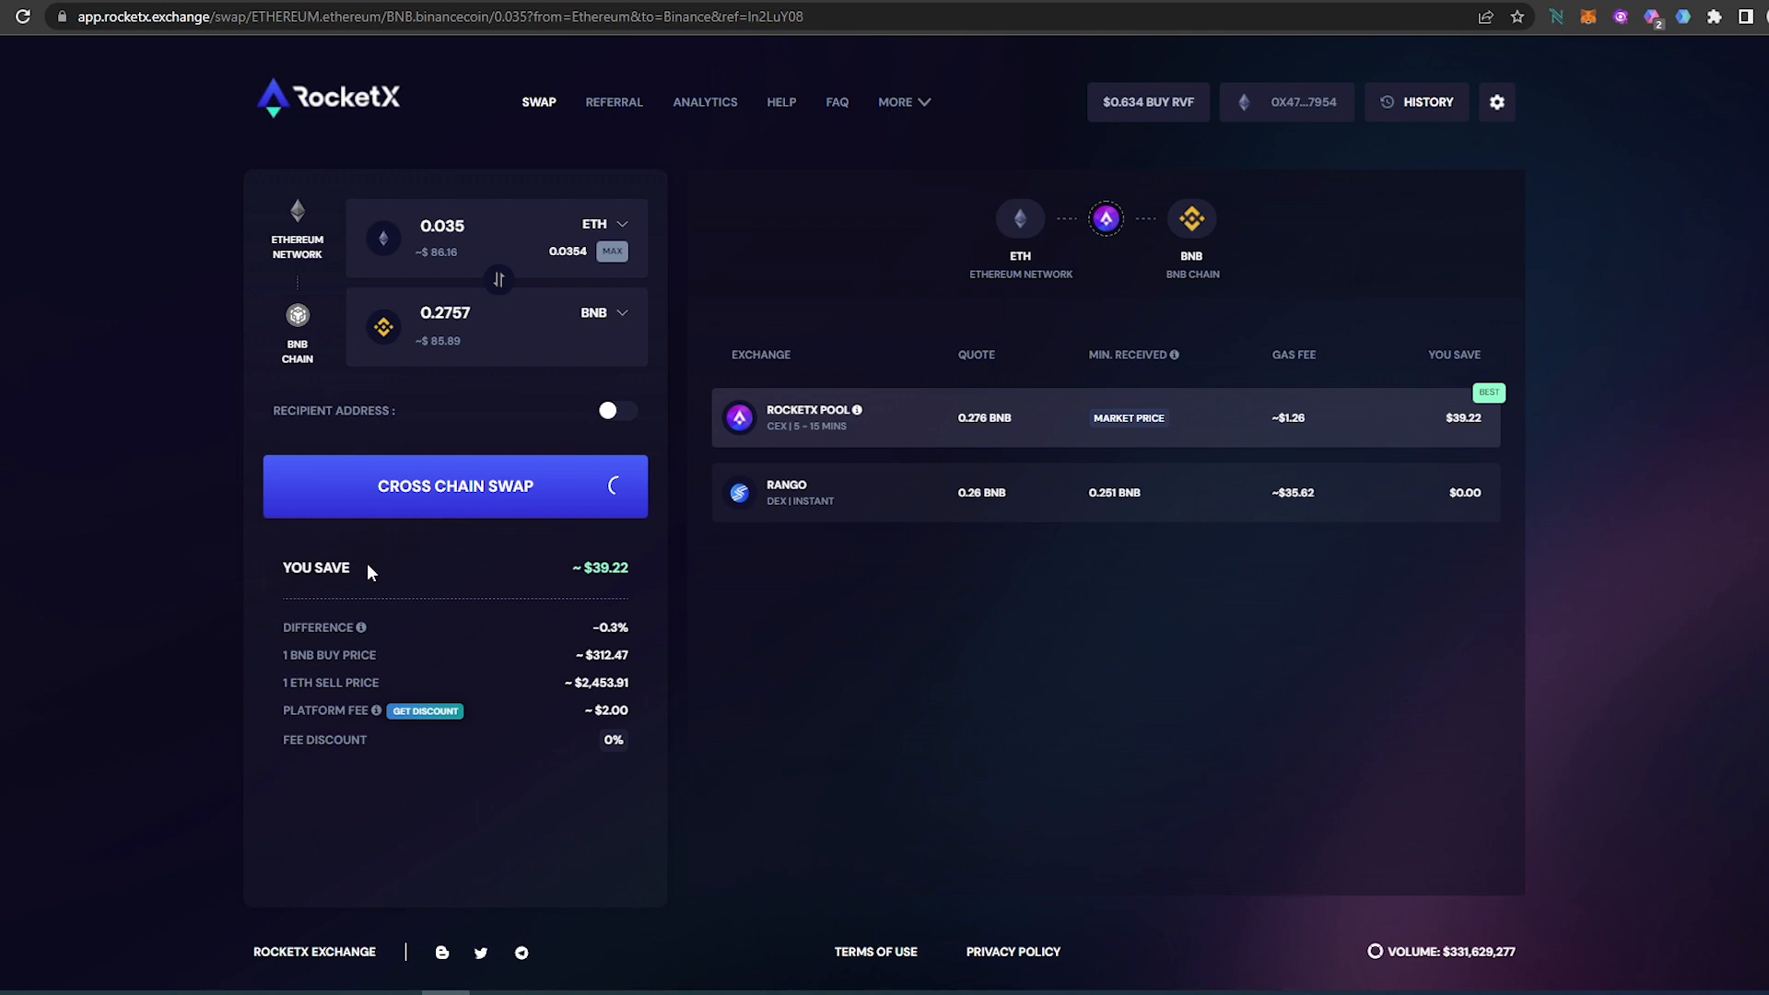
mouse_move(413, 588)
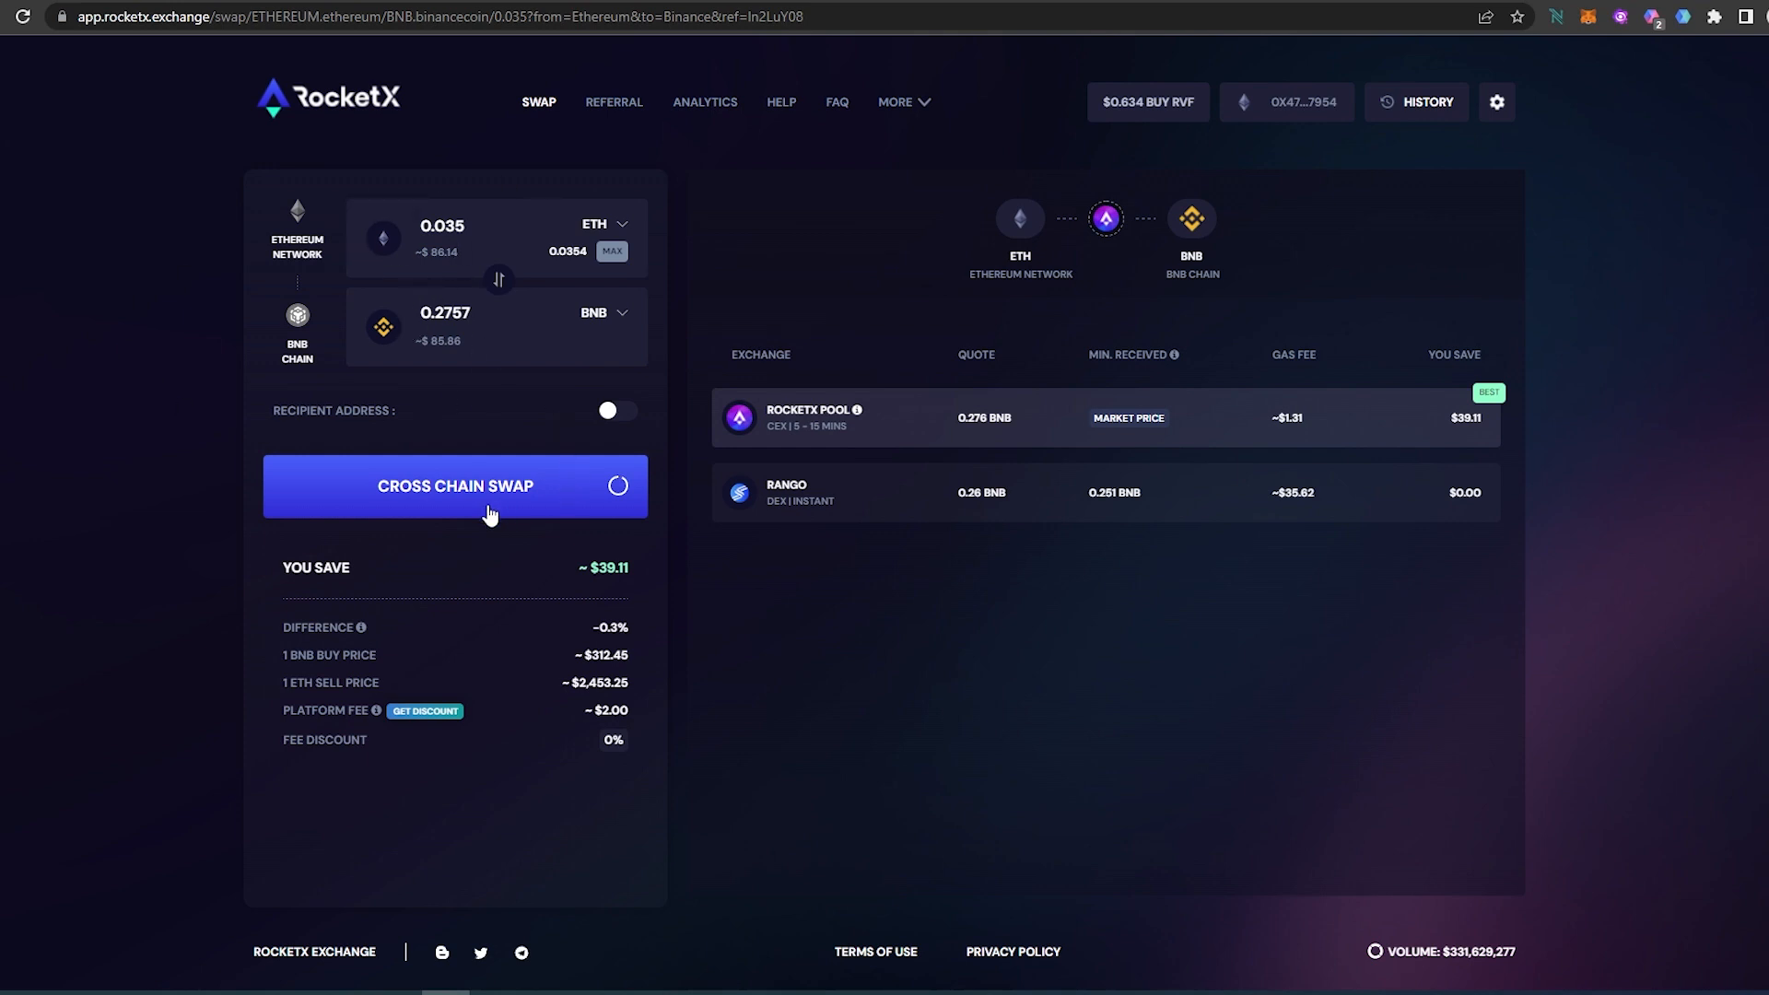
- Start the cross-chain swap and confirm sending 0.033 ETH from MetaMask
left_click(456, 485)
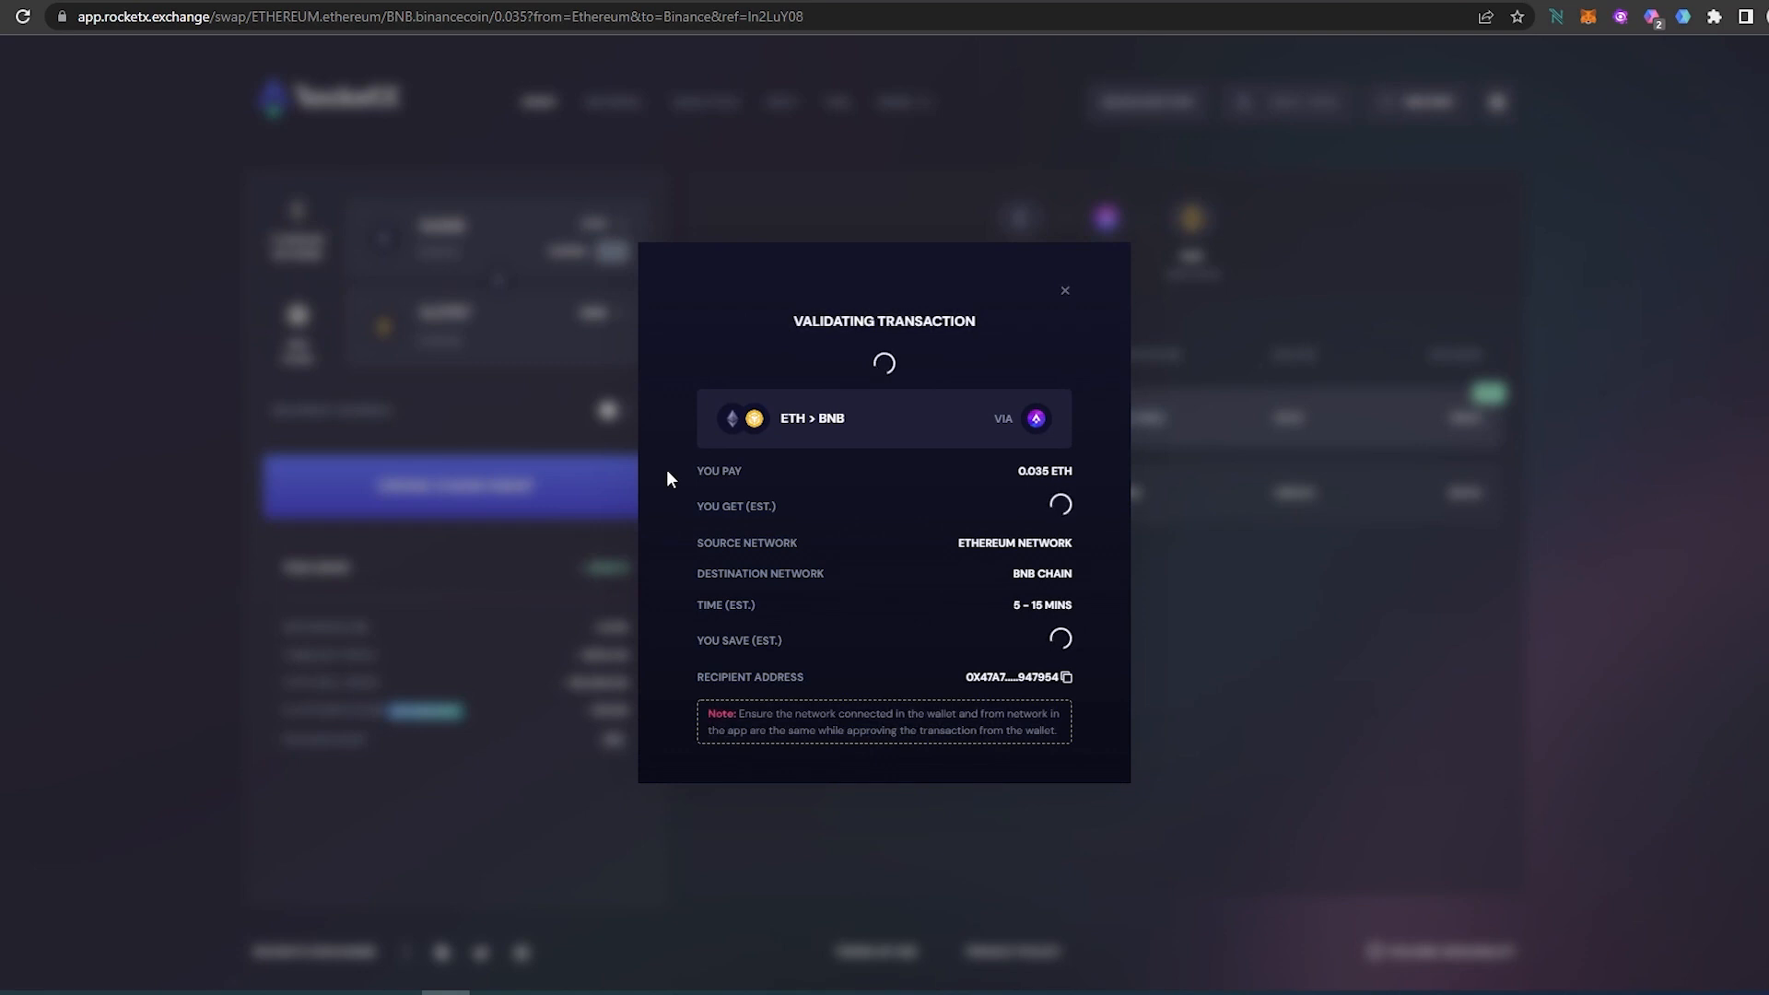
mouse_move(767, 481)
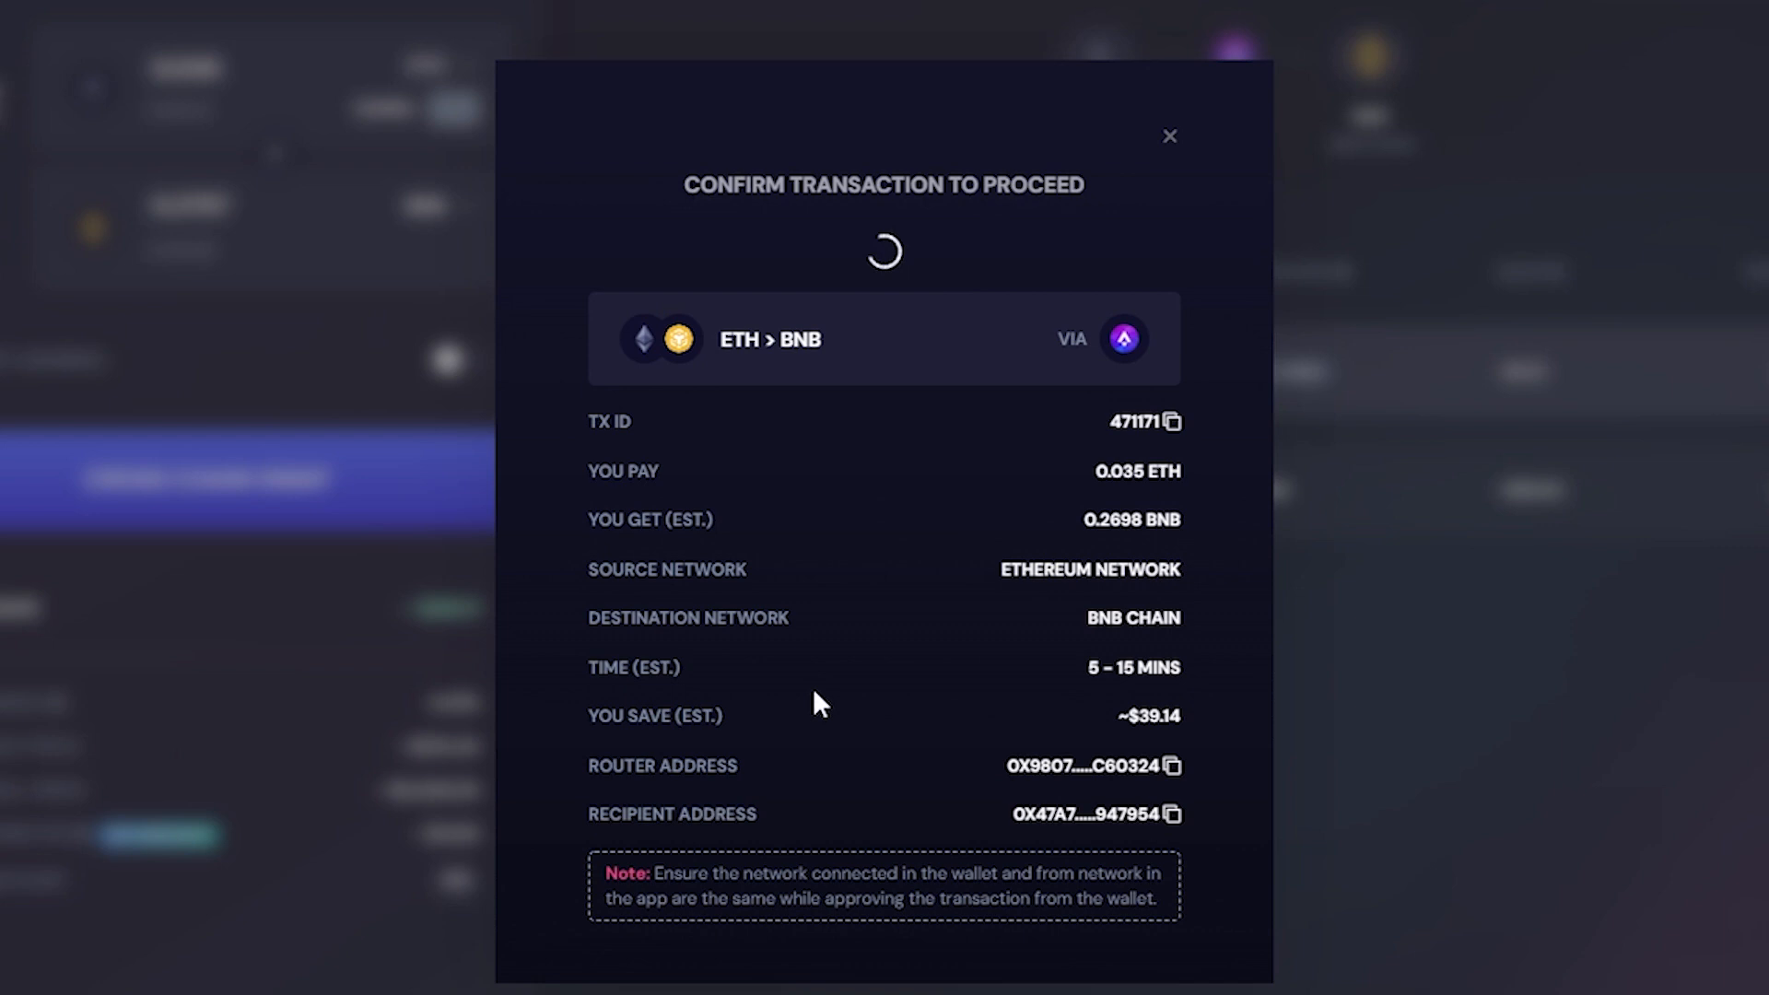
mouse_move(1150, 687)
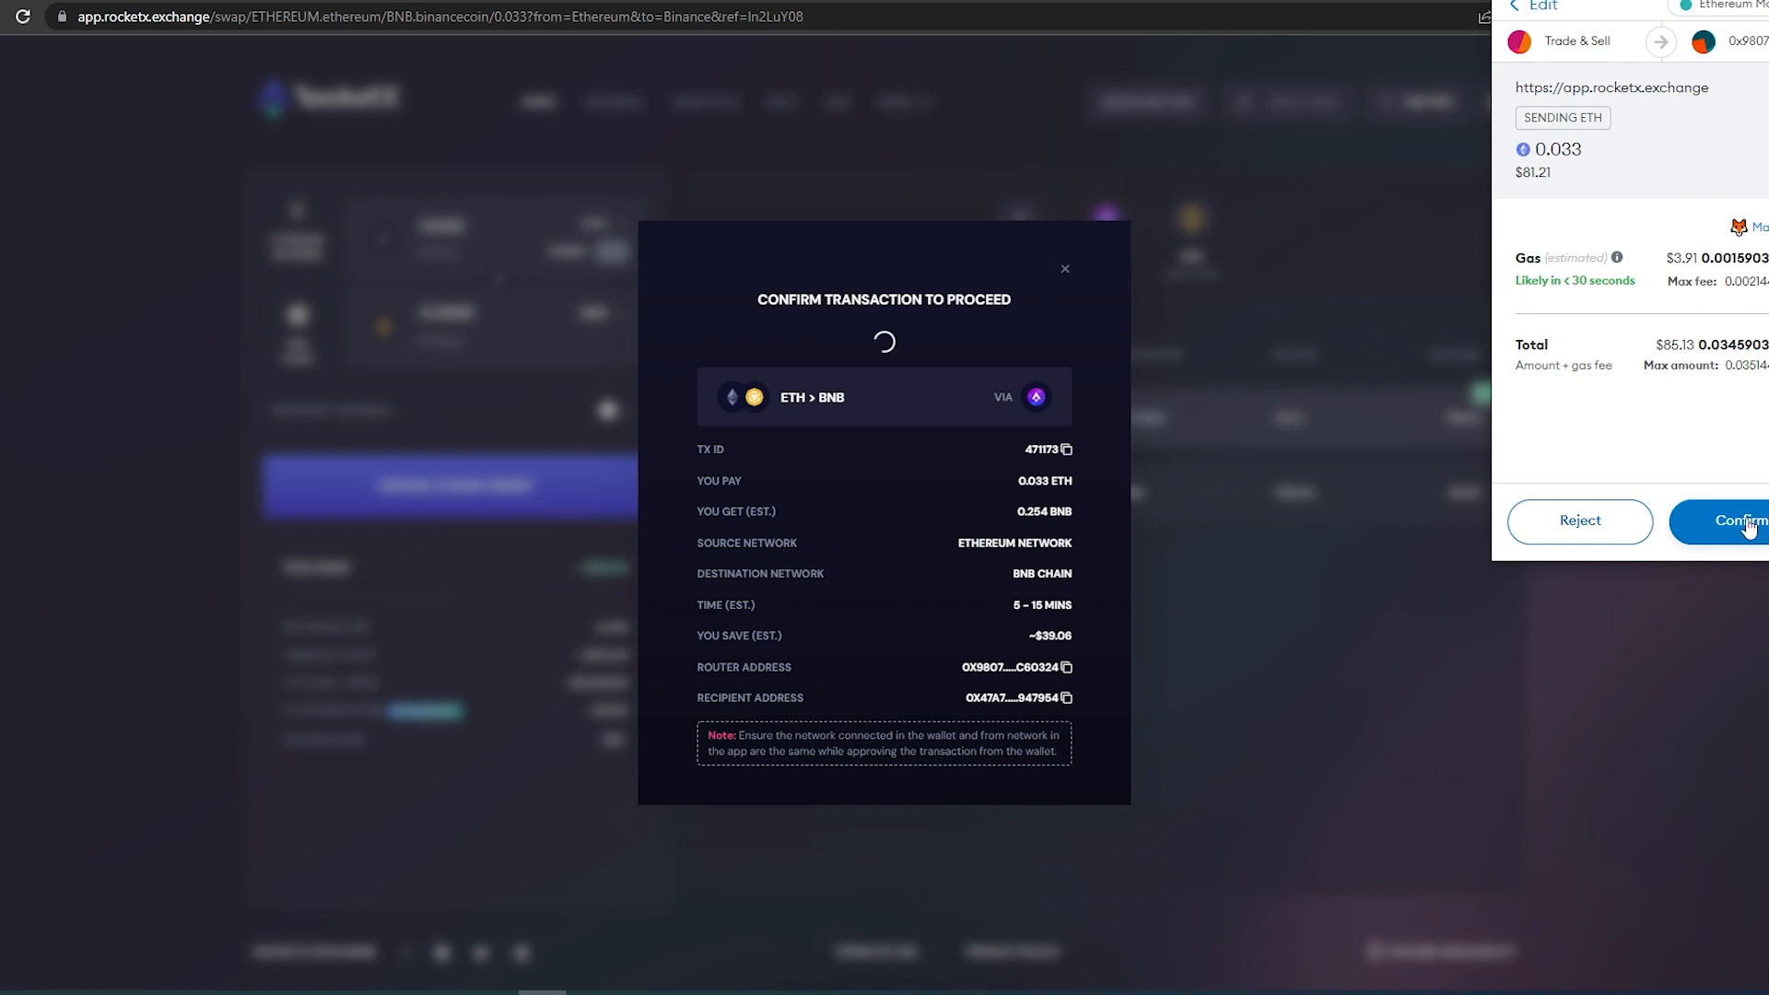
left_click(1748, 521)
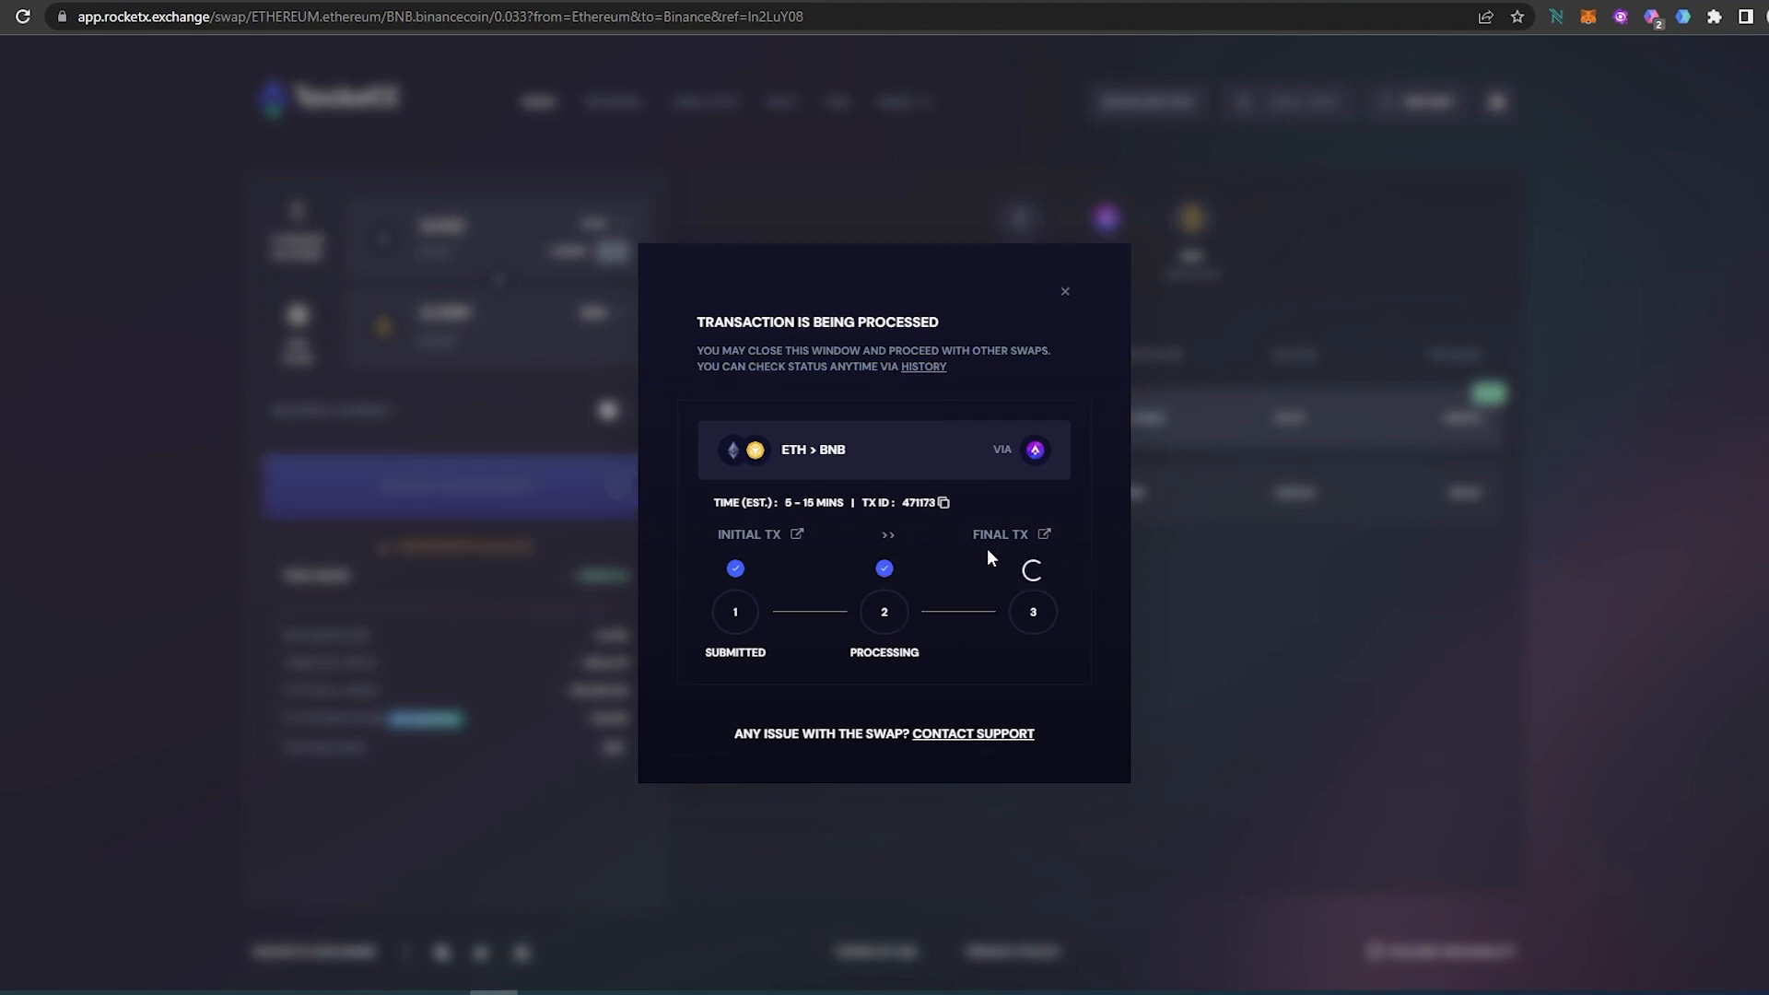
mouse_move(1048, 557)
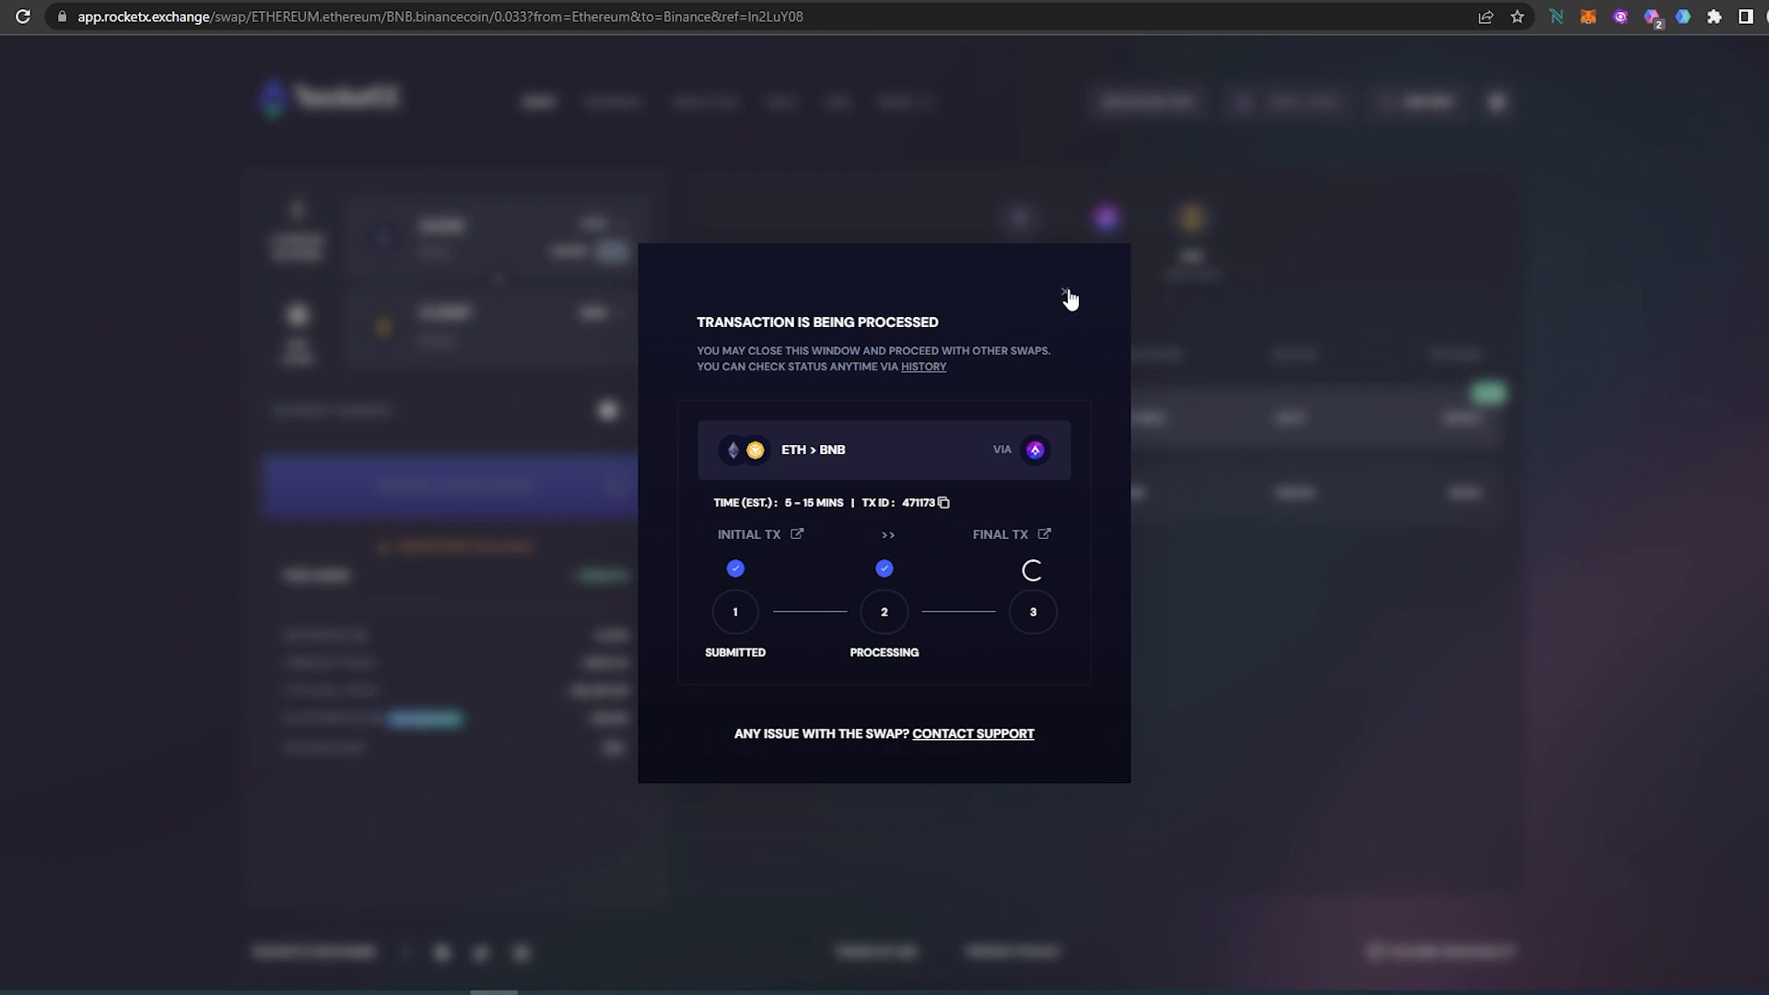
- Dismiss the processing window and switch MetaMask to BNB Chain showing 0.2528 BNB
left_click(1067, 293)
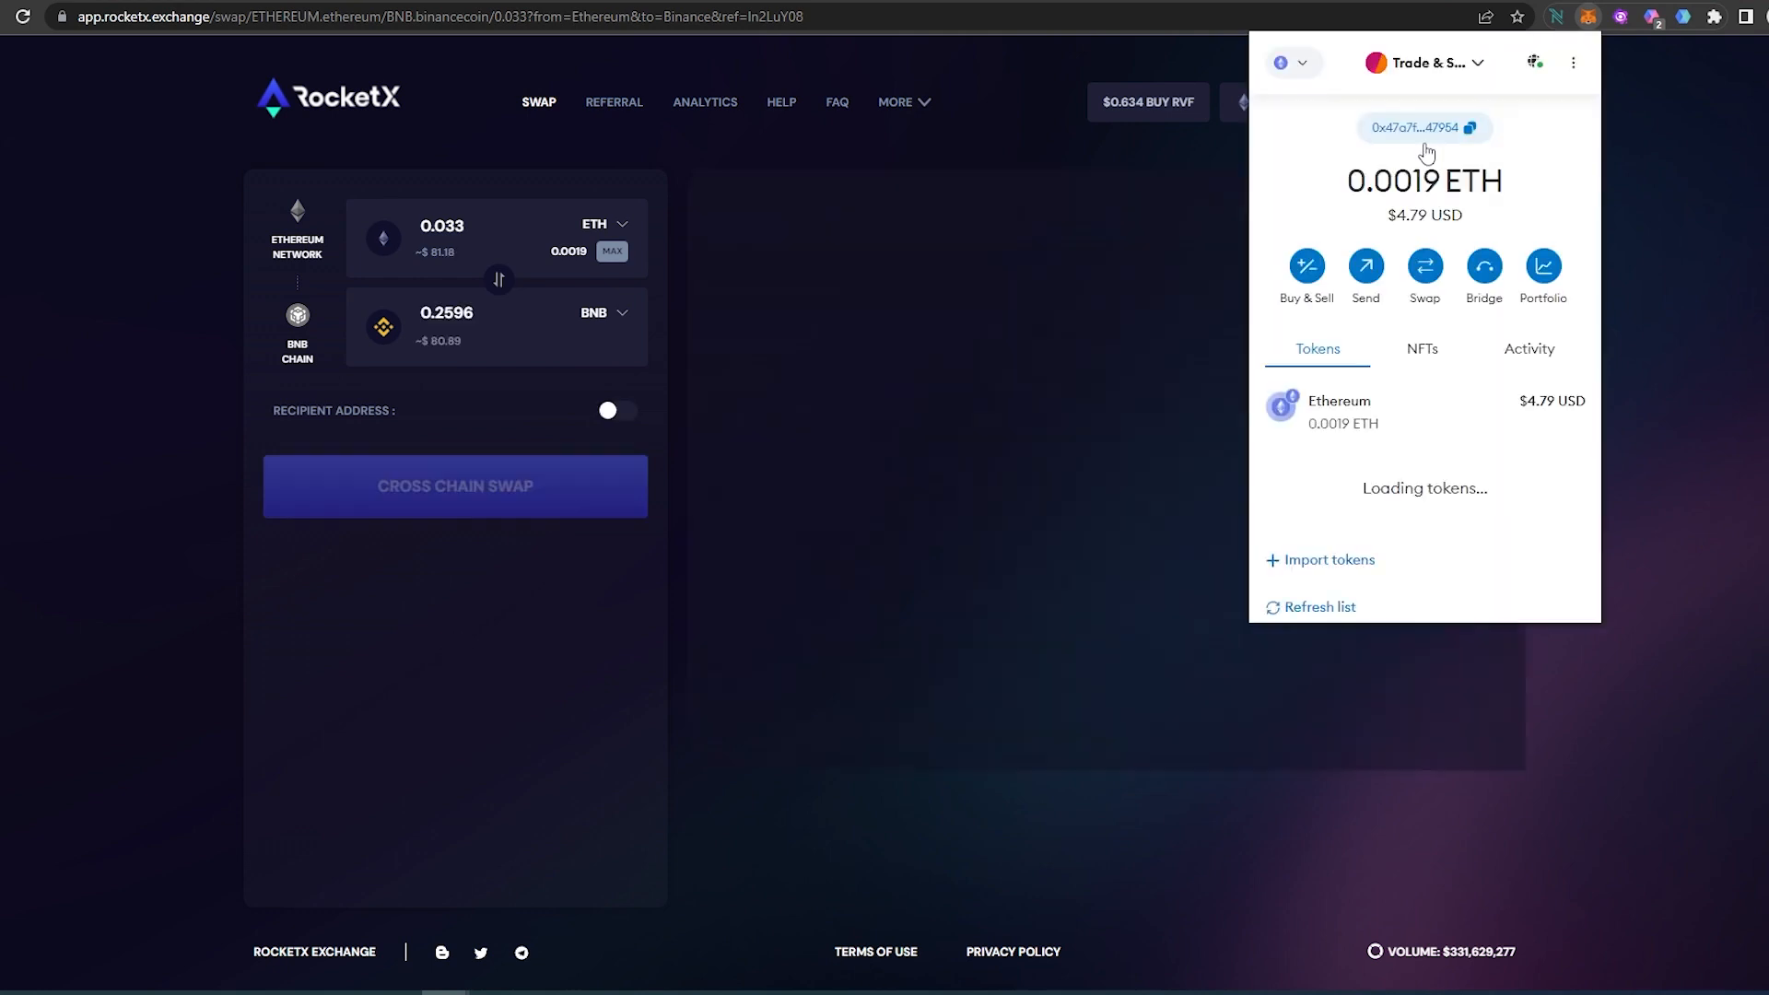
left_click(454, 487)
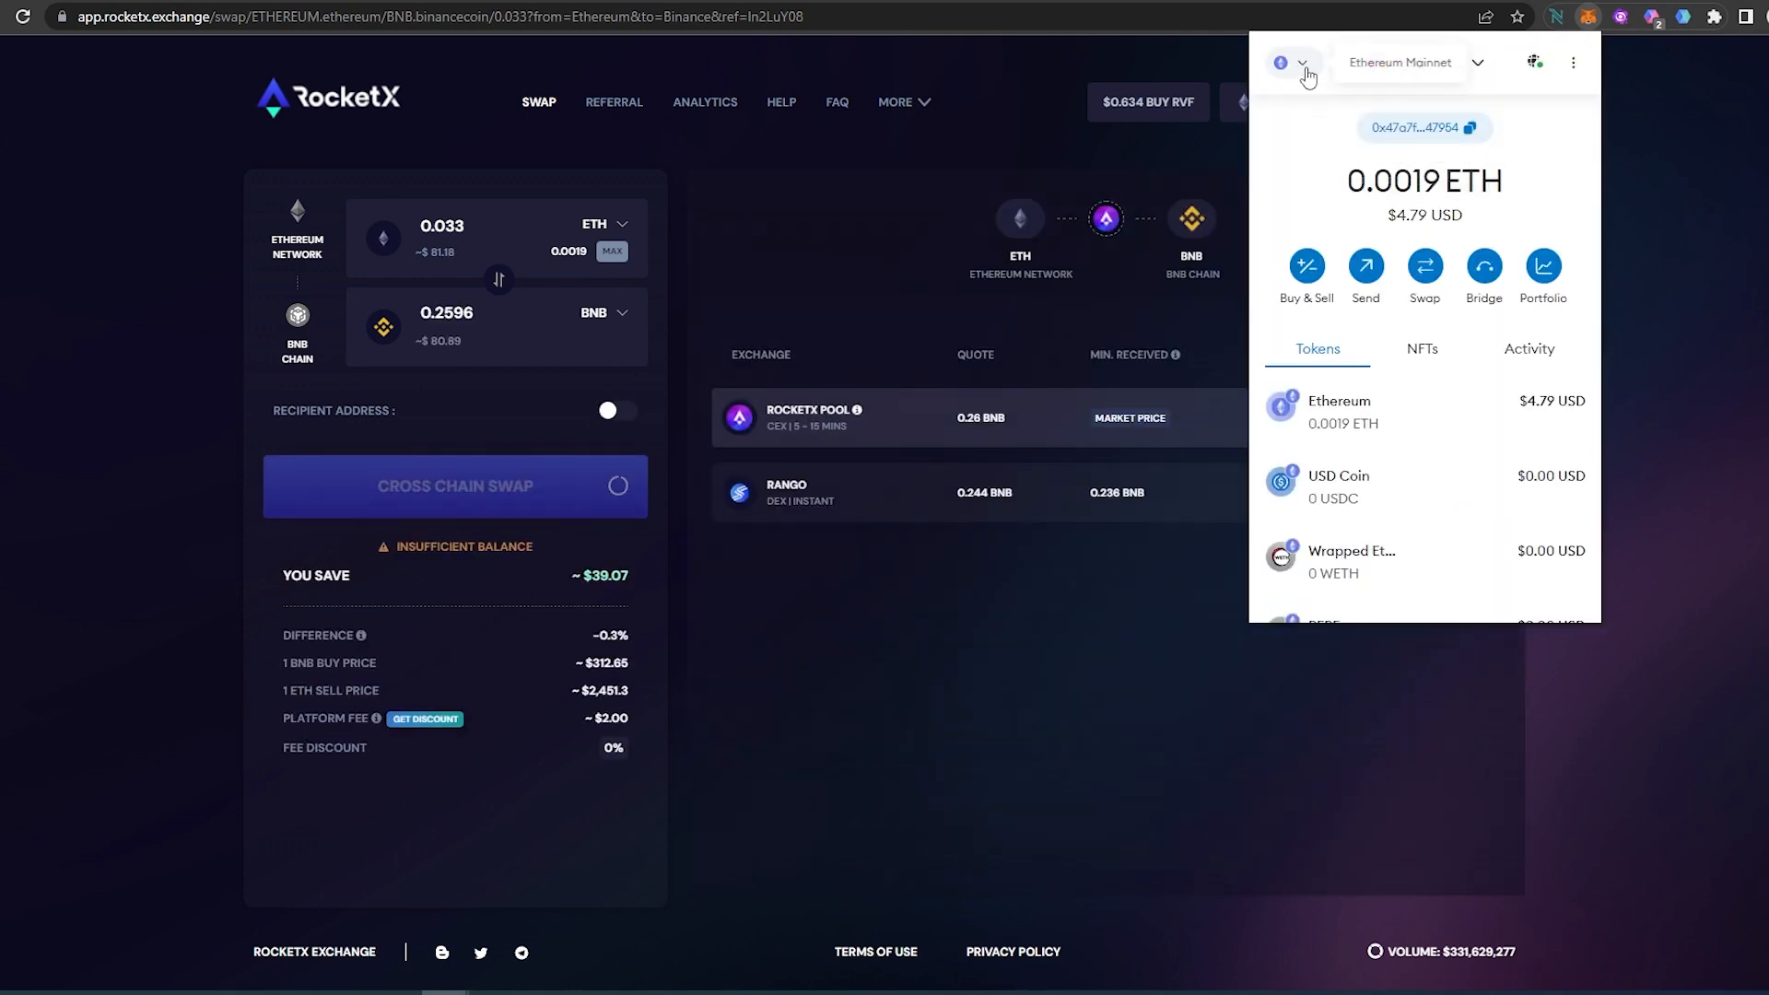
left_click(1476, 63)
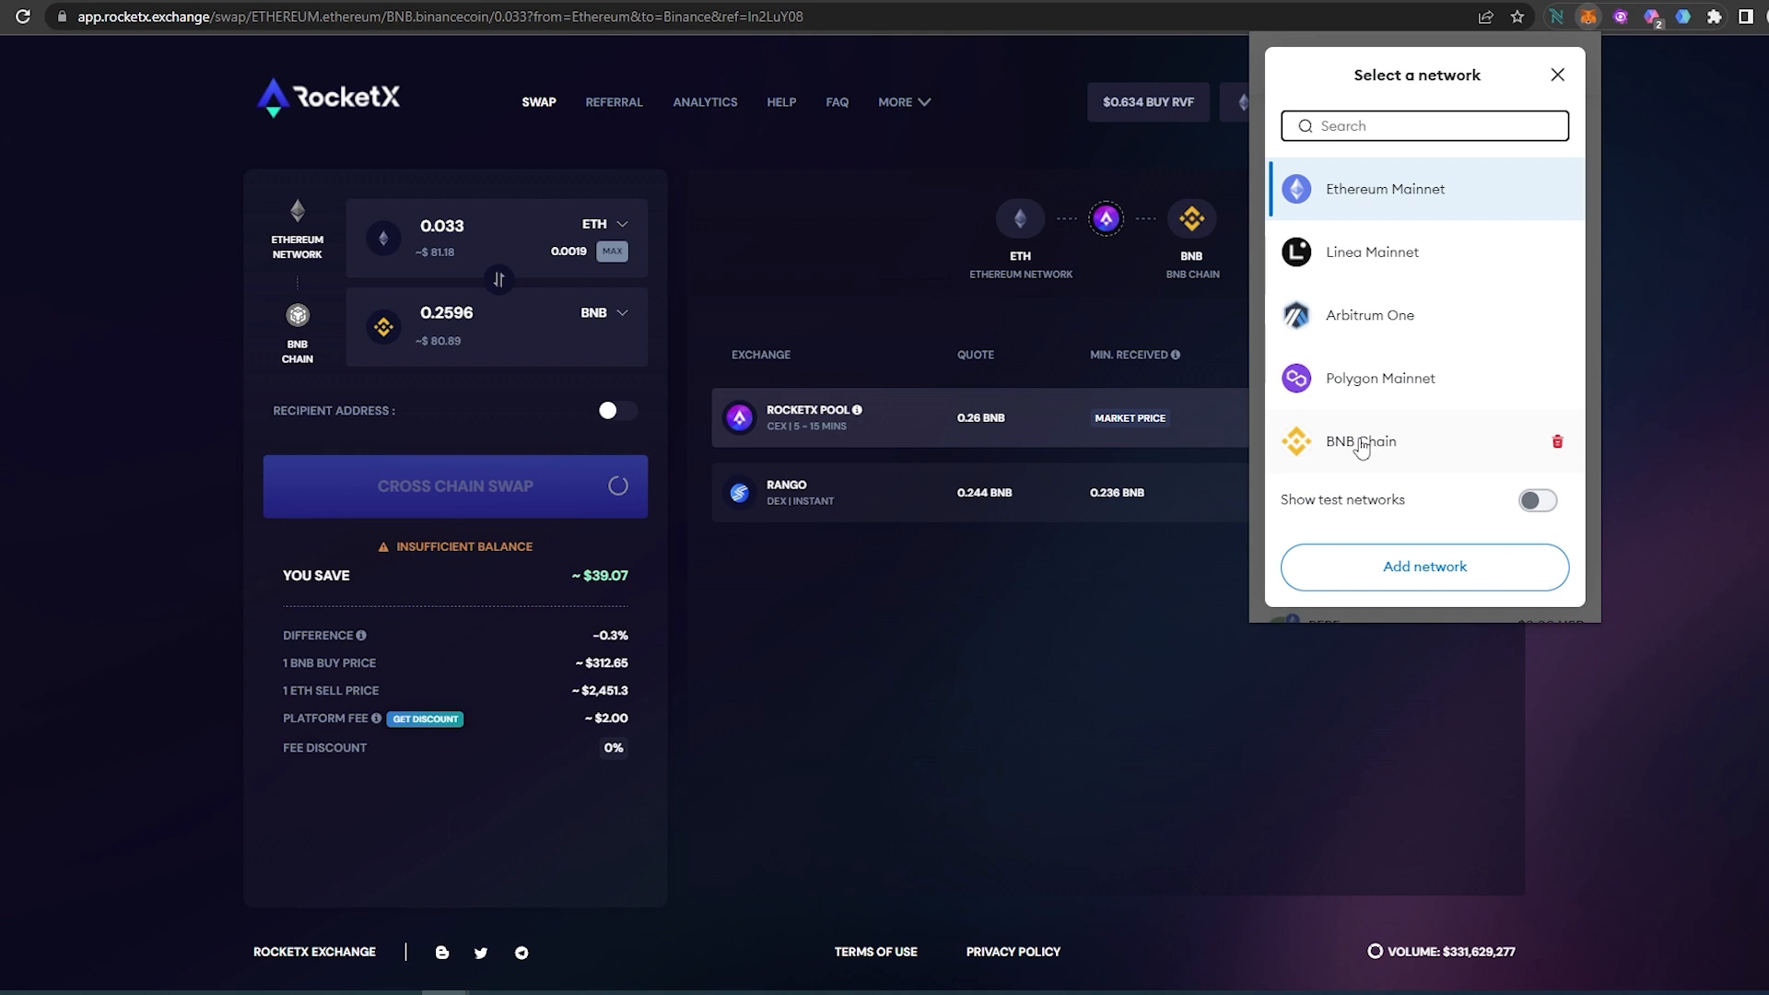
left_click(1360, 441)
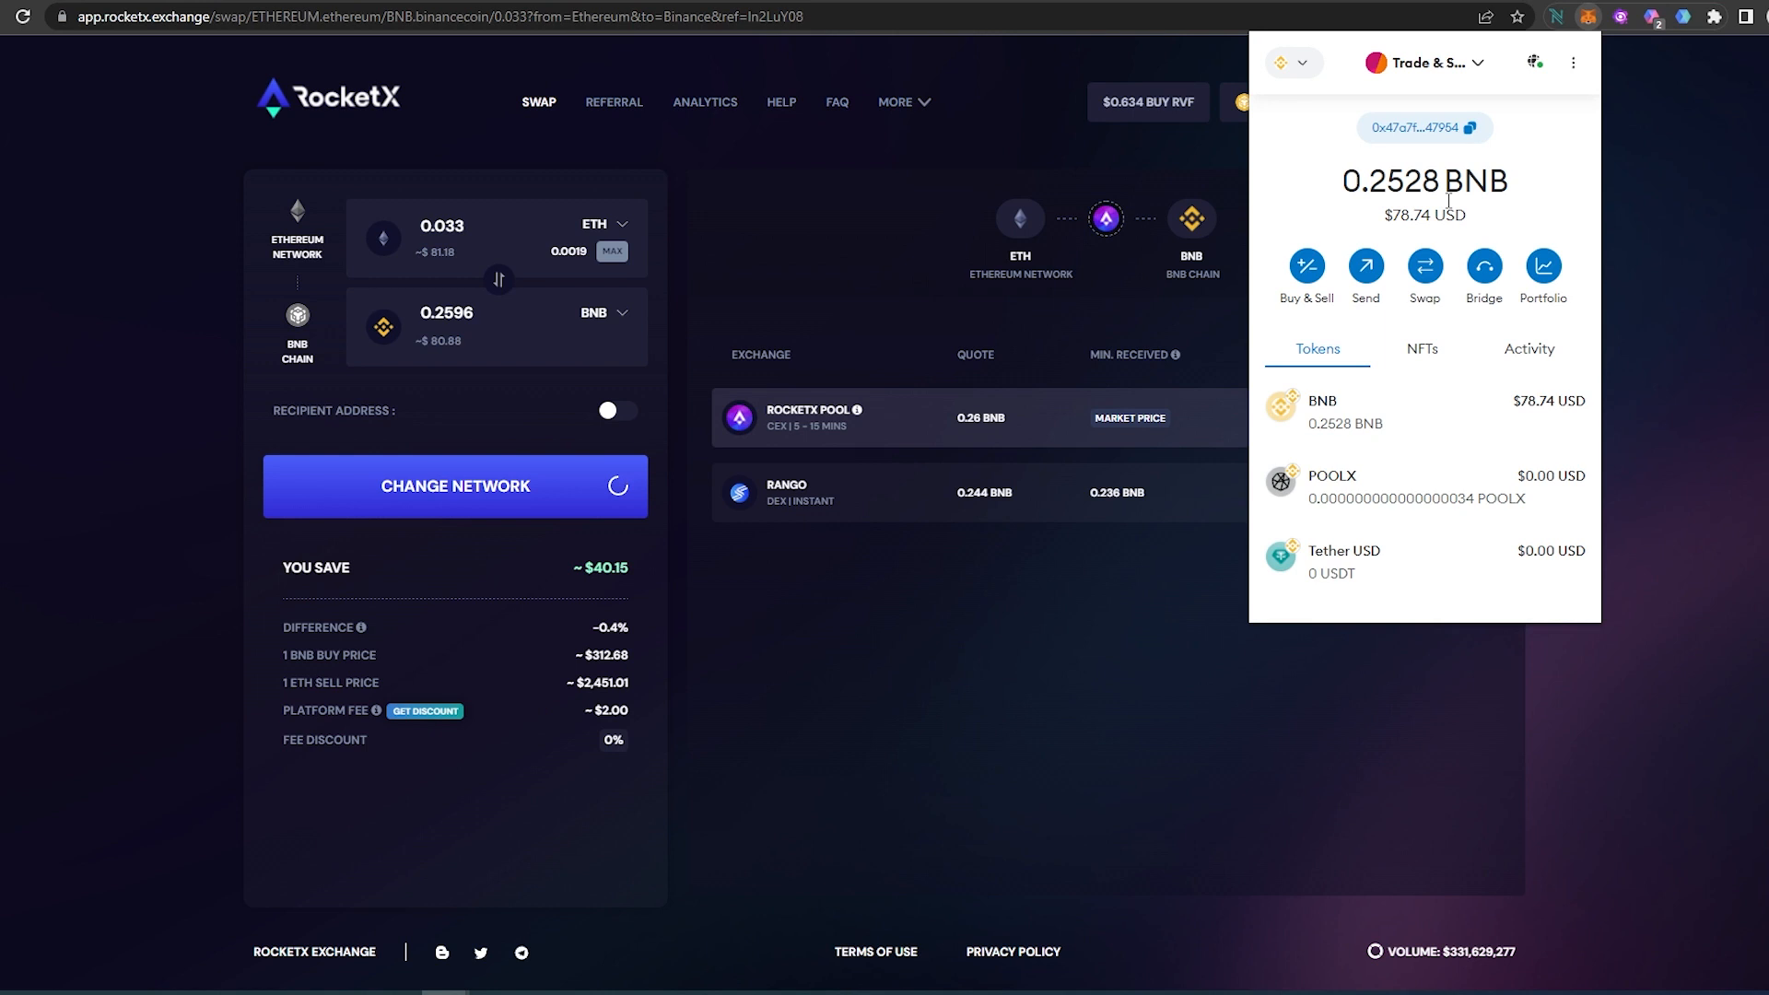
mouse_move(1489, 246)
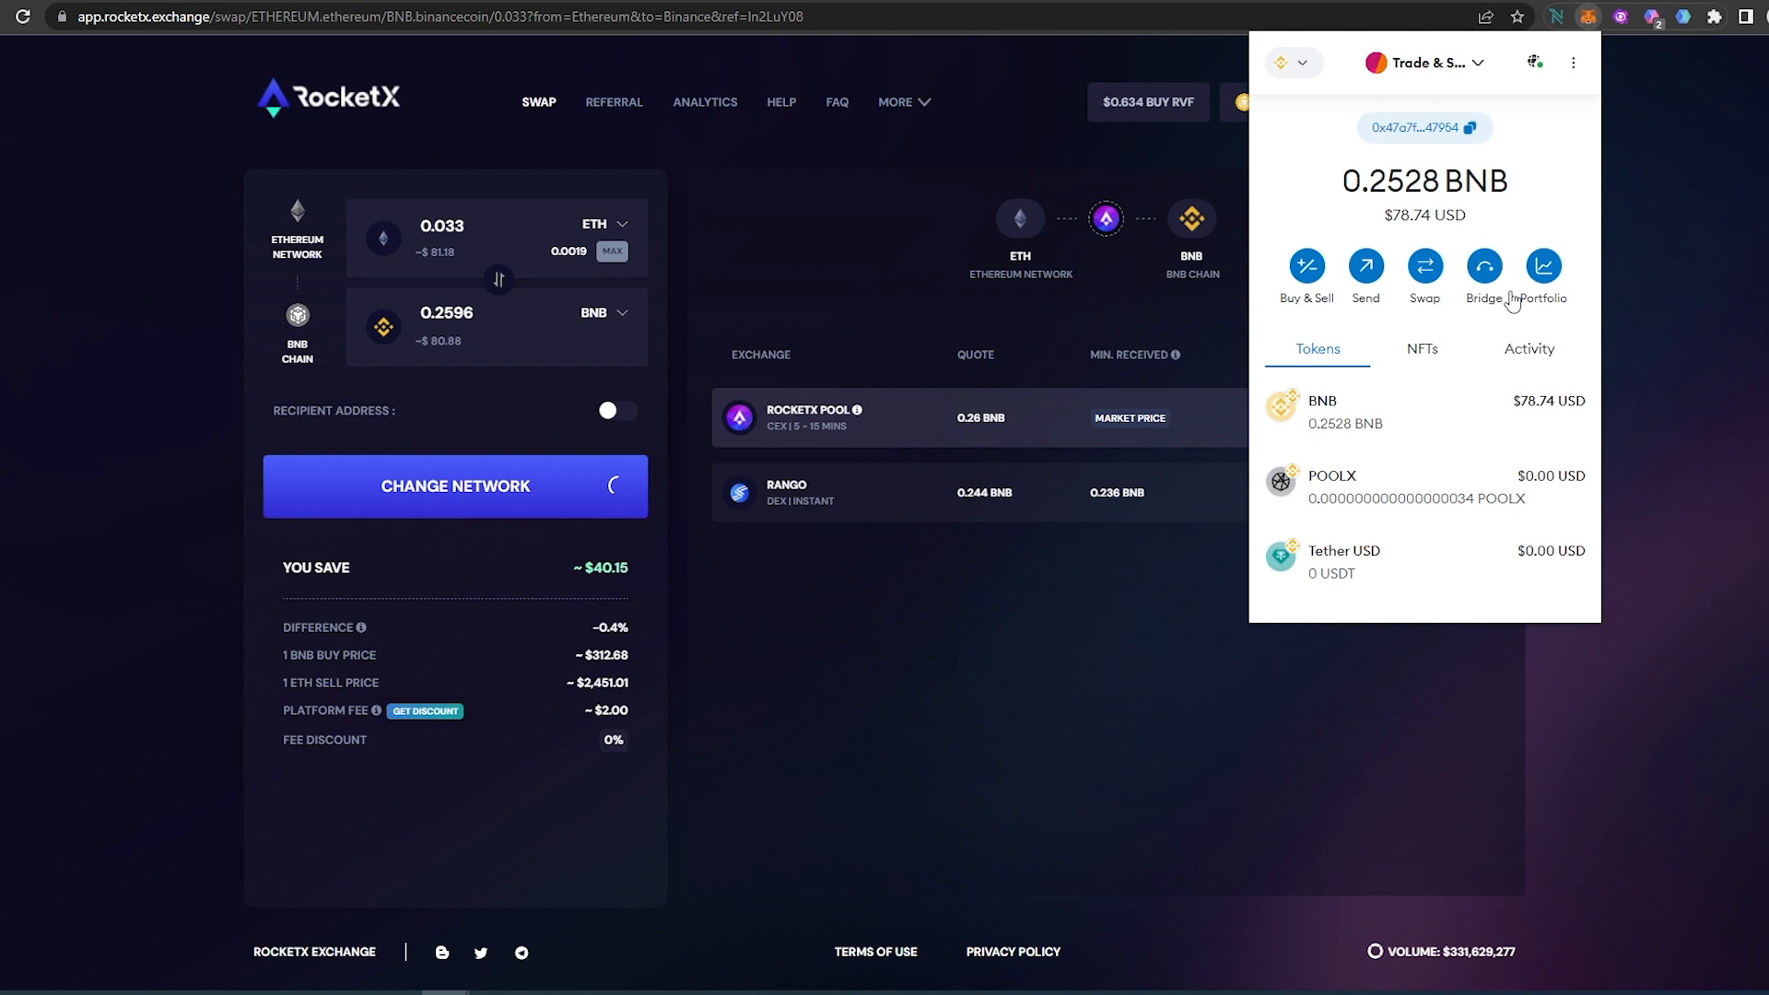
mouse_move(158, 258)
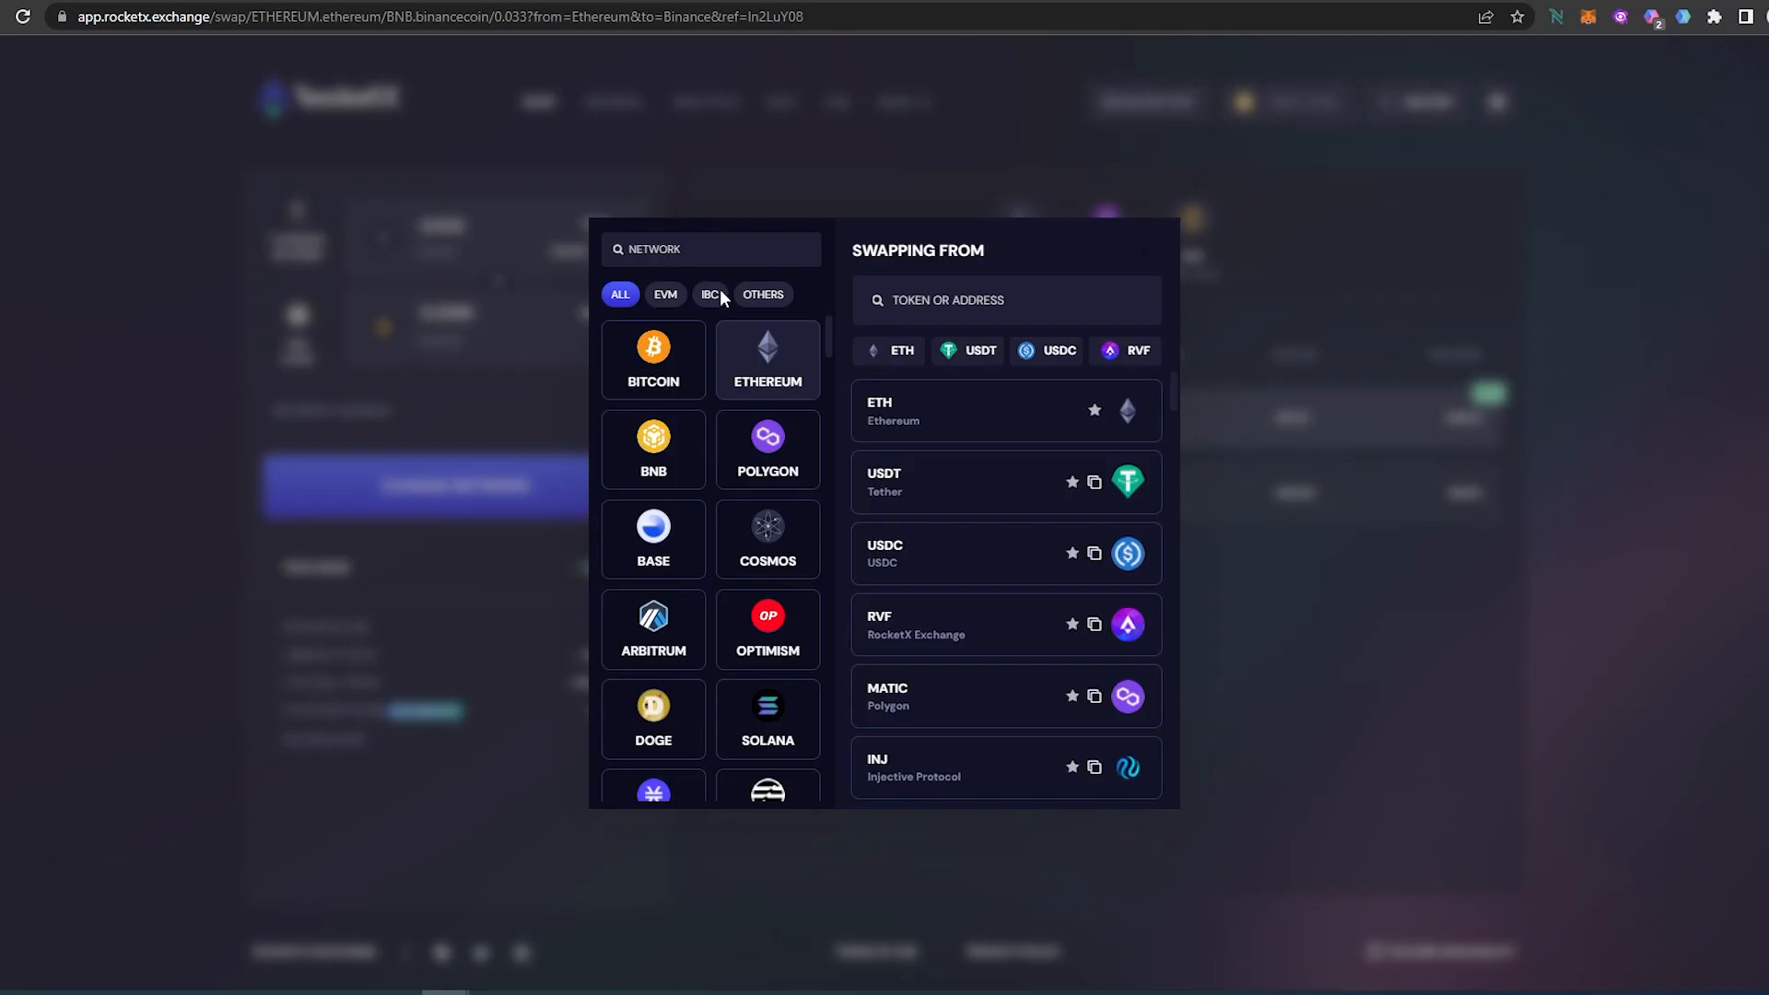
mouse_move(652, 439)
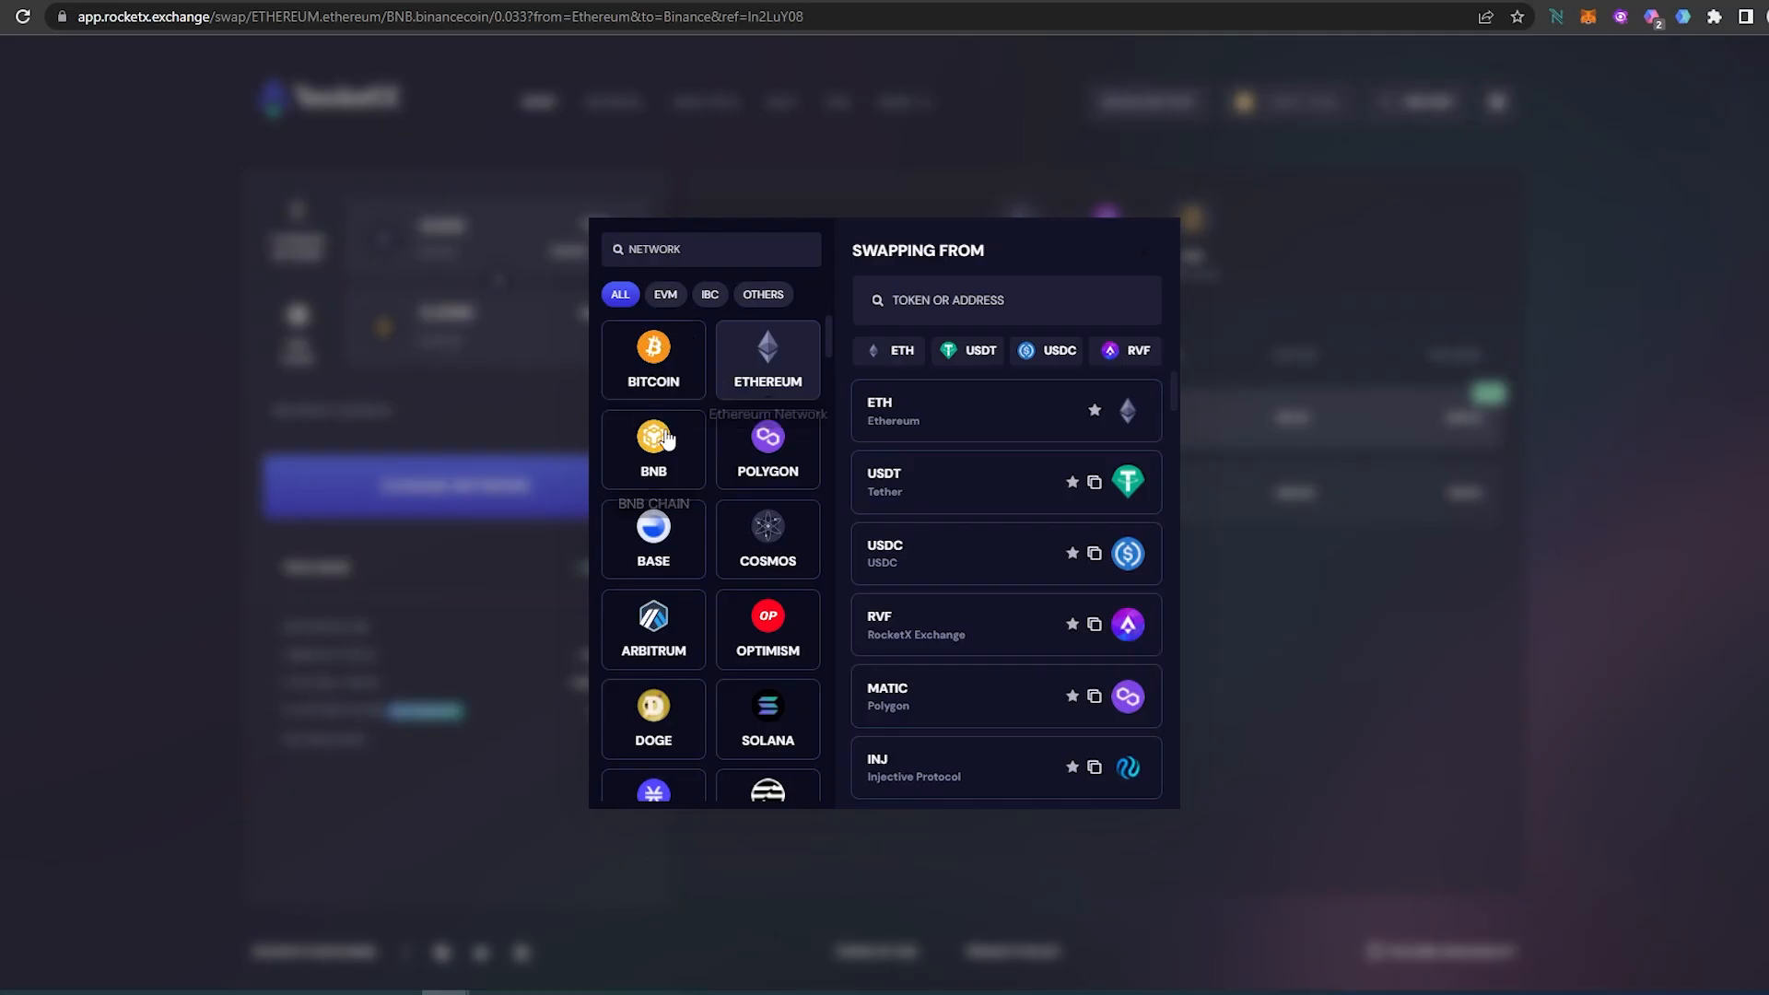
mouse_move(717, 551)
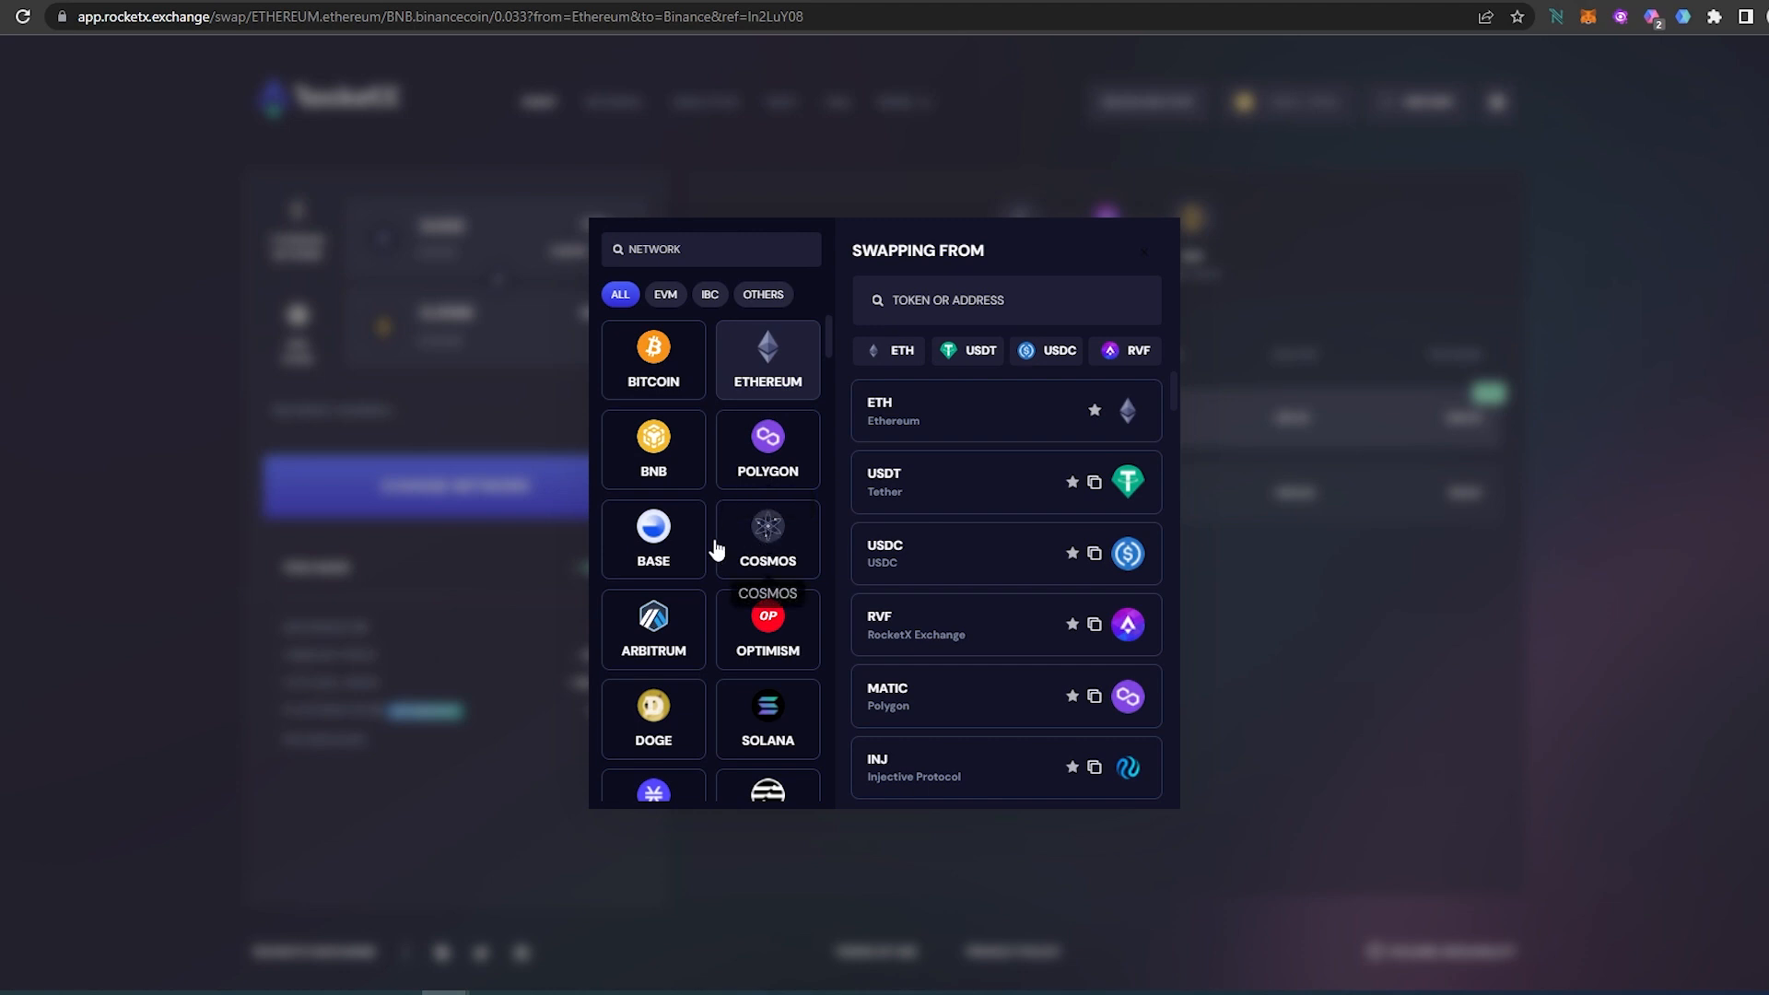
- Scroll through the Swapping From network list to browse available source networks
scroll("down", 3)
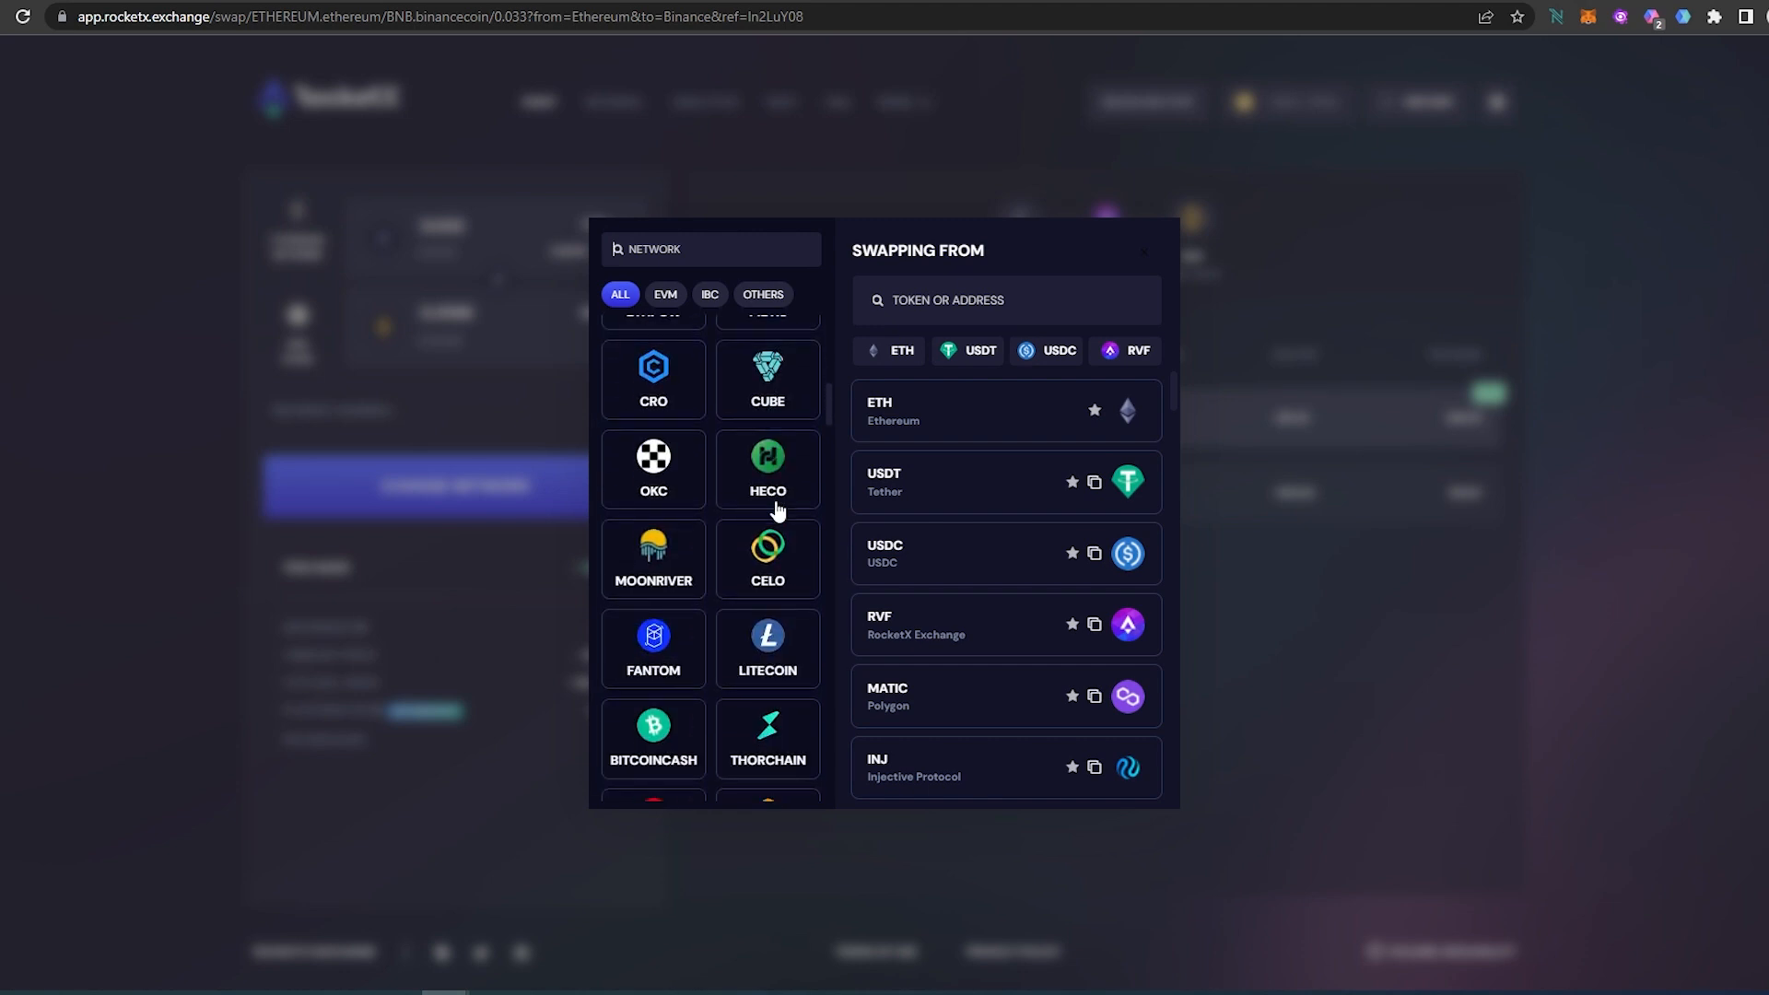
scroll("down", 3)
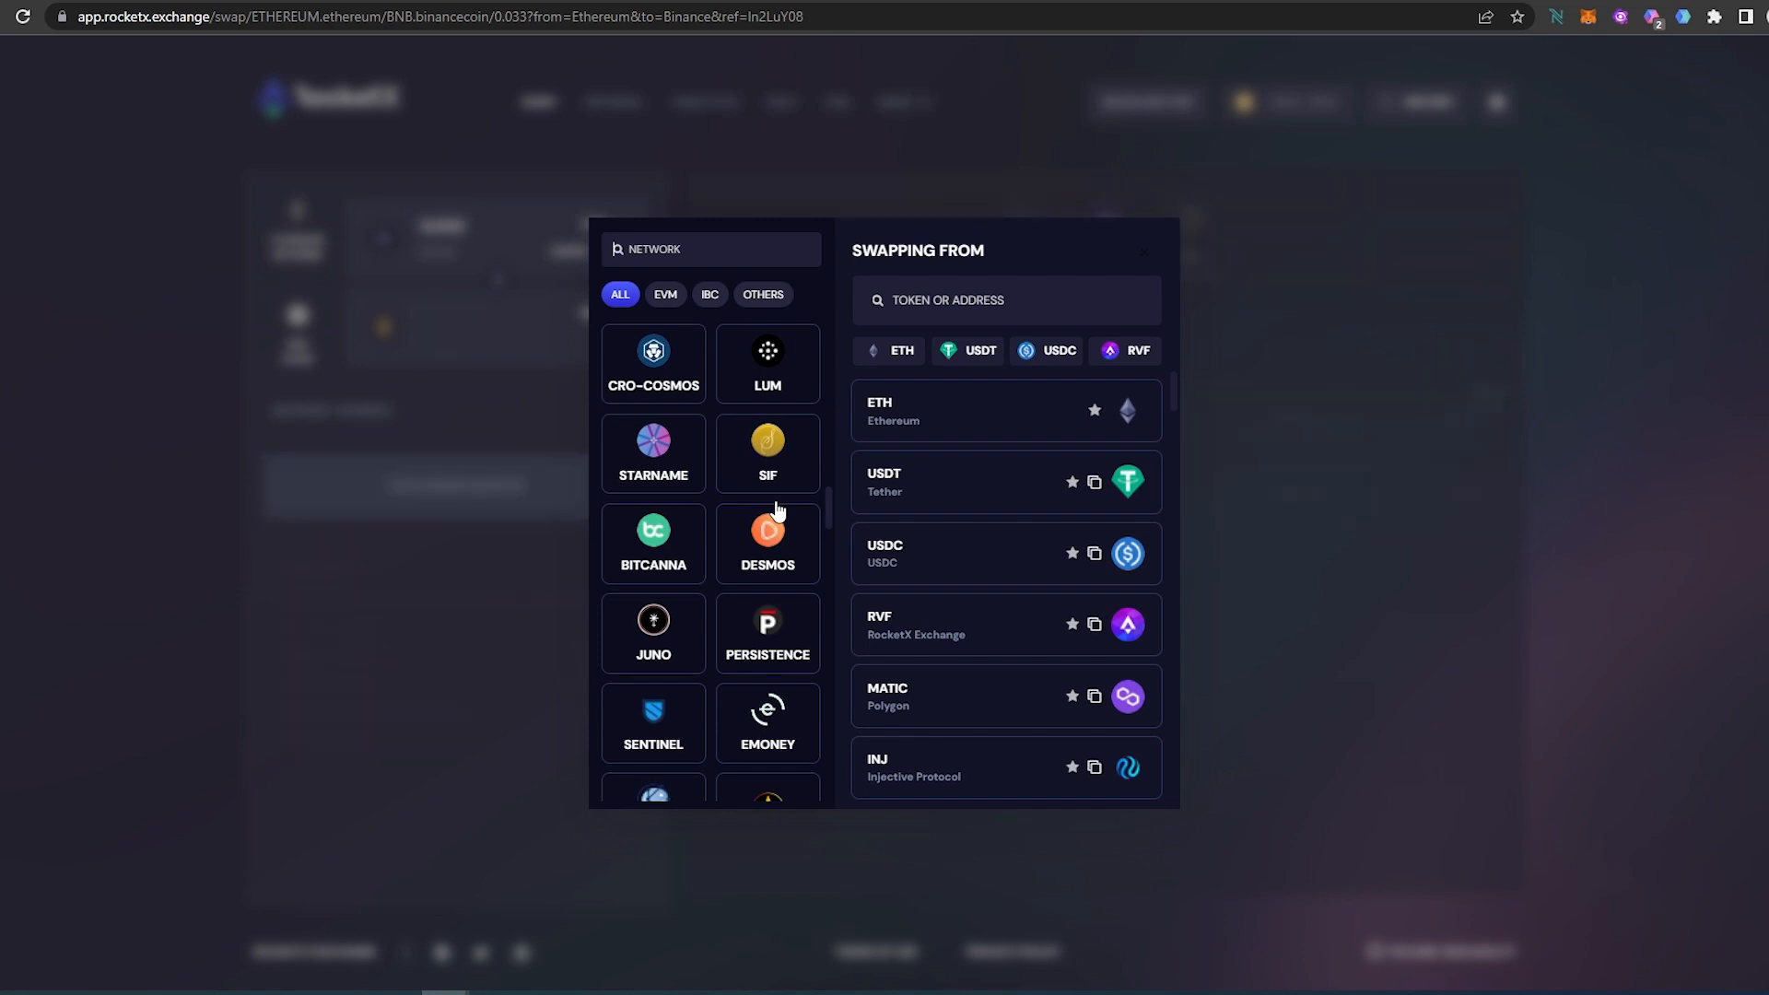
scroll("down", 3)
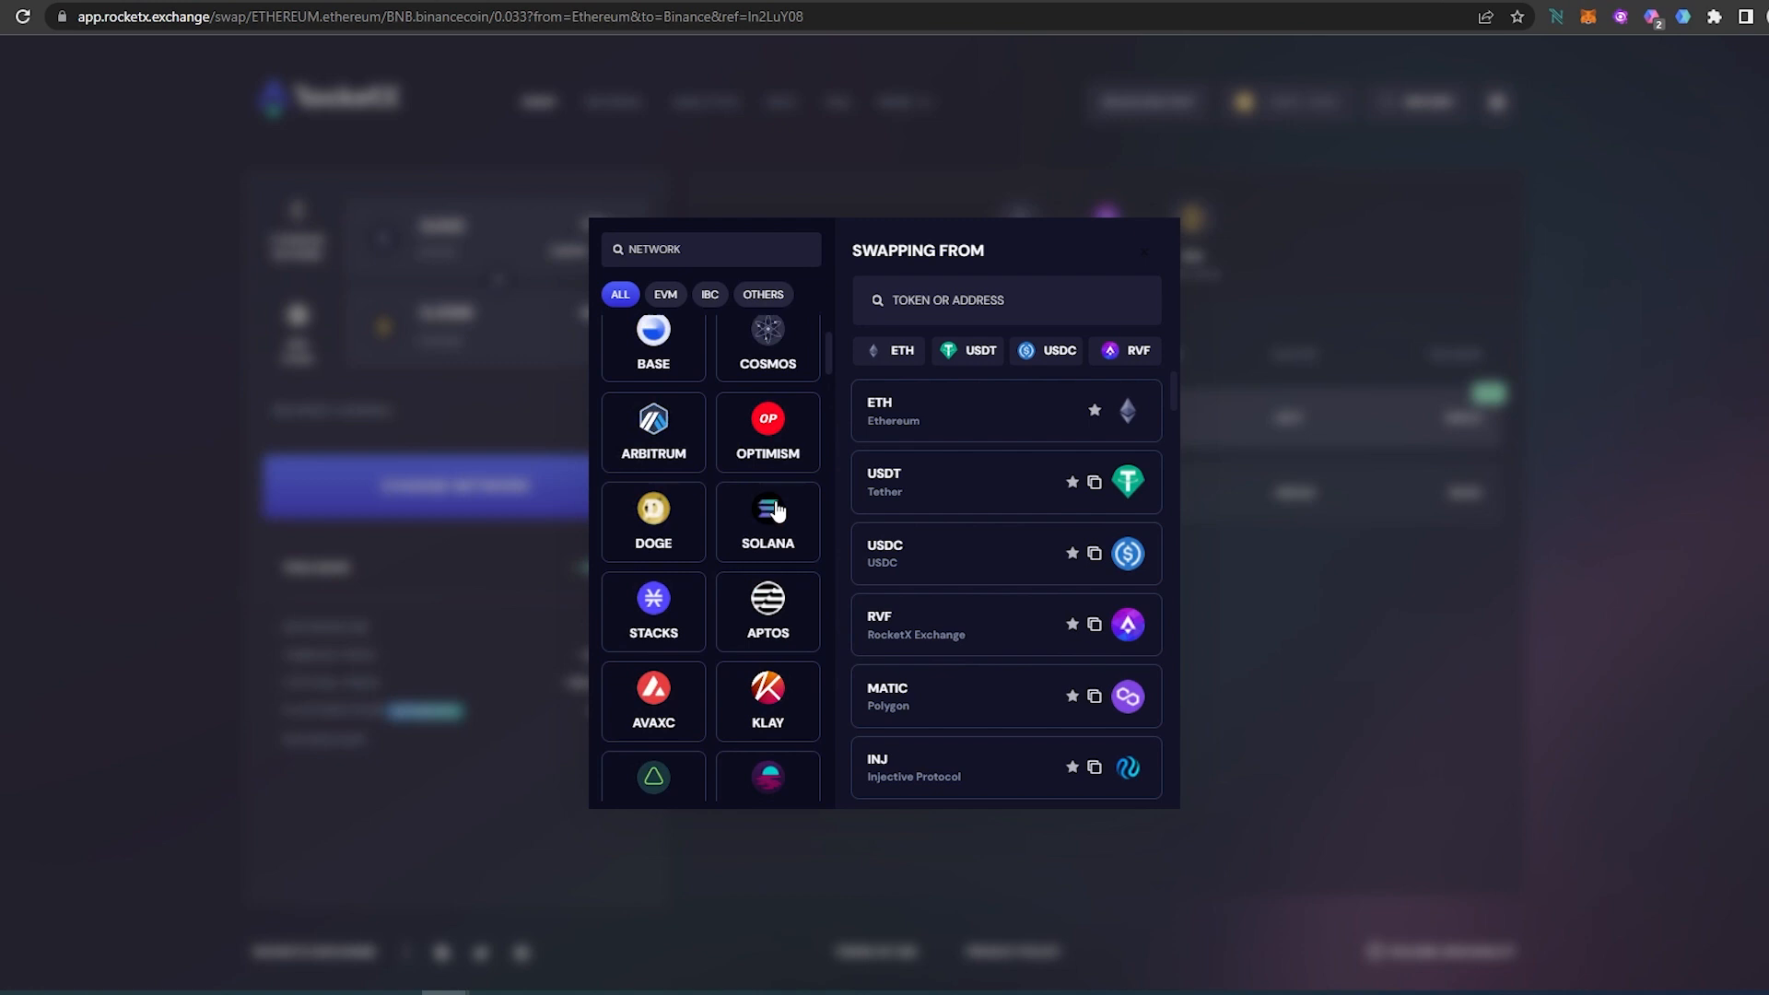